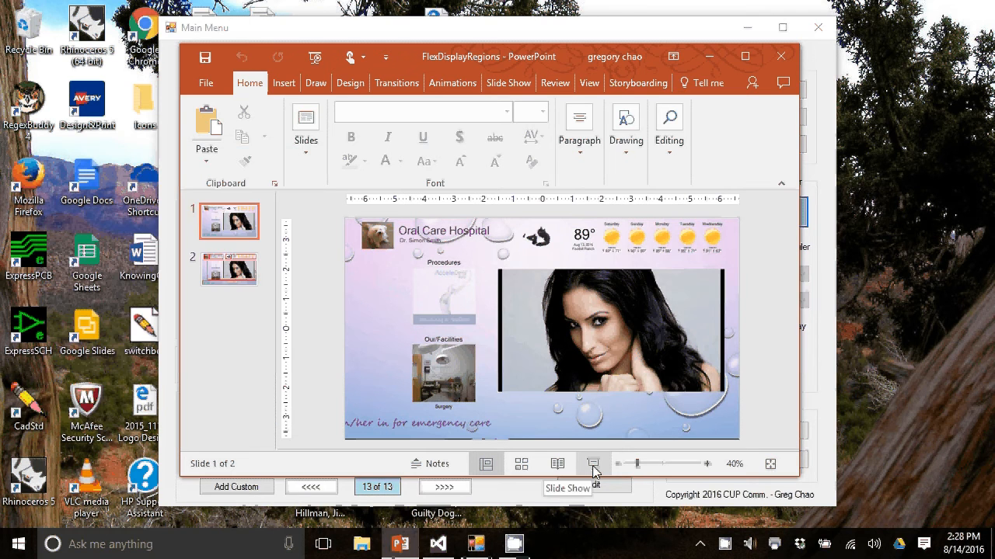
Play the FlexDisplayRegions slide show full screen to display the labelled signage regions.
click(593, 463)
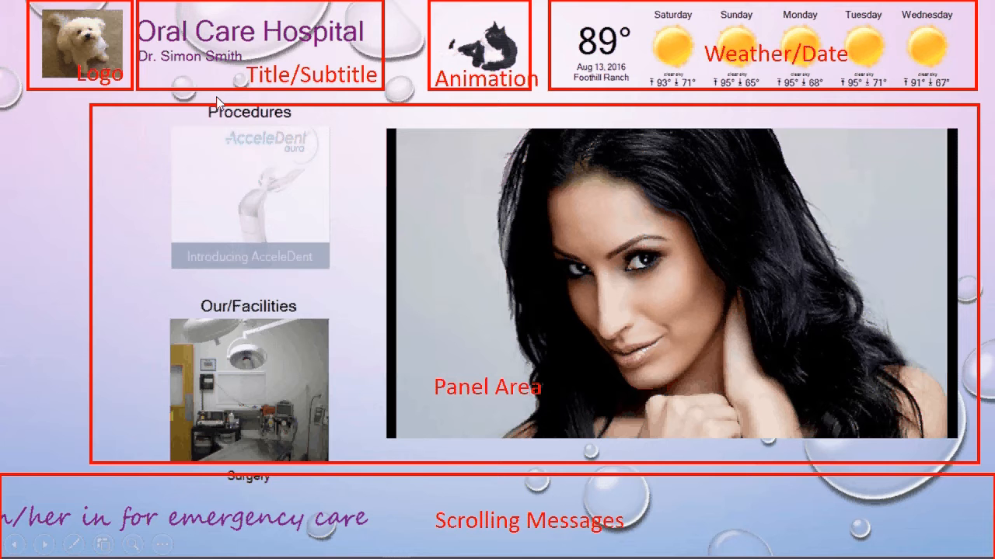
mouse_move(643, 140)
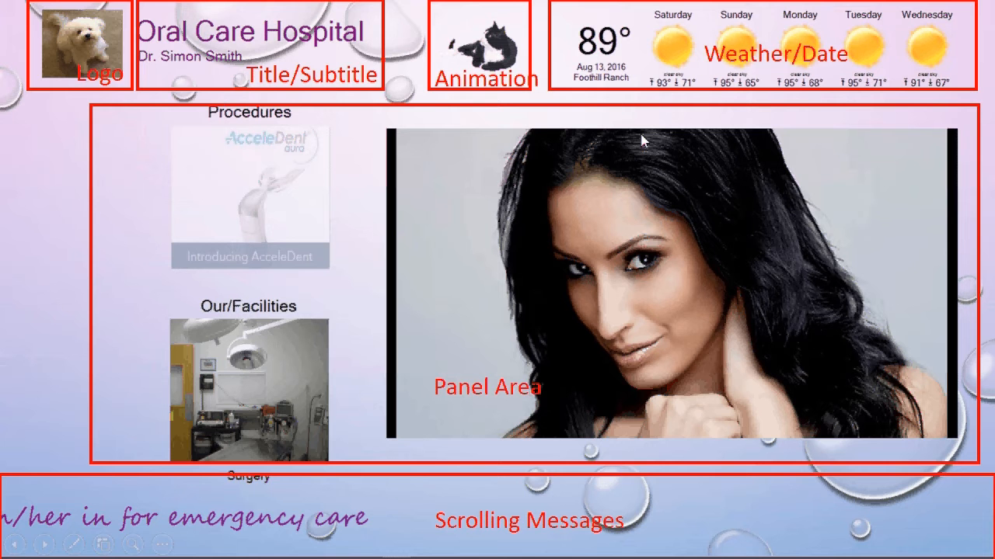
mouse_move(814, 48)
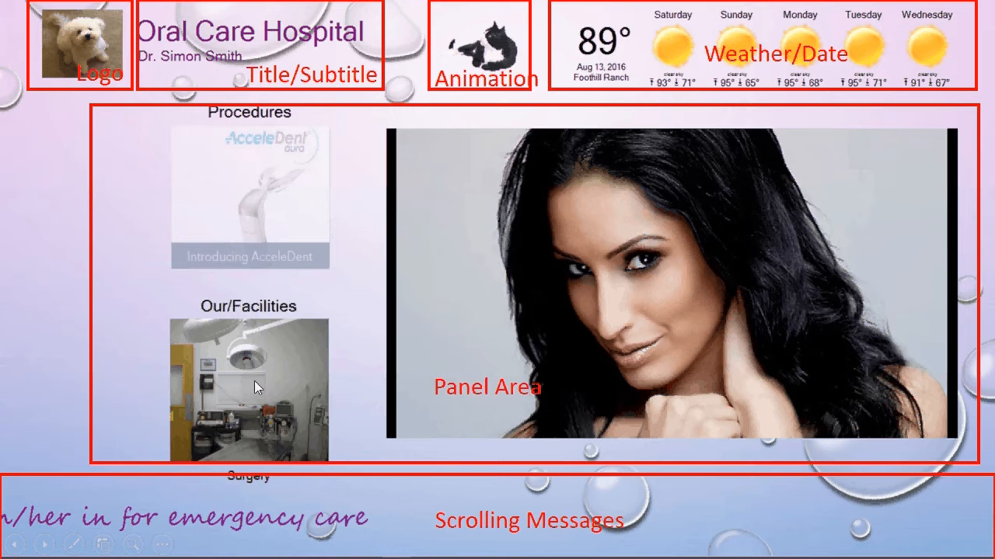
mouse_move(453, 533)
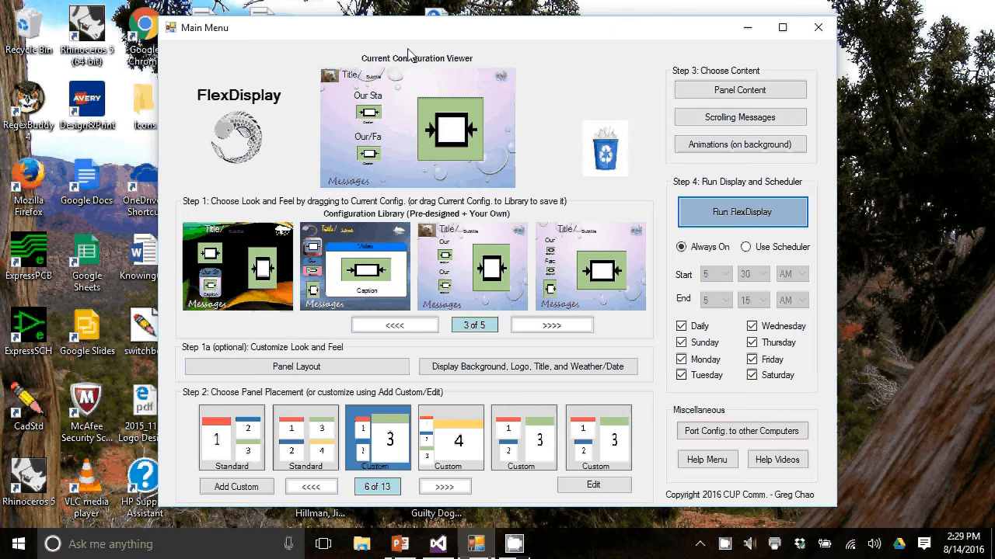
mouse_move(447, 66)
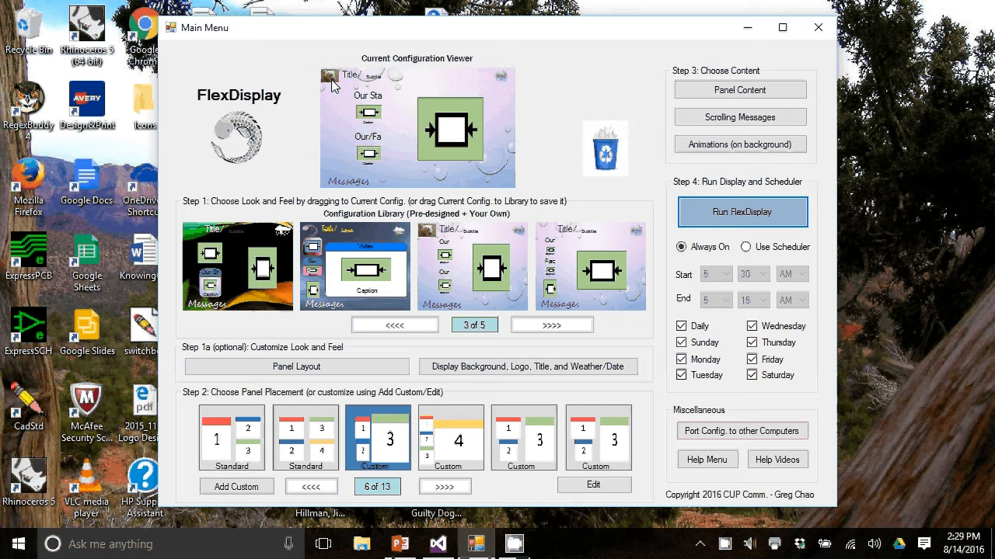
mouse_move(497, 84)
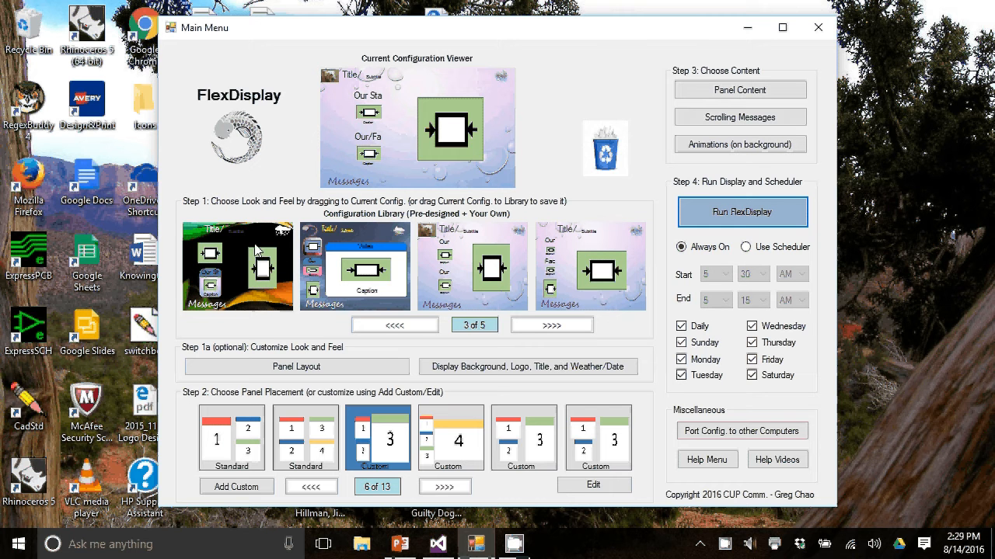
mouse_move(397, 223)
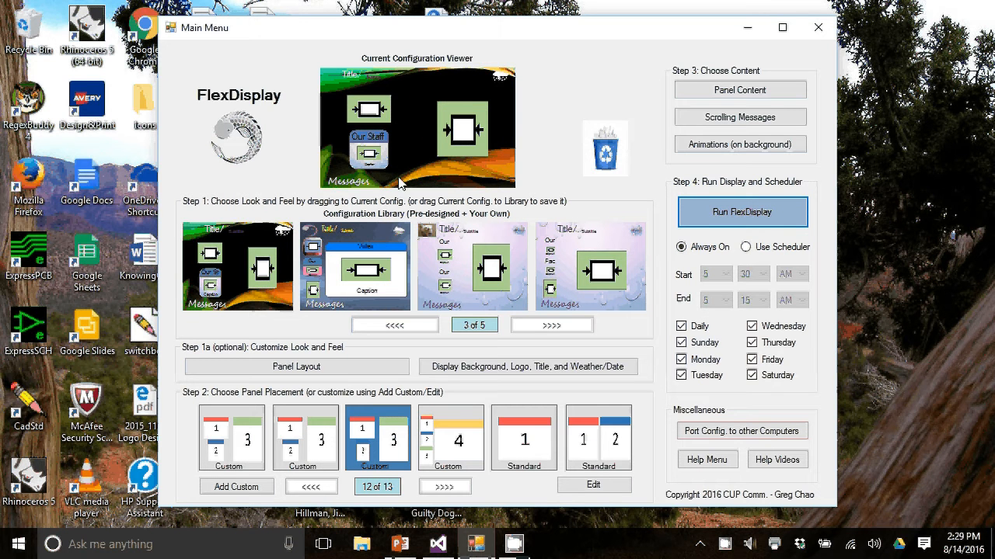
mouse_move(400, 73)
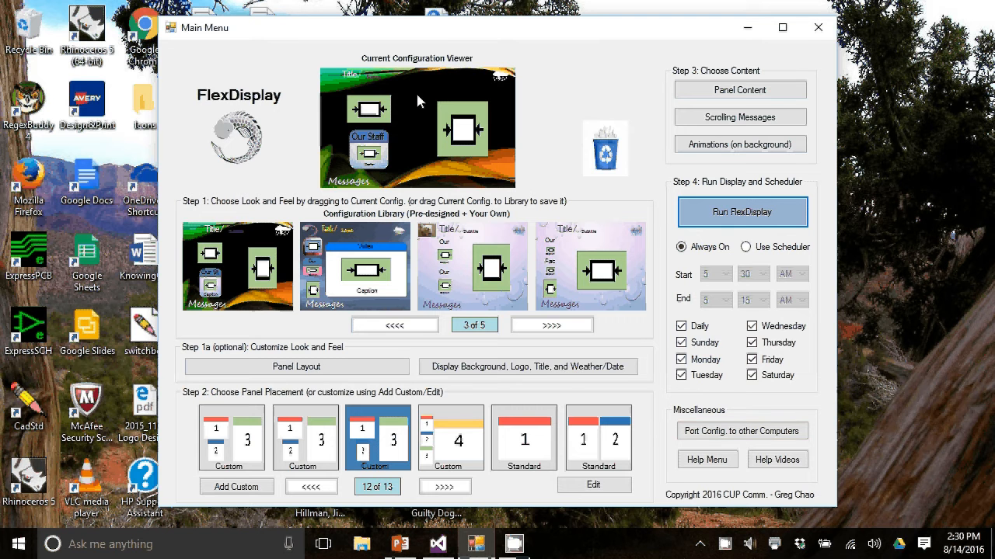
mouse_move(419, 107)
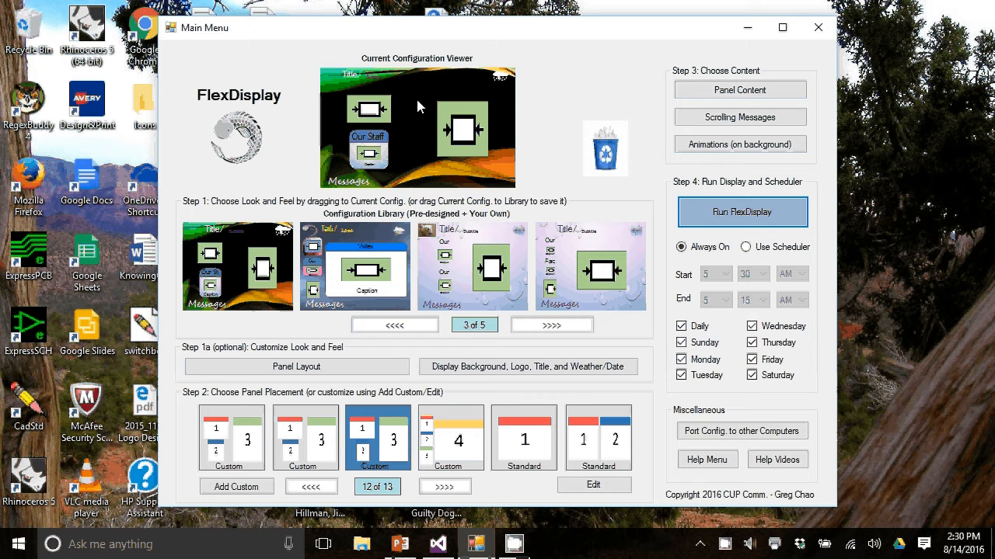
mouse_move(478, 311)
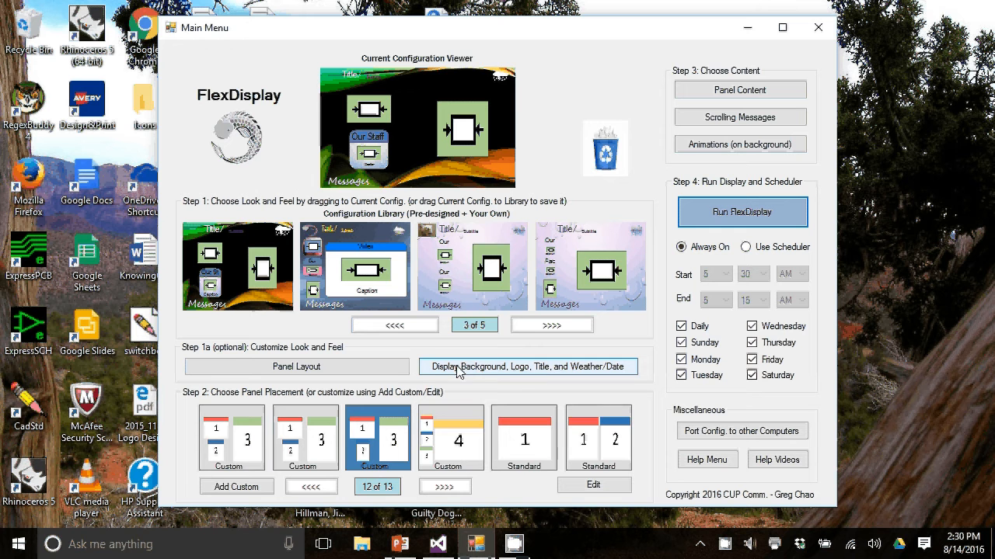
mouse_move(544, 367)
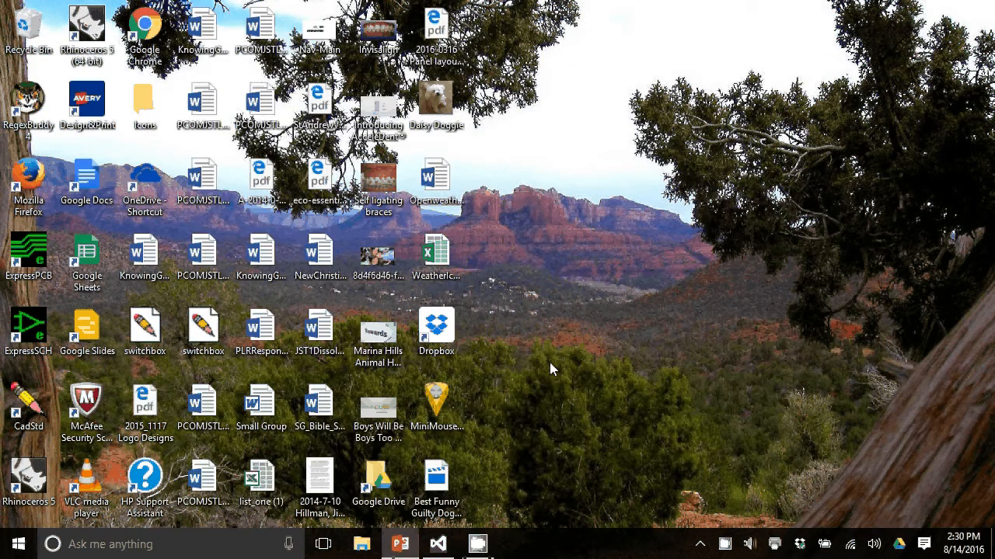
Apply the stormy blue-grey sky library image as display background and the spiral emblem as logo.
click(513, 543)
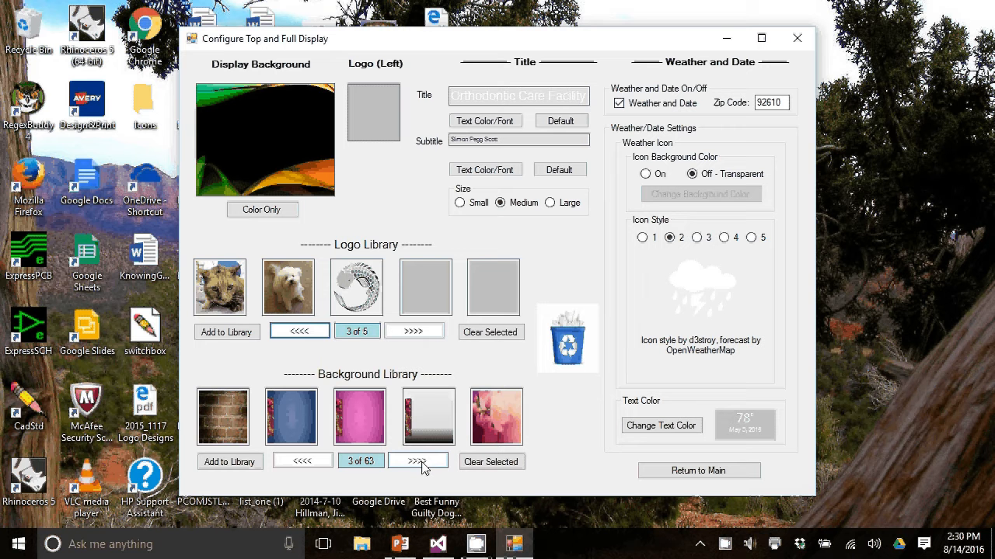
click(418, 462)
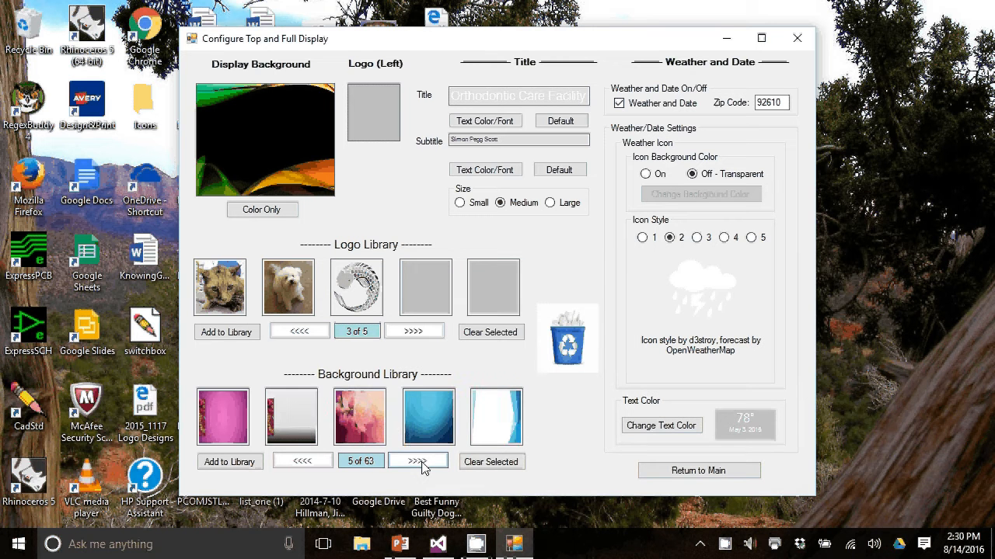
click(418, 461)
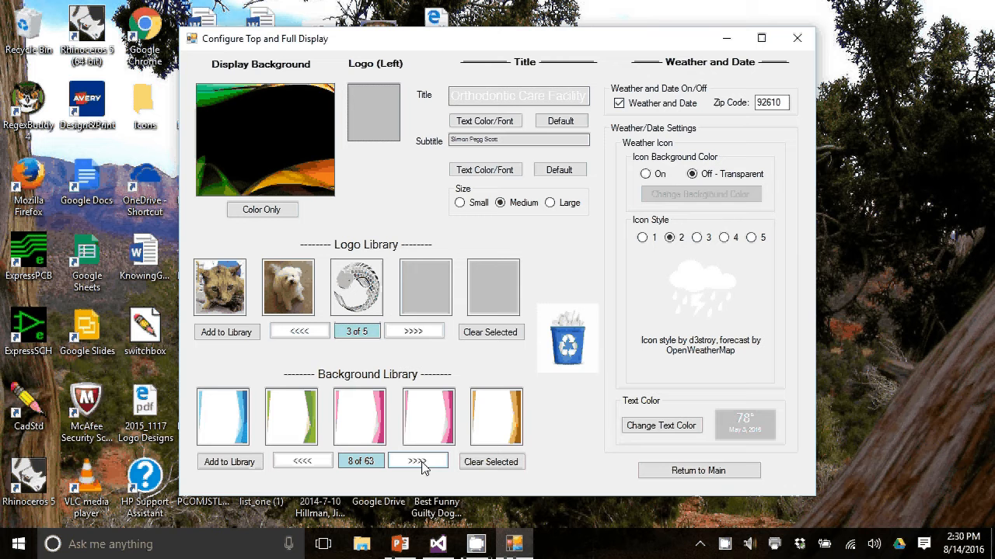
click(418, 461)
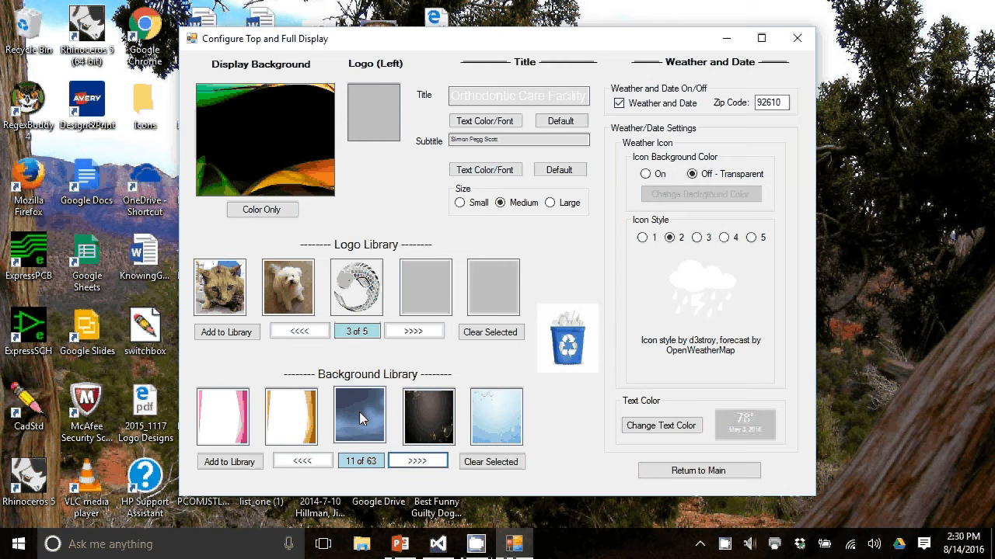
click(359, 416)
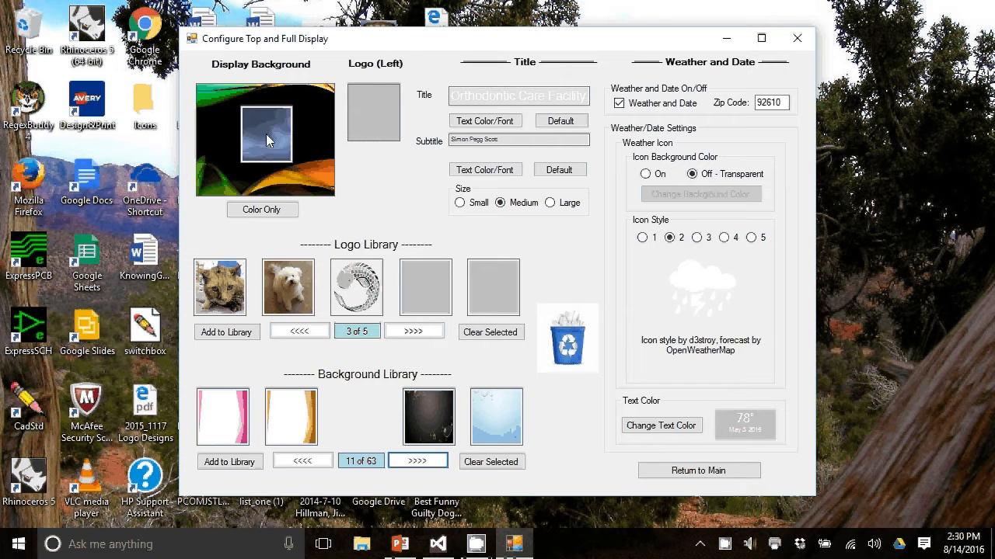
click(359, 416)
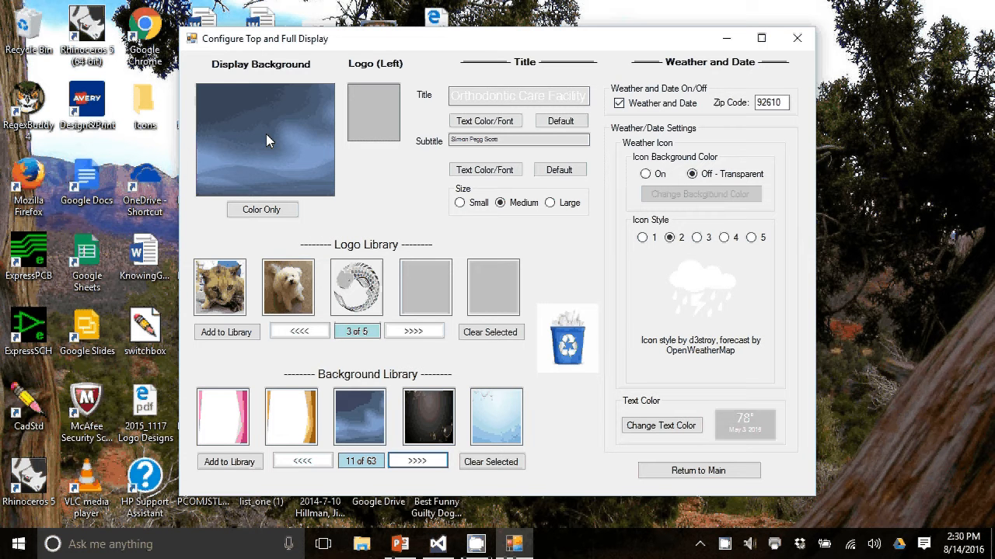
mouse_move(356, 294)
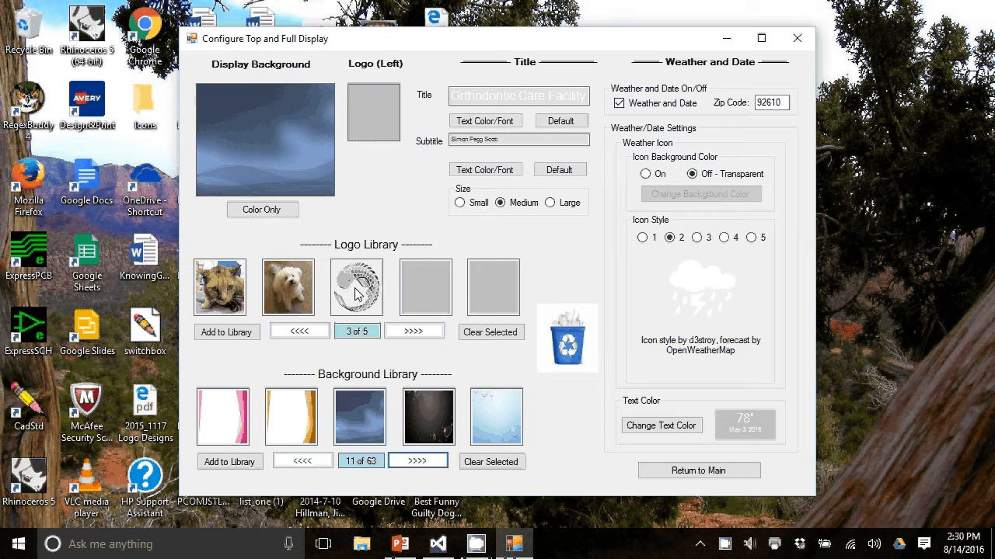
click(356, 288)
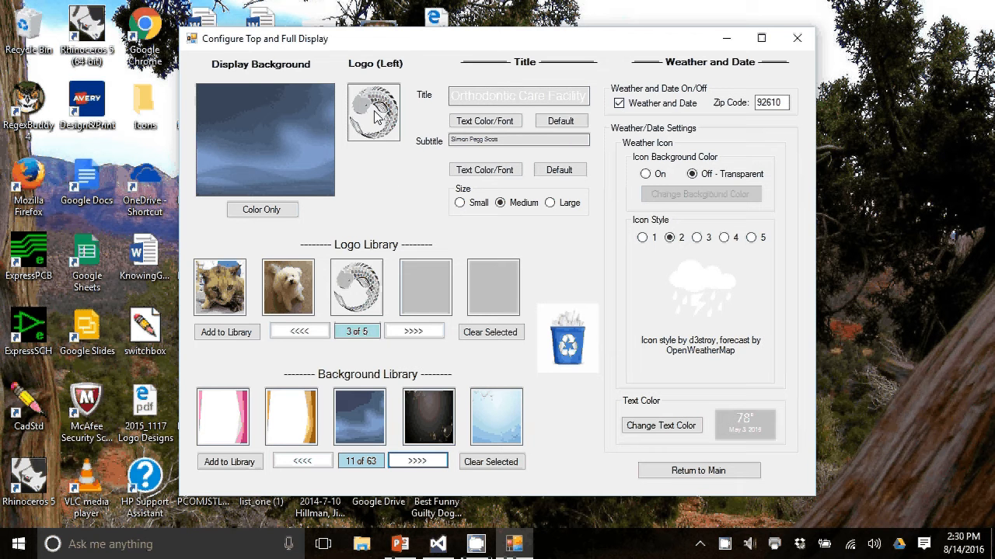
click(513, 95)
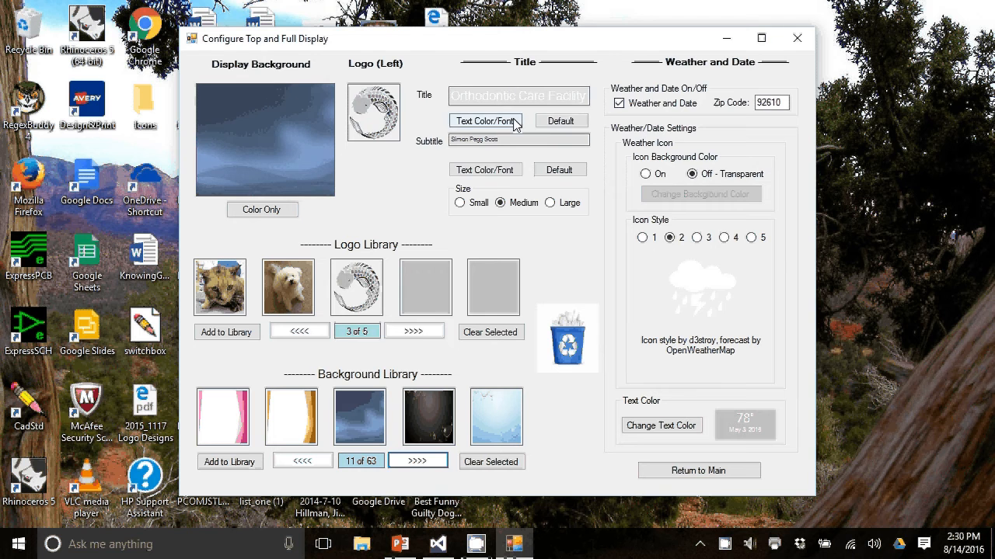
Change both the title and subtitle text colour to Yellow.
click(485, 121)
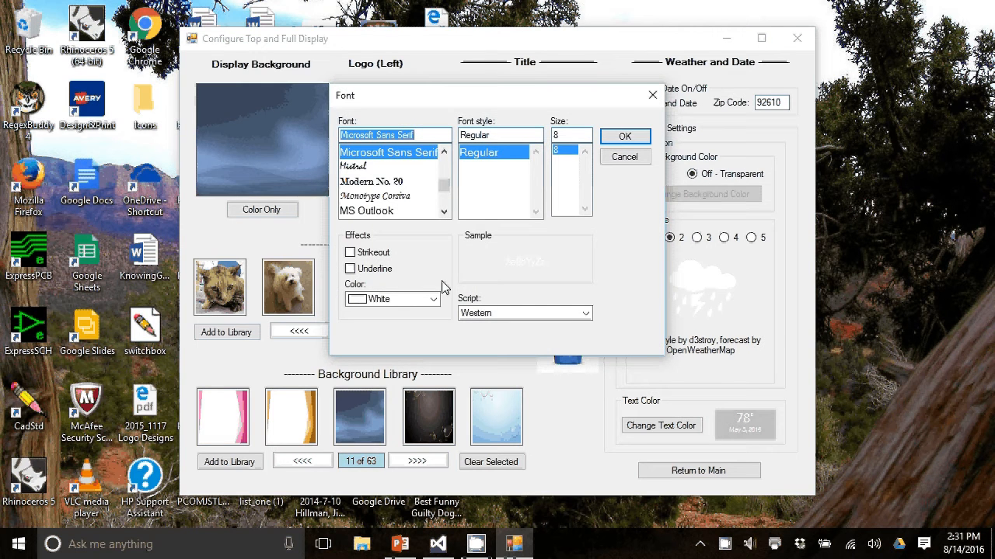
click(429, 299)
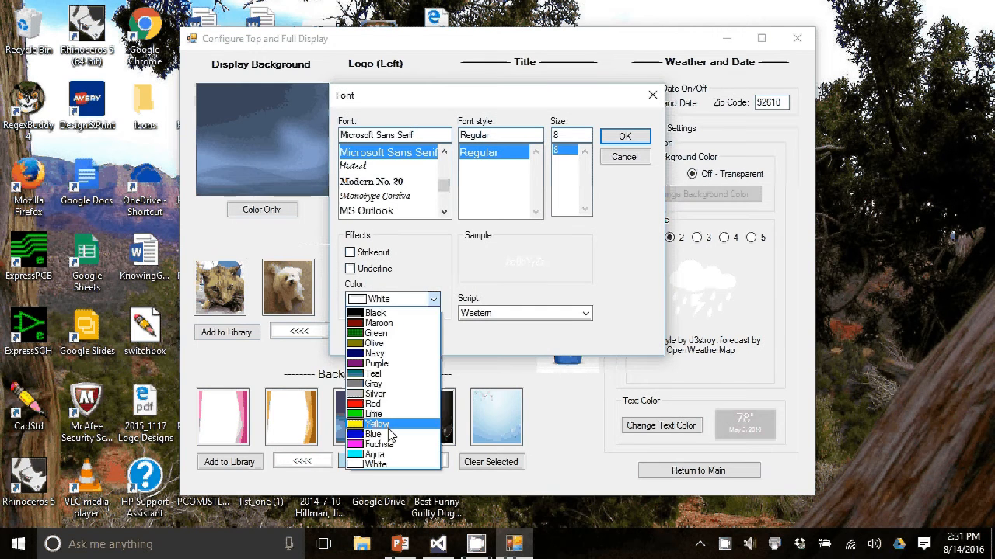
click(377, 424)
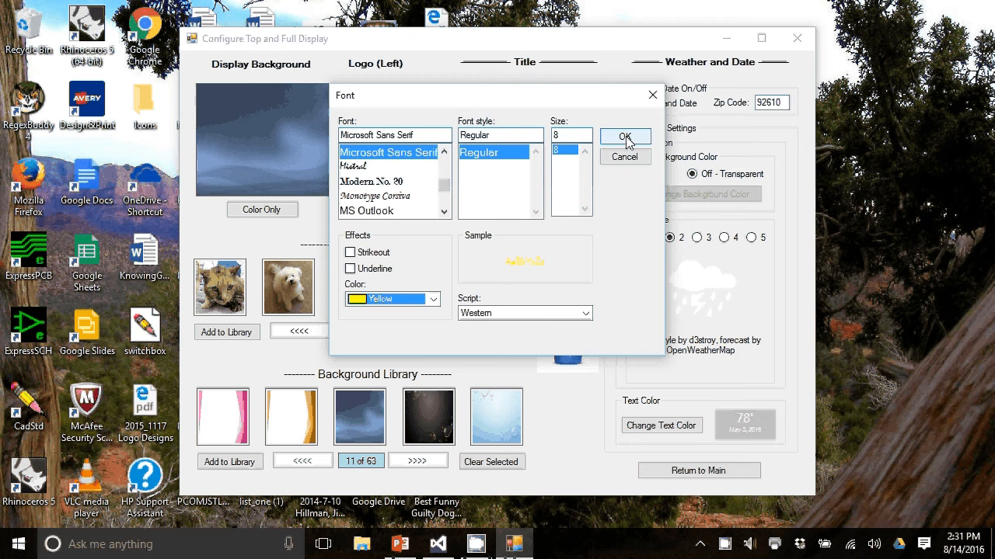
click(624, 137)
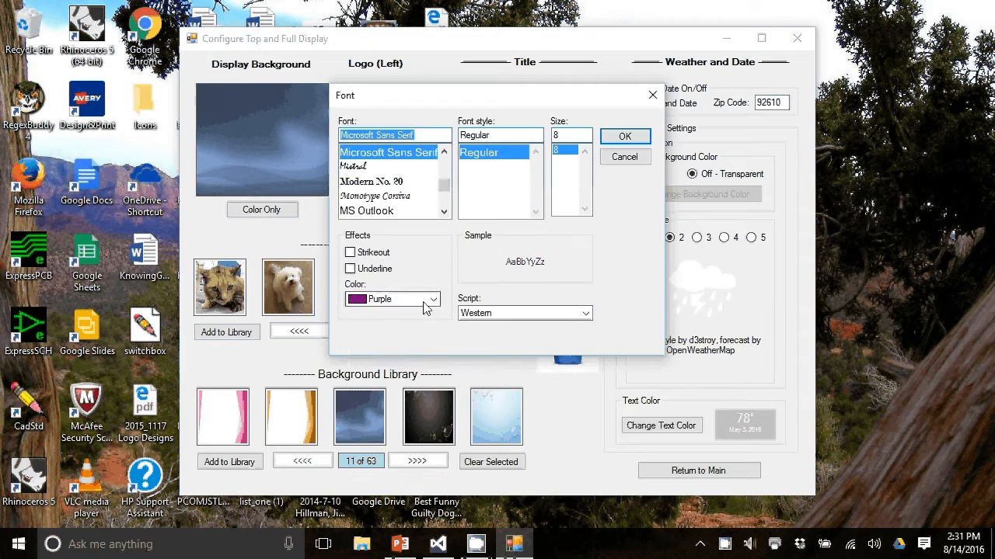
click(433, 298)
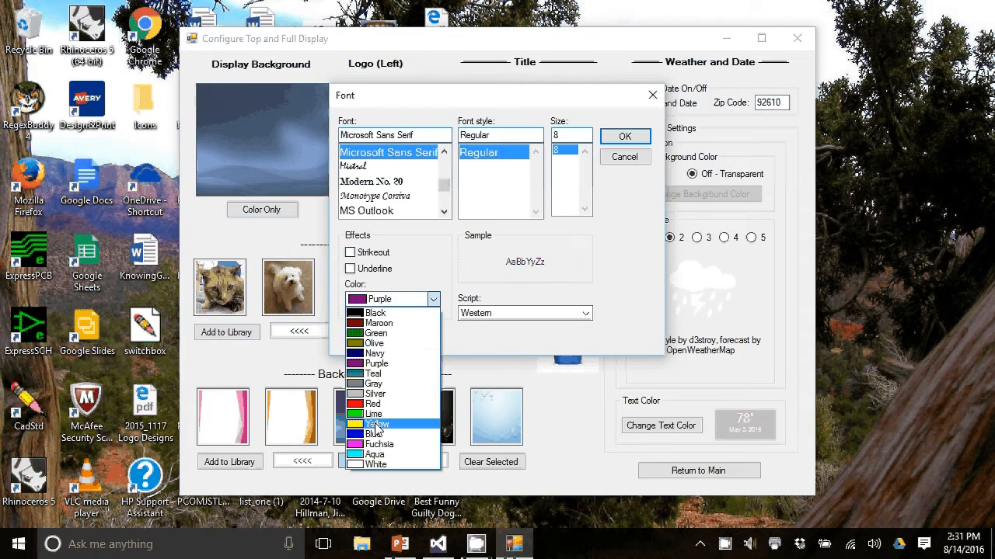
click(380, 424)
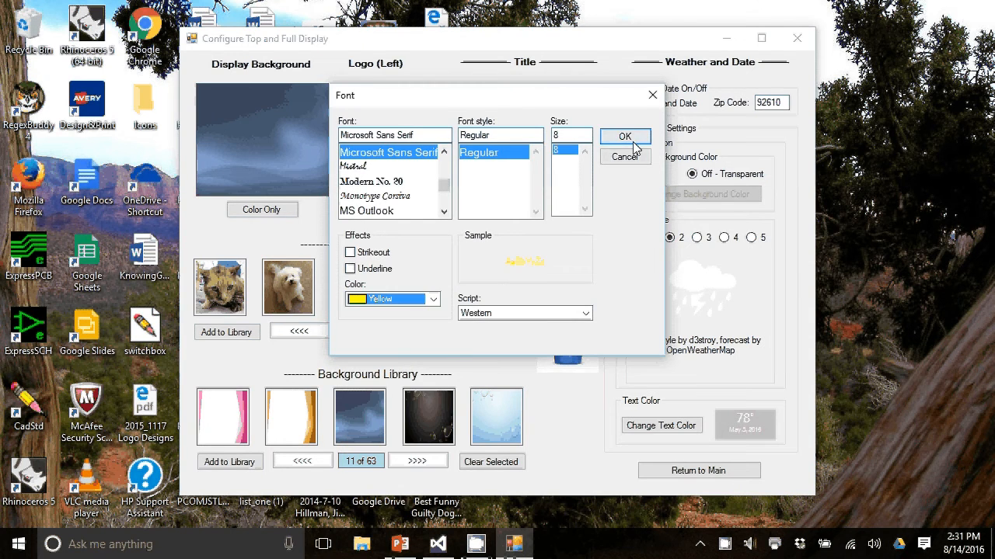
click(624, 136)
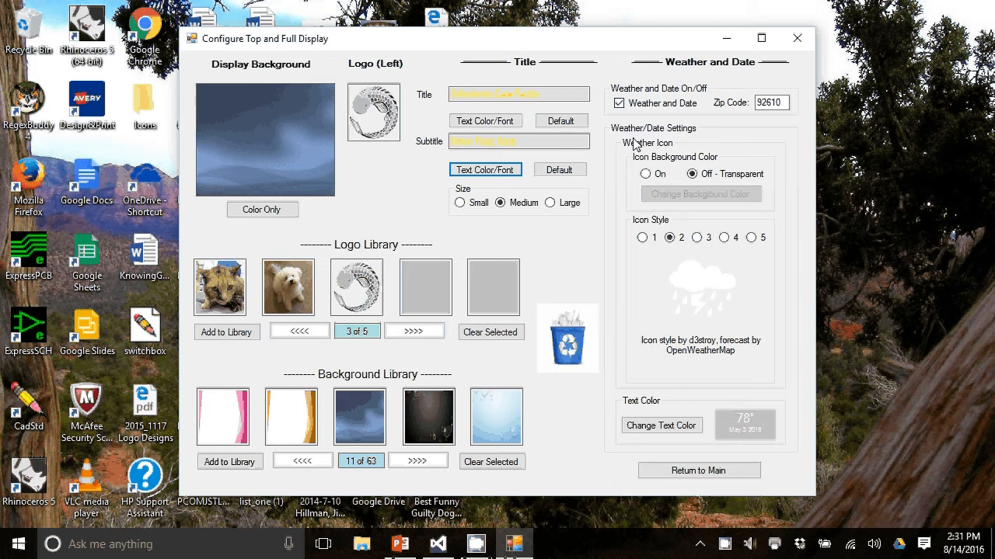
mouse_move(460, 212)
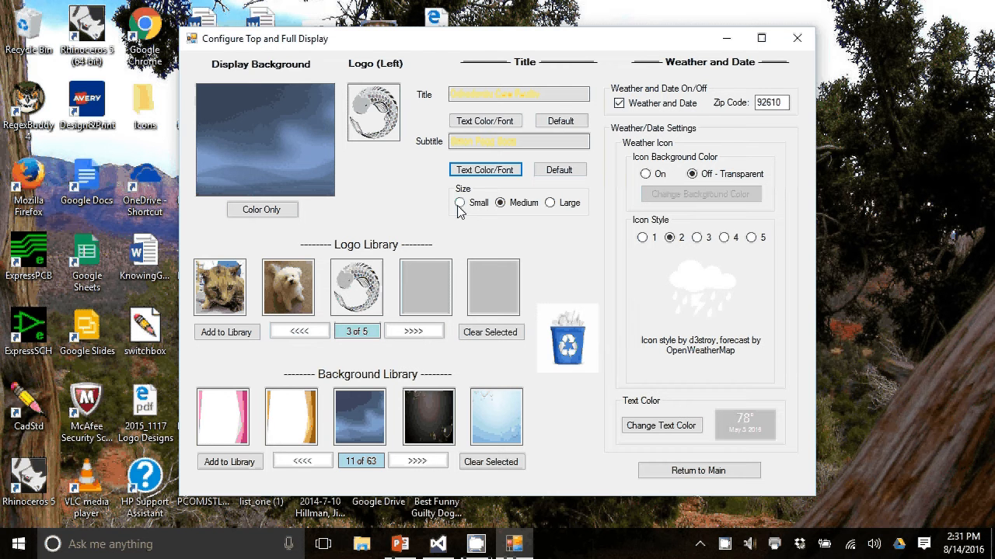
Keep medium subtitle size with weather and date on, and choose weather icon style 3.
click(460, 203)
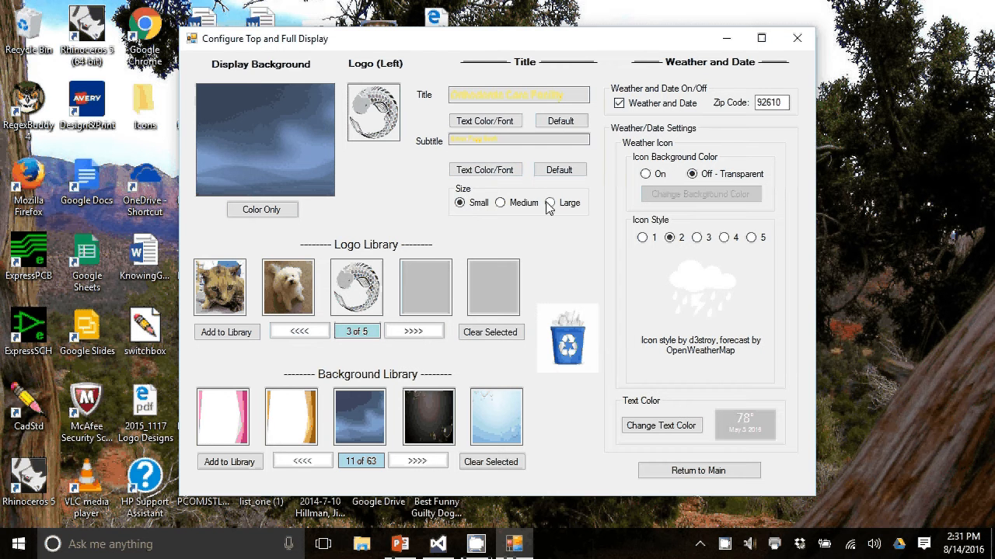
click(499, 202)
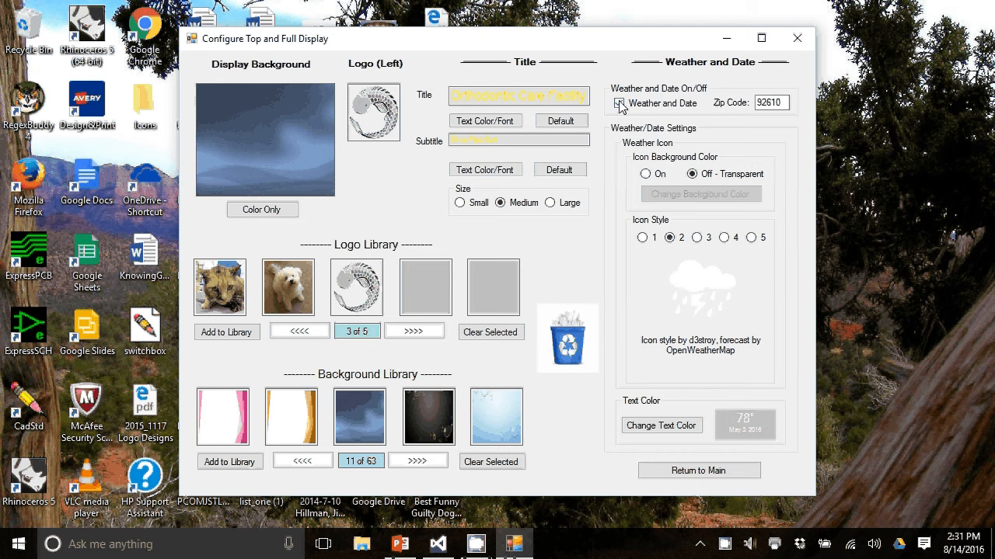
click(620, 103)
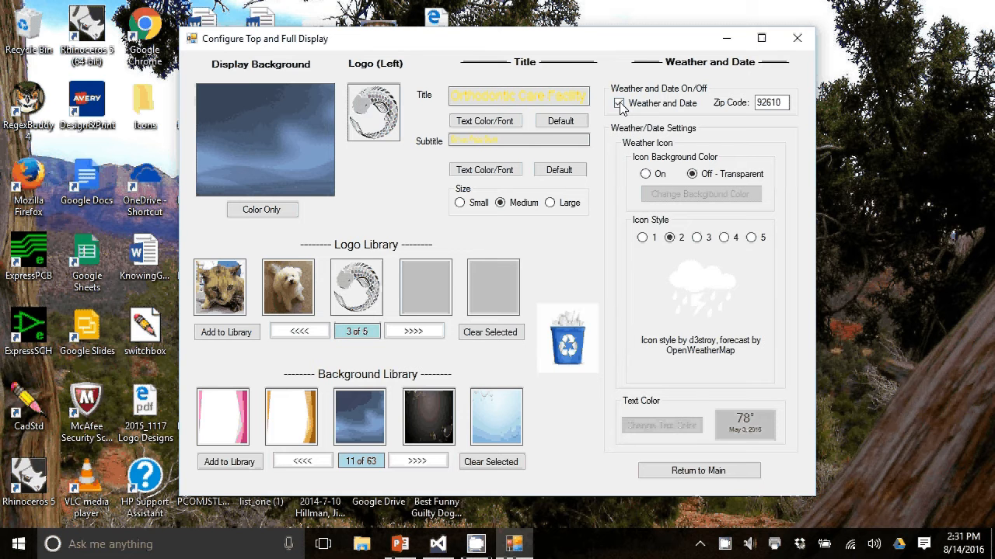
click(619, 103)
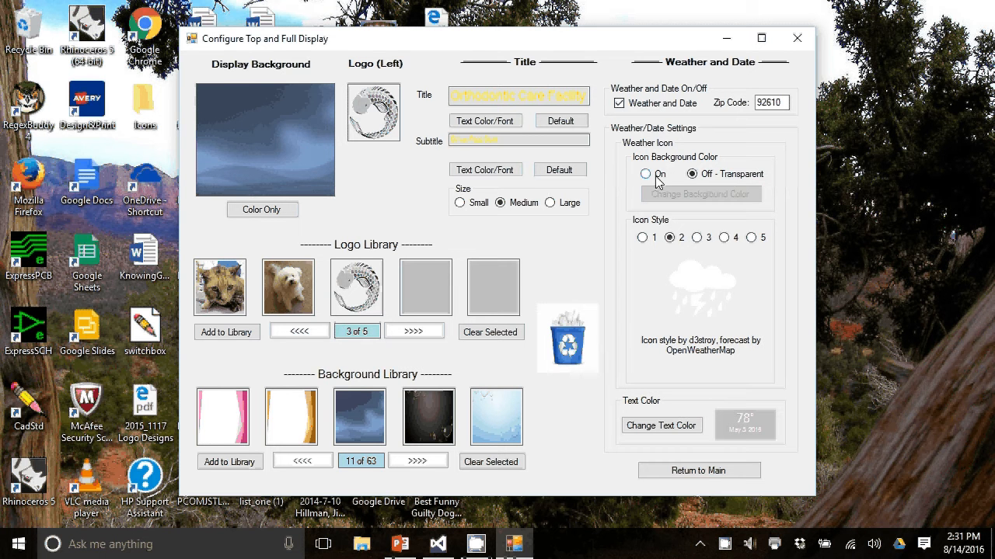
click(679, 174)
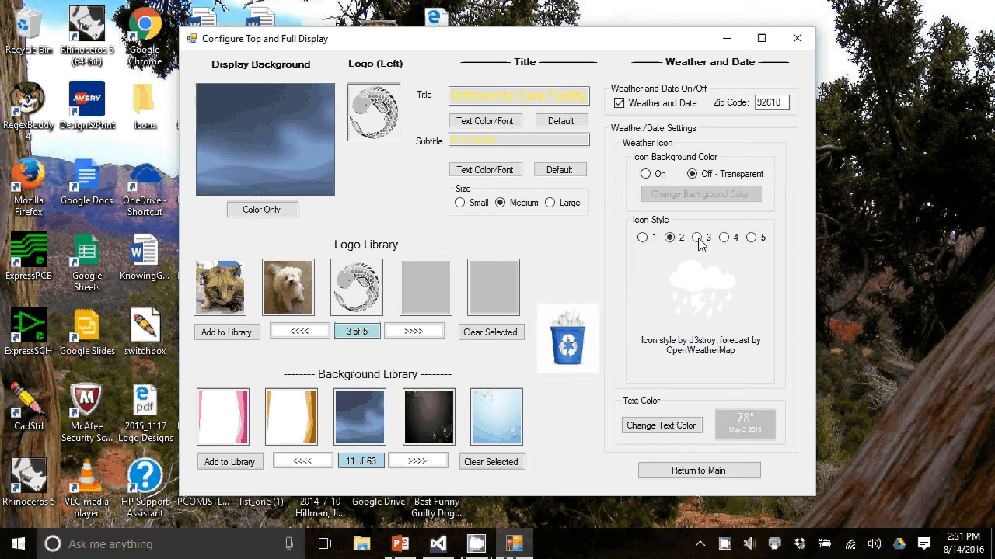
click(691, 237)
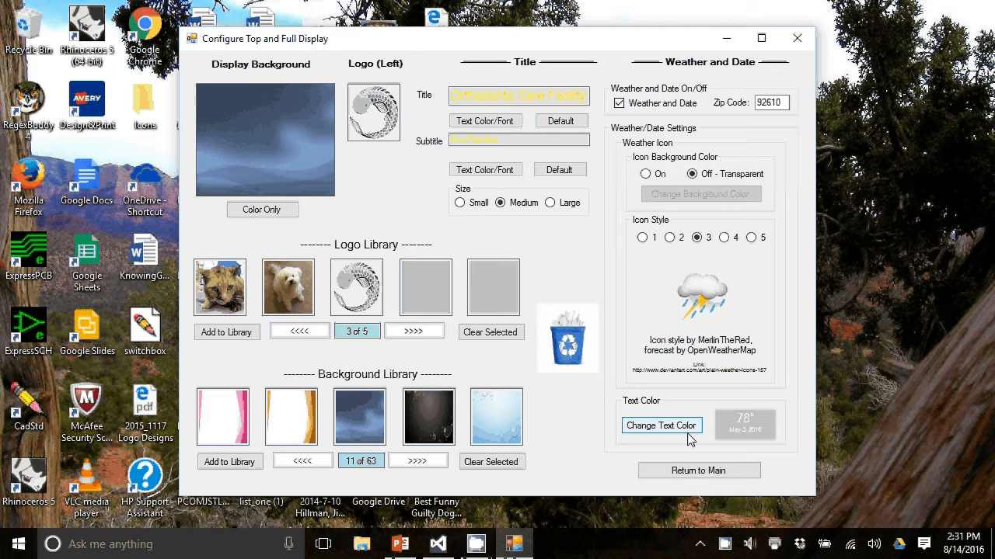
mouse_move(707, 441)
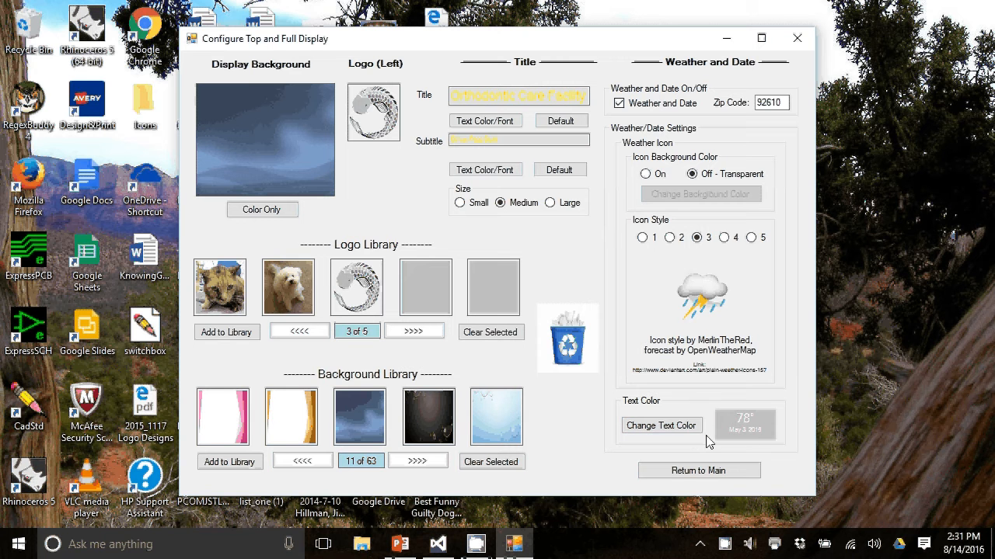
mouse_move(680, 455)
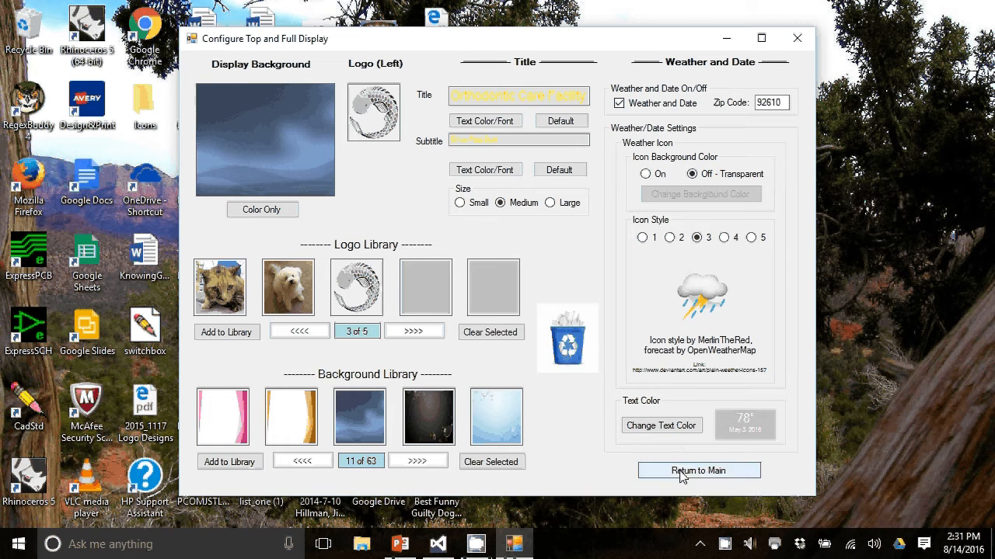
Return to the main setup screen showing the stormy-sky current configuration.
click(698, 470)
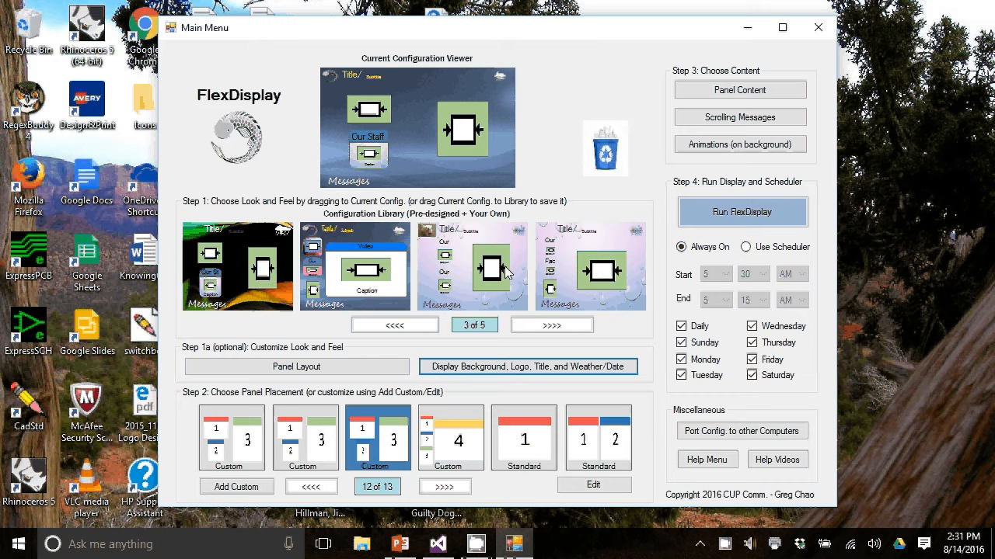
mouse_move(447, 66)
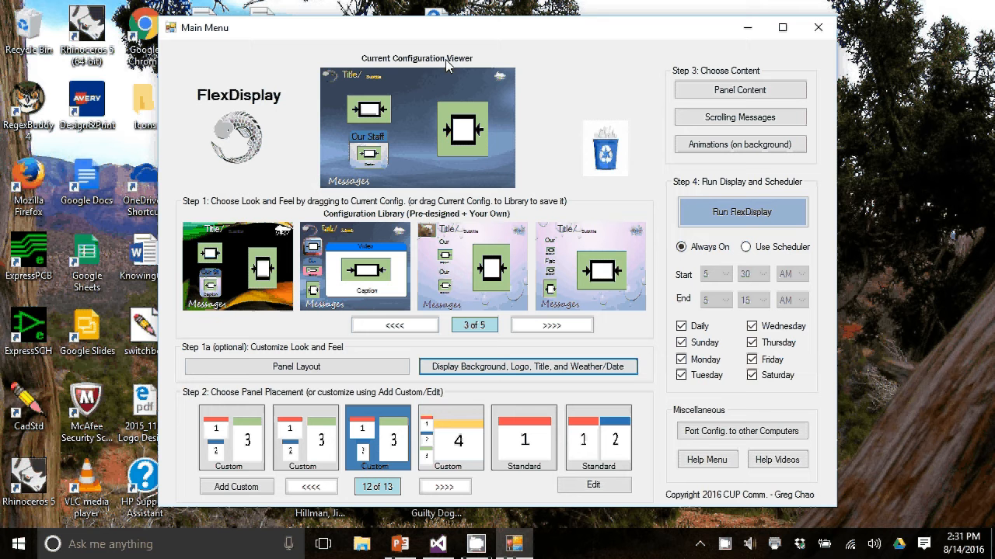
mouse_move(359, 109)
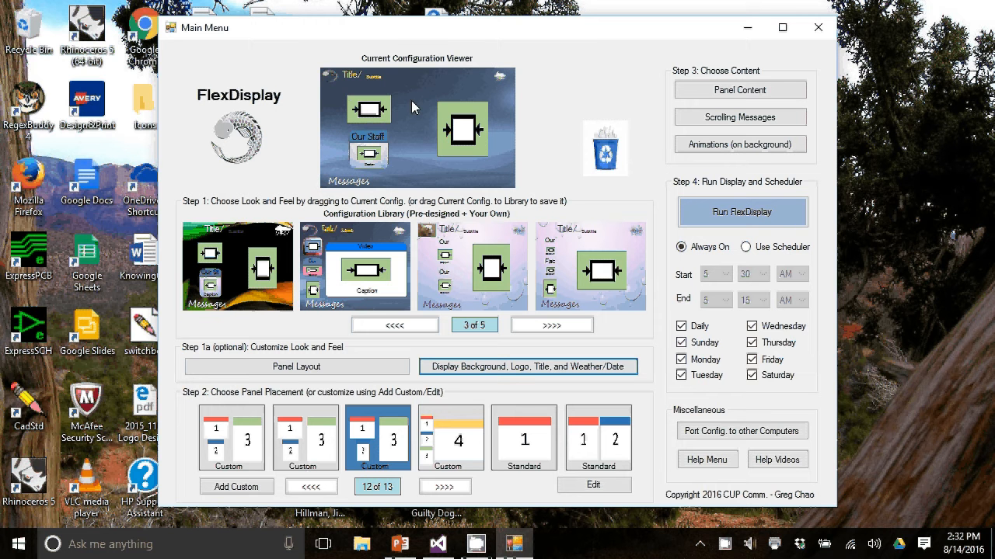
mouse_move(373, 92)
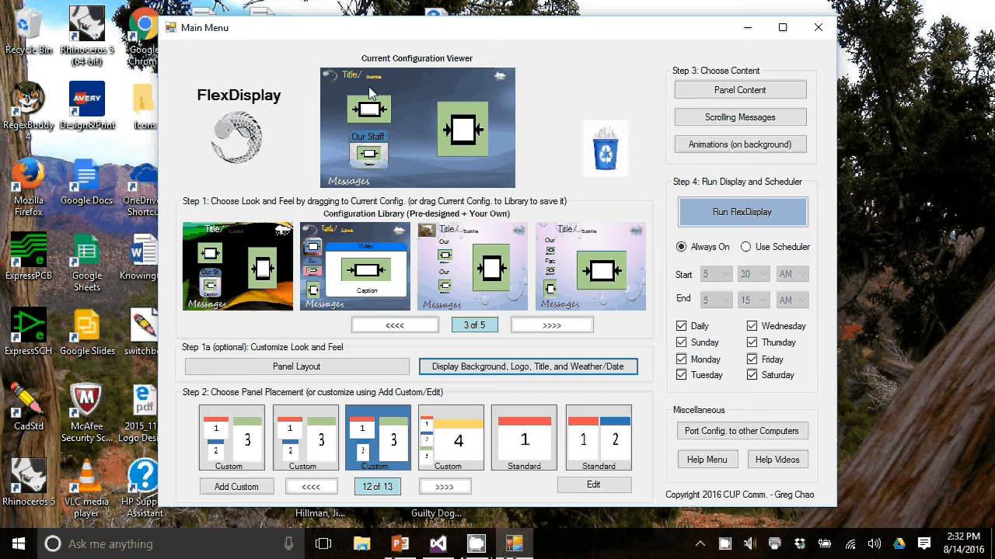
mouse_move(326, 260)
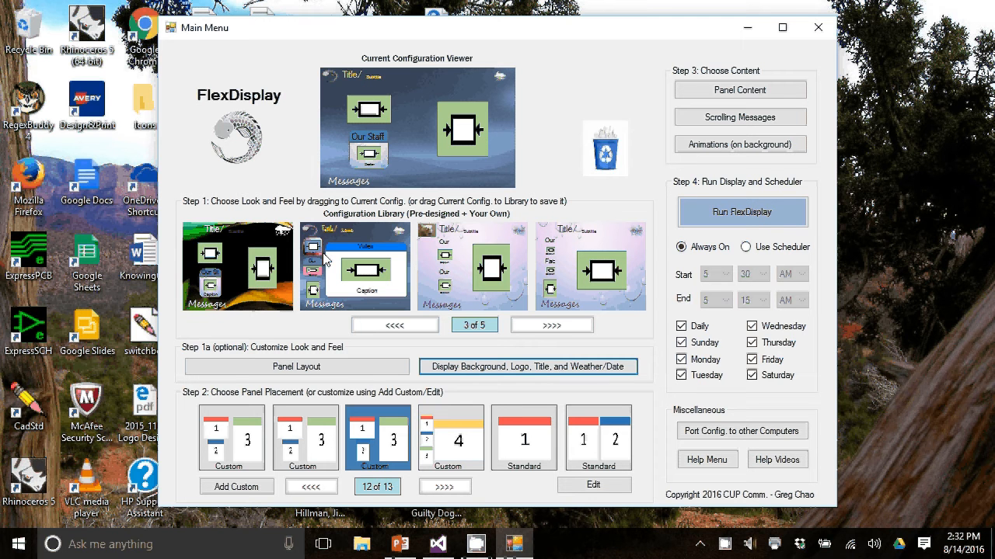
click(296, 367)
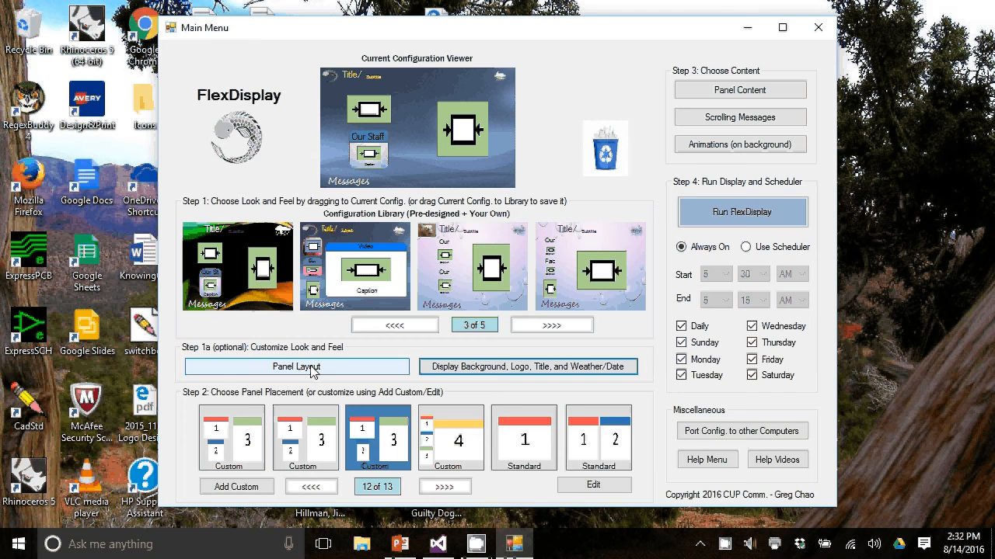
Turn on Panel 1's frame and drag the pink floral library background onto it.
click(295, 366)
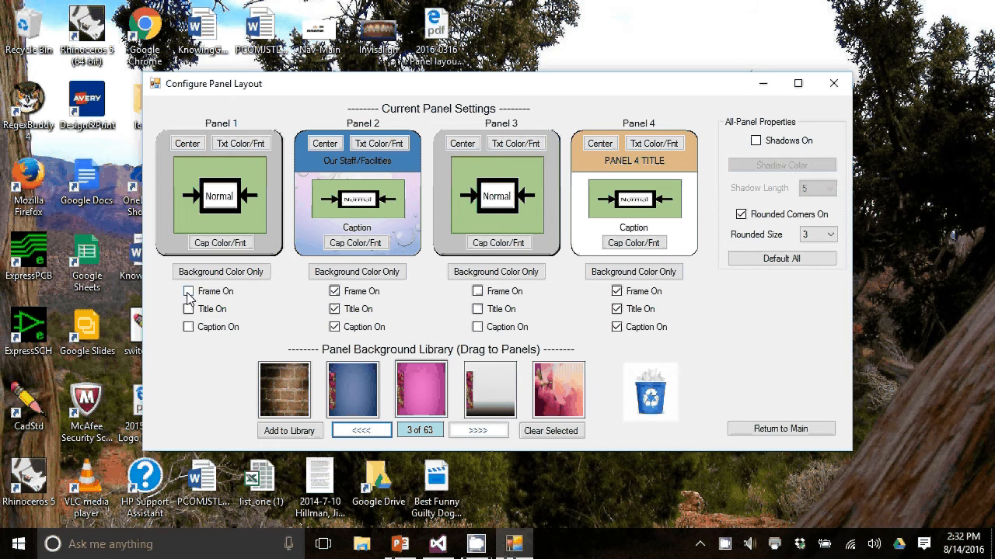
click(188, 291)
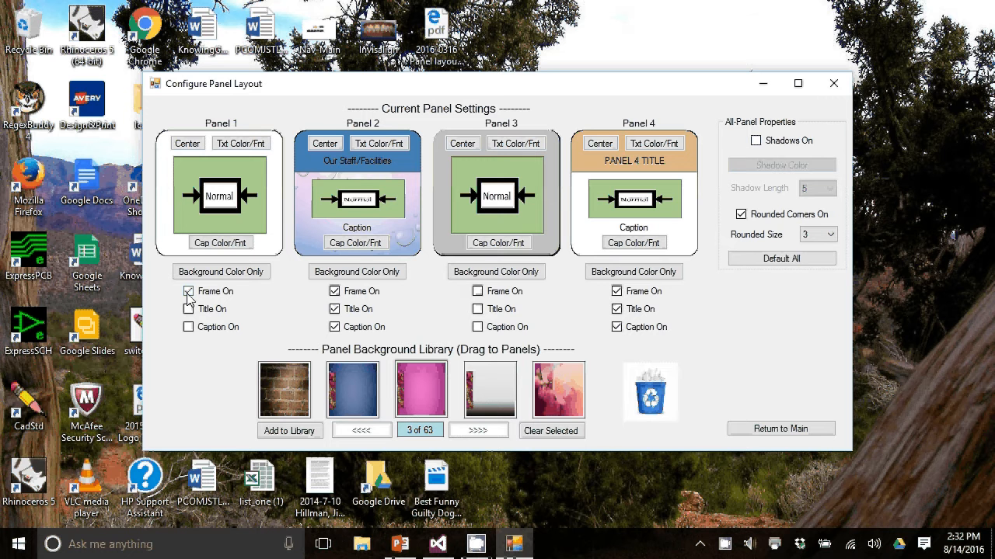
click(188, 291)
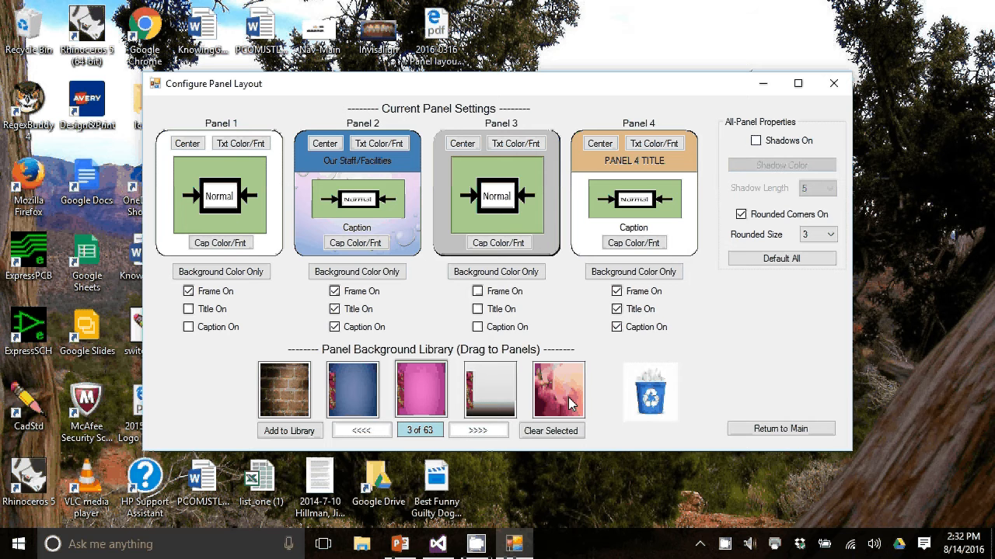
drag(558, 390, 264, 223)
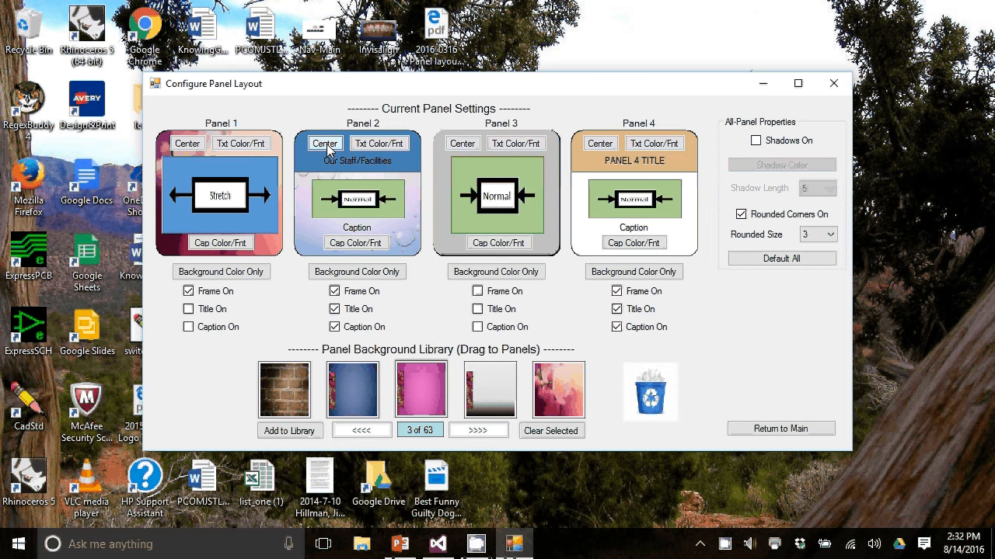
Keep Panel 2's title centered and set its font to the Mistral script font.
click(325, 143)
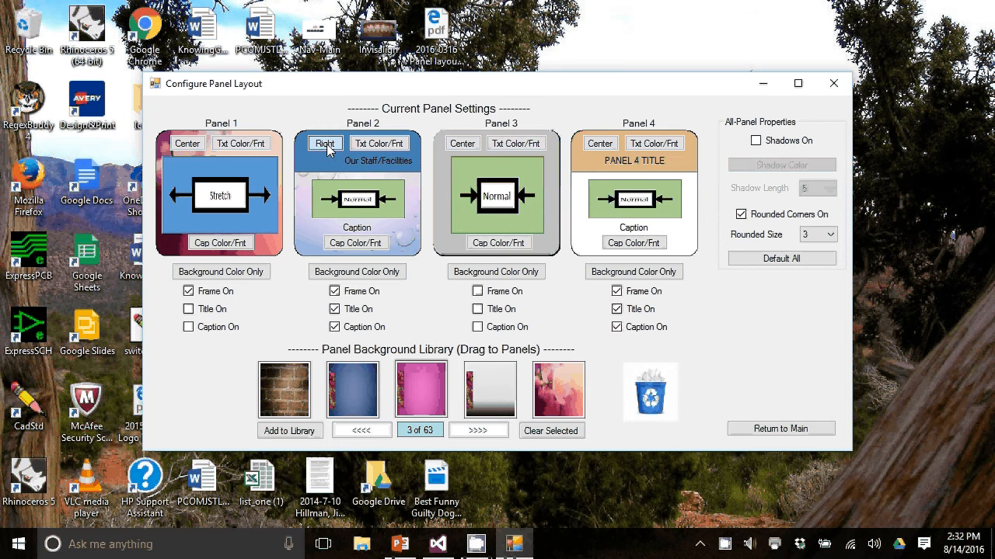
click(324, 143)
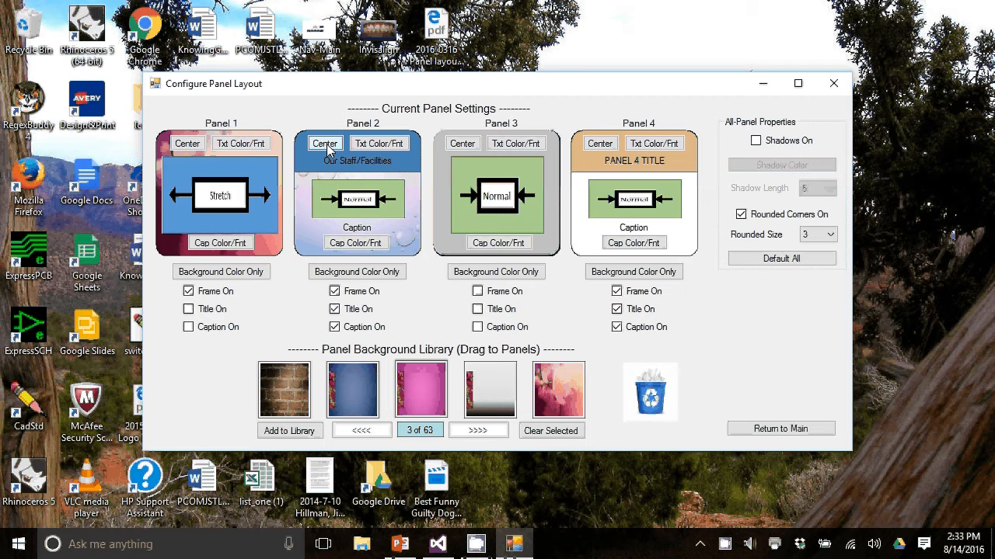
click(379, 143)
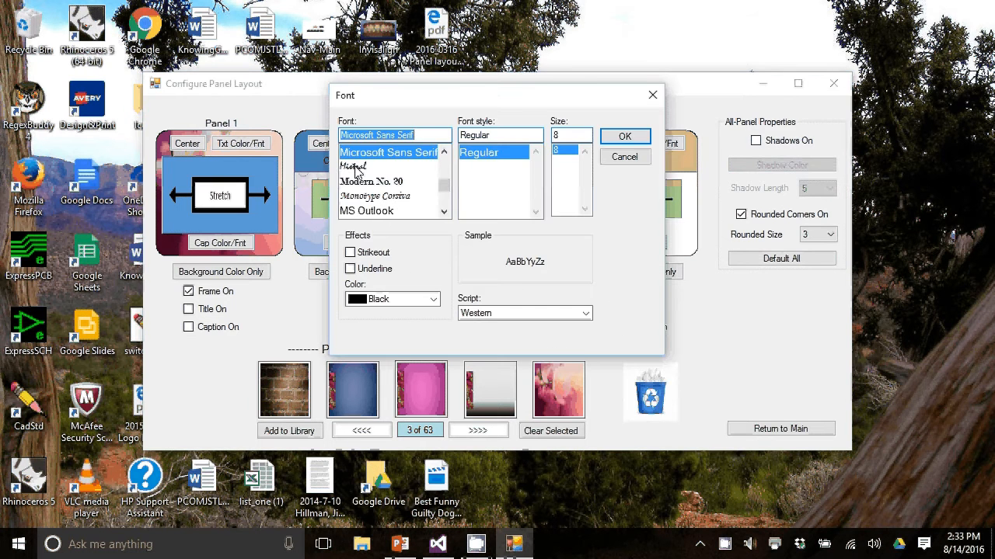
click(359, 166)
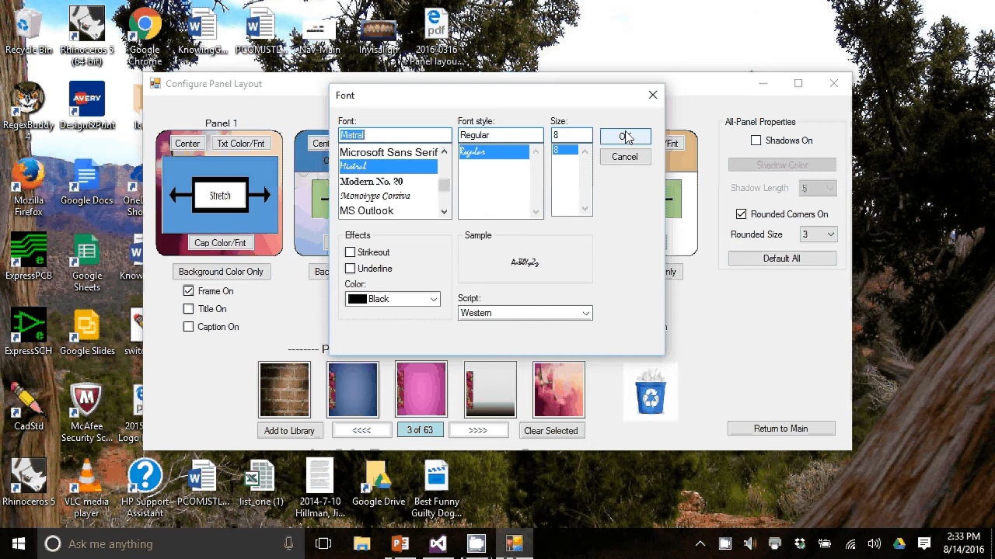
click(624, 137)
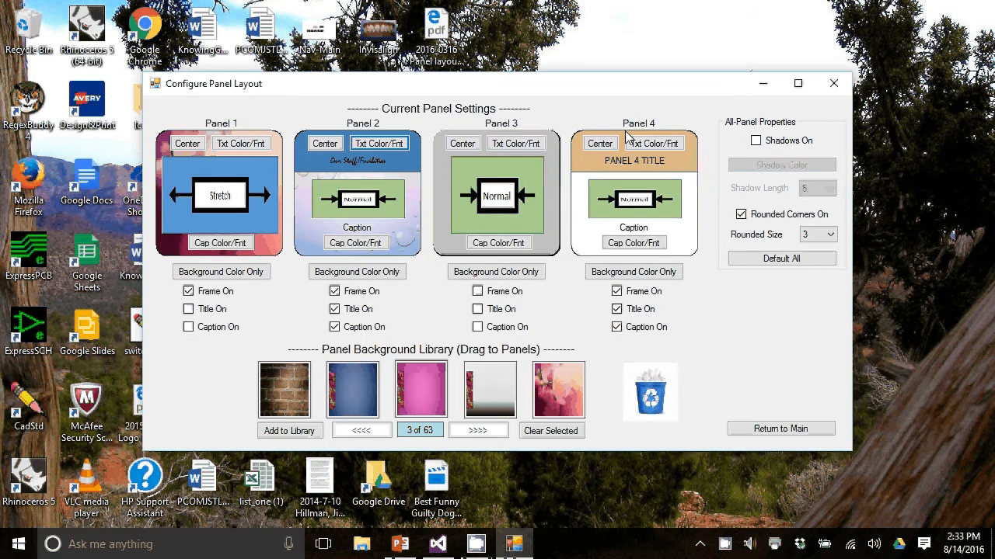
mouse_move(551, 198)
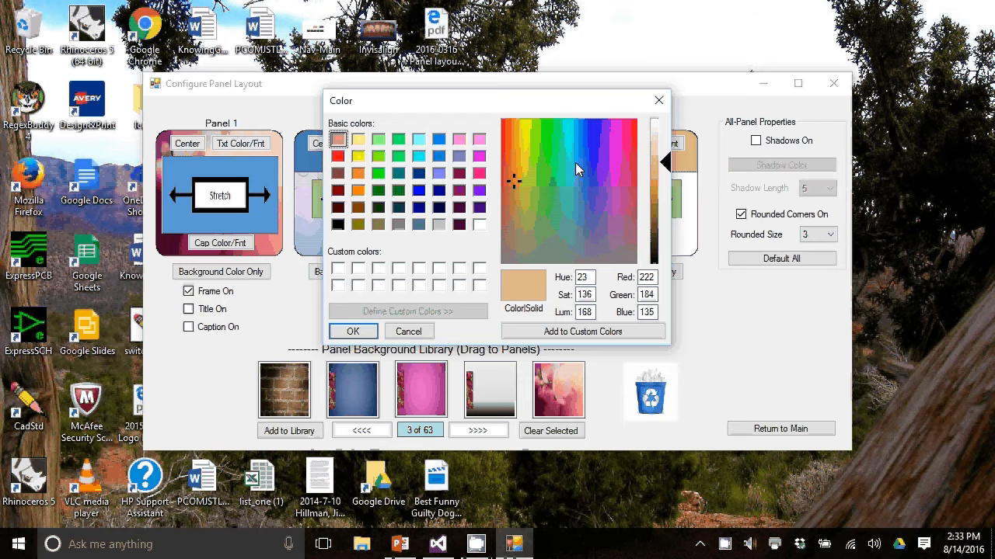
click(438, 139)
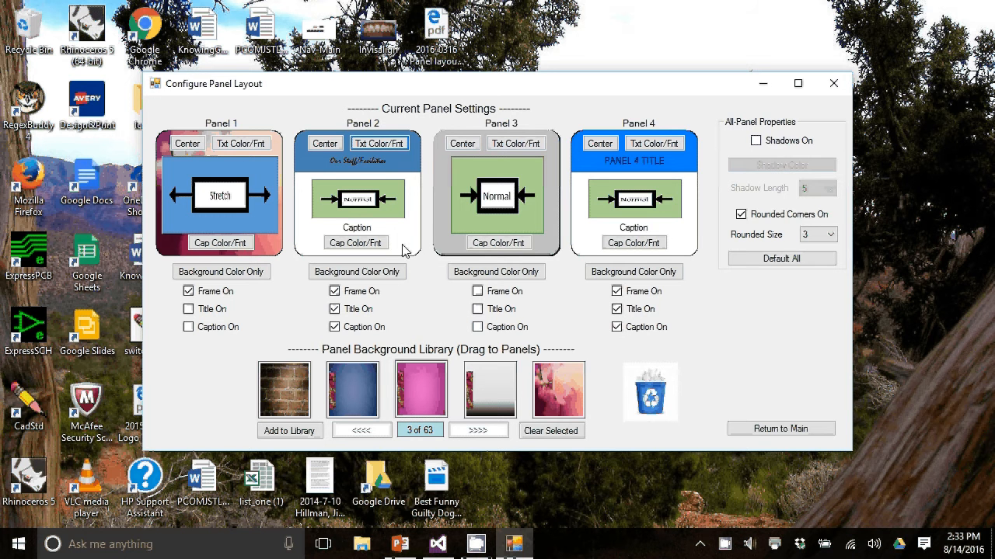
click(357, 271)
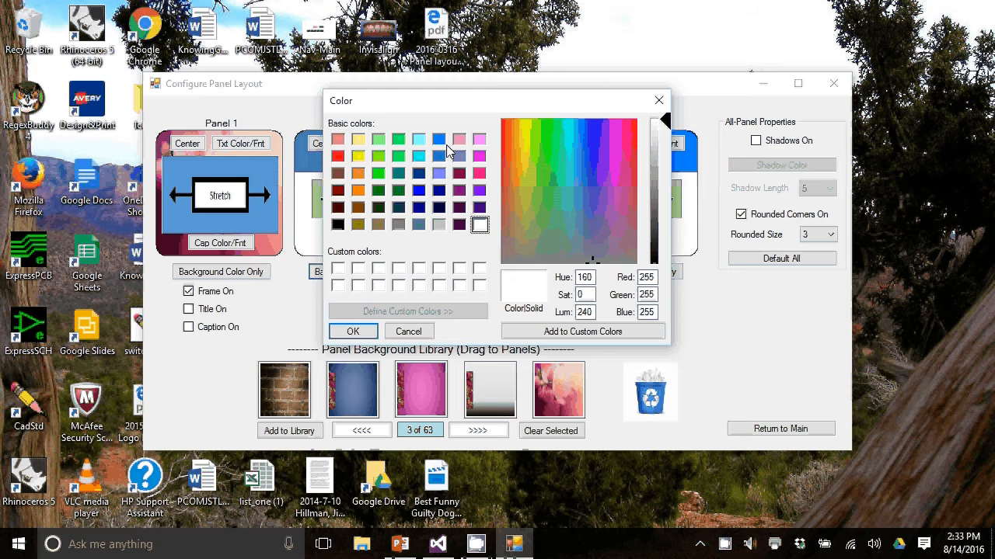
click(459, 139)
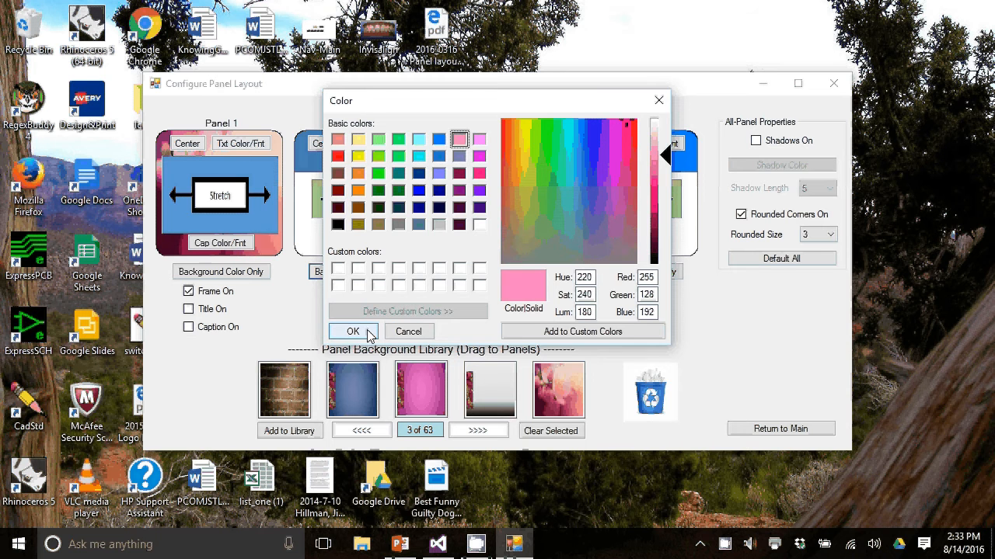
click(353, 331)
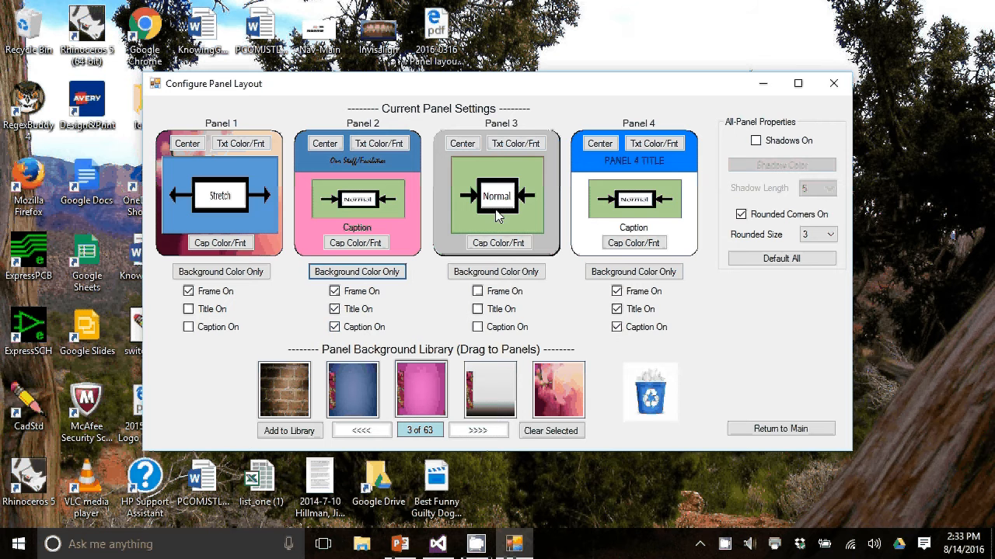
click(756, 140)
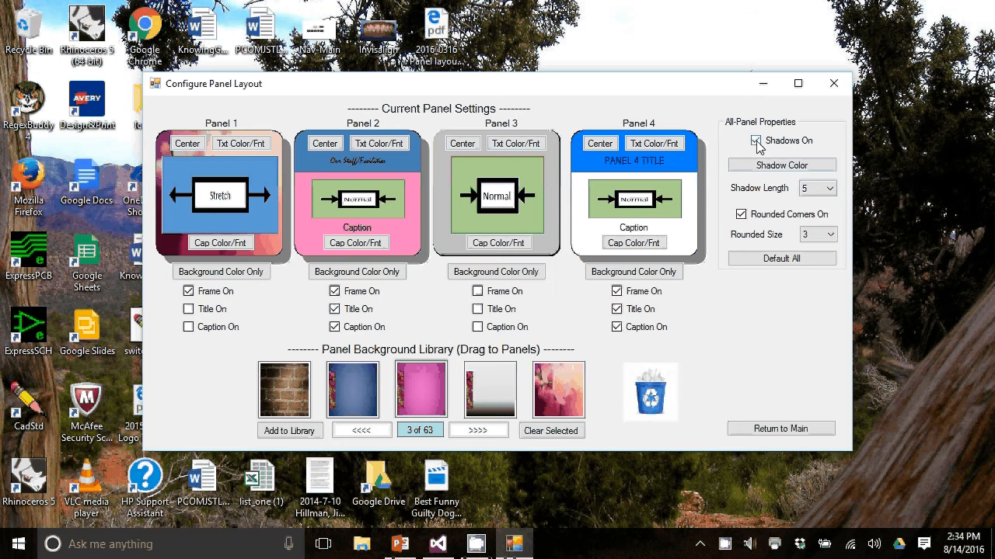
click(756, 140)
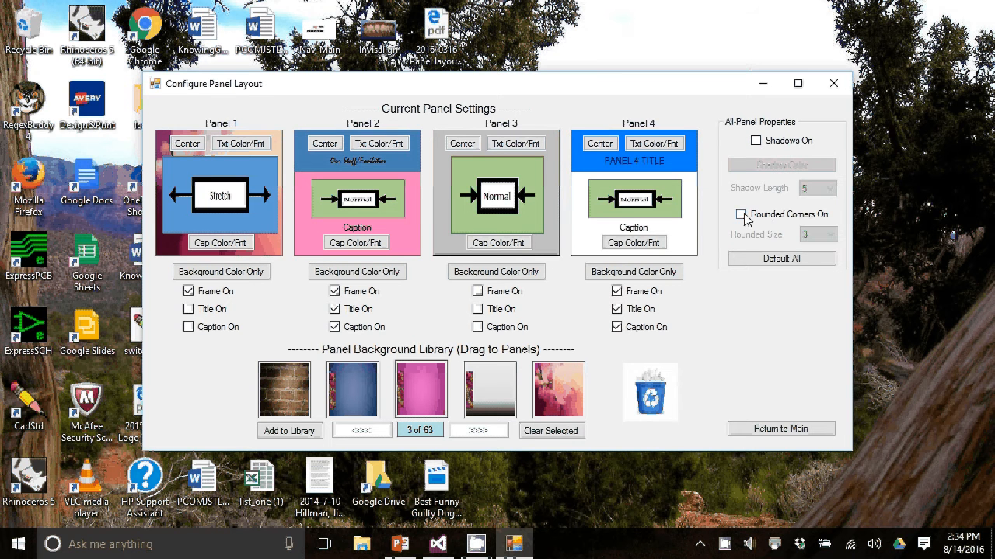
click(755, 214)
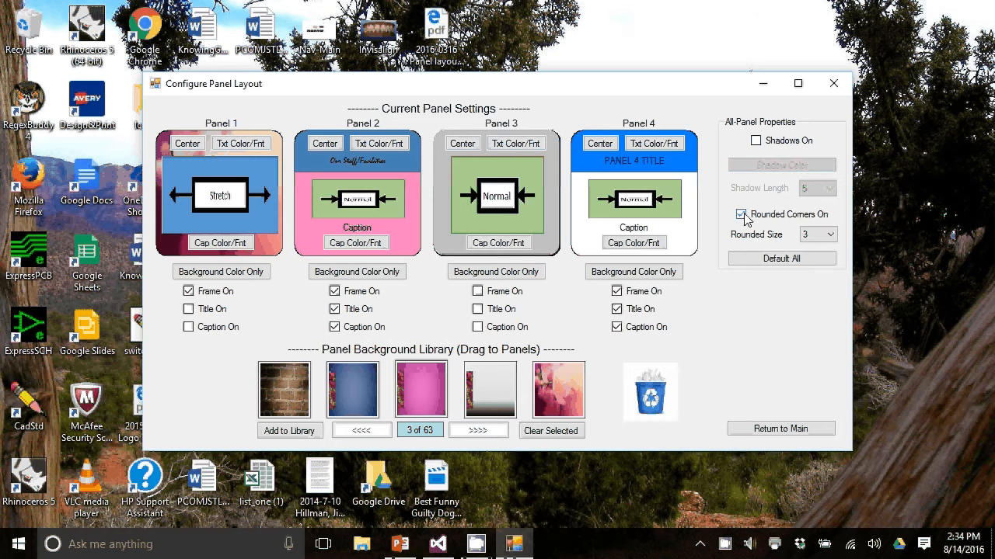
mouse_move(780, 428)
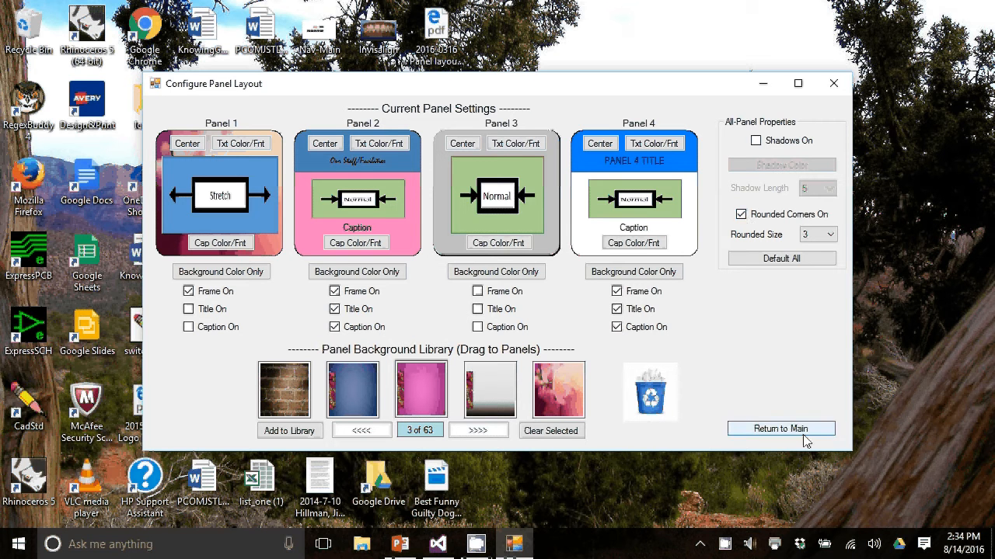
Save the current configuration over an existing Configuration Library slot, confirming the replacement.
click(780, 428)
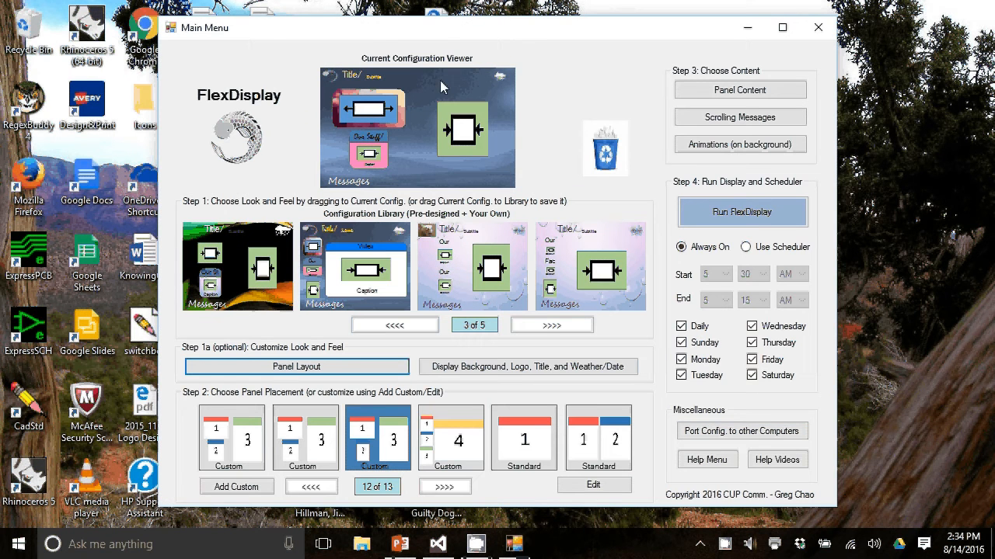
mouse_move(354, 101)
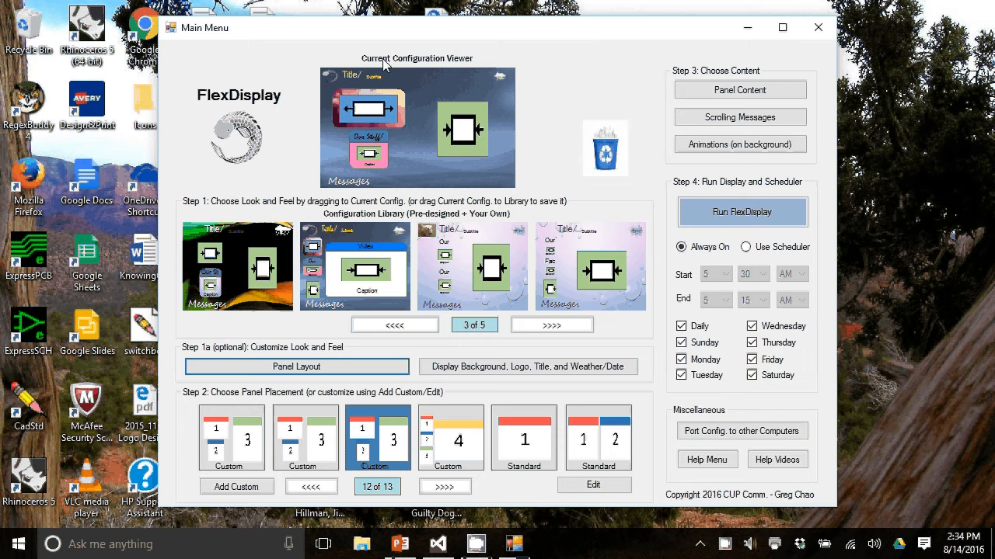
mouse_move(445, 61)
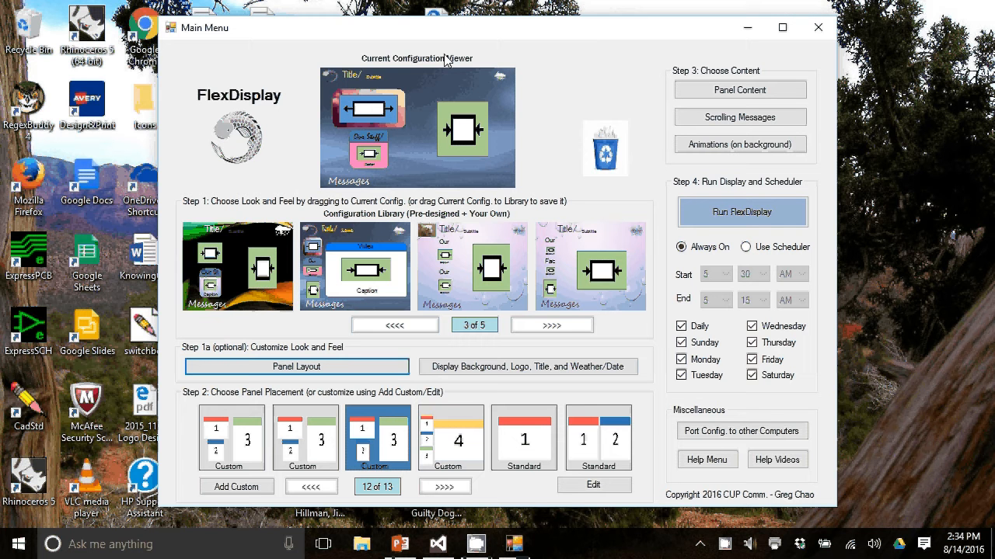
mouse_move(463, 154)
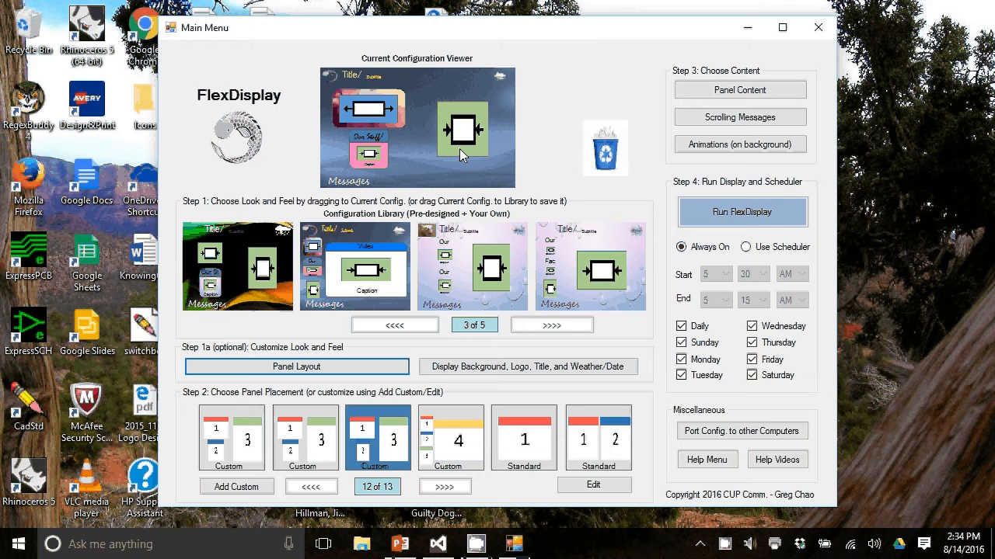
mouse_move(433, 132)
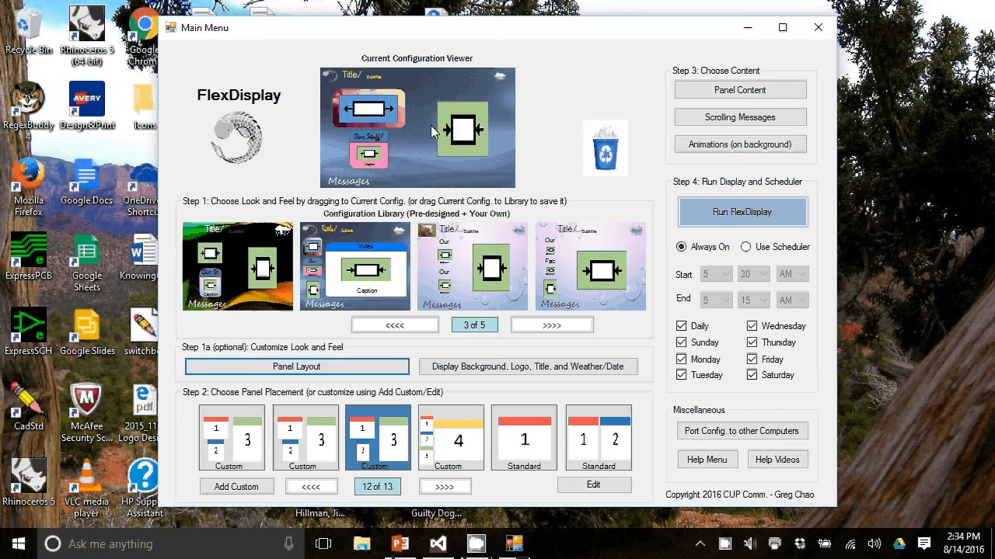
mouse_move(424, 112)
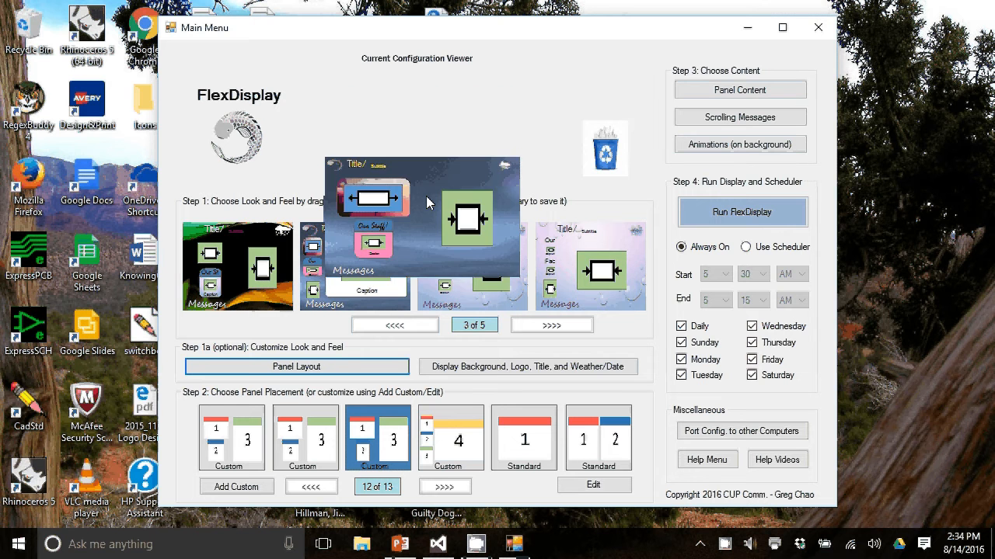
drag(419, 217, 473, 280)
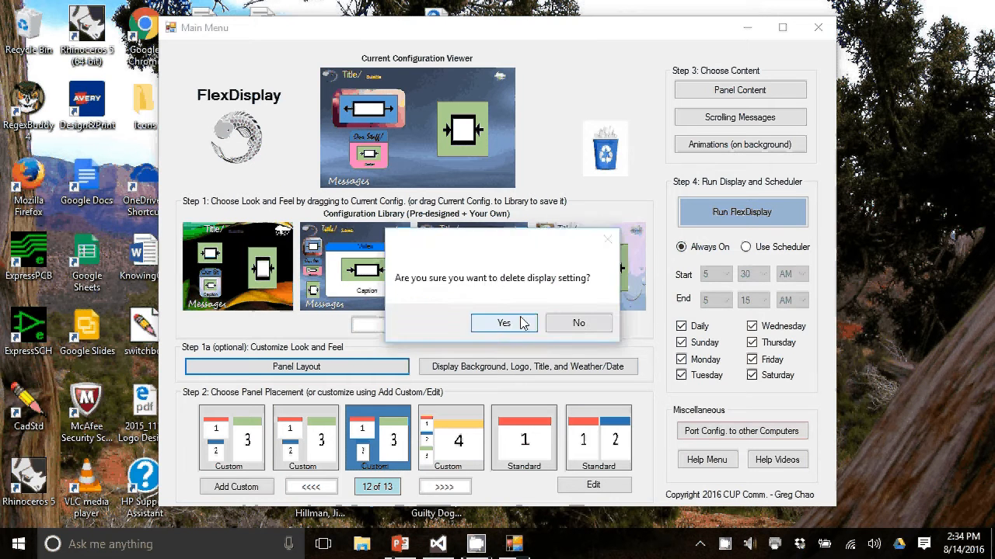
click(504, 323)
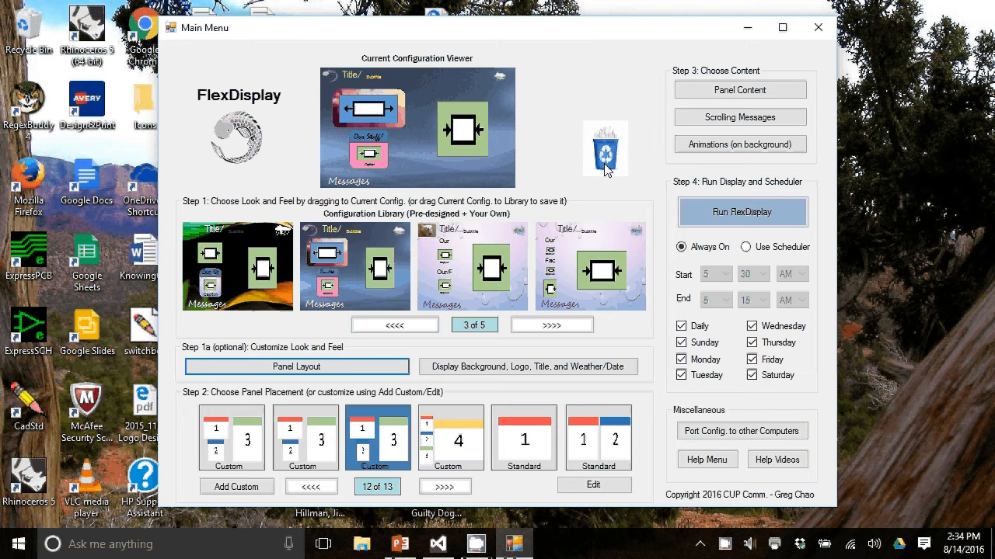
mouse_move(443, 382)
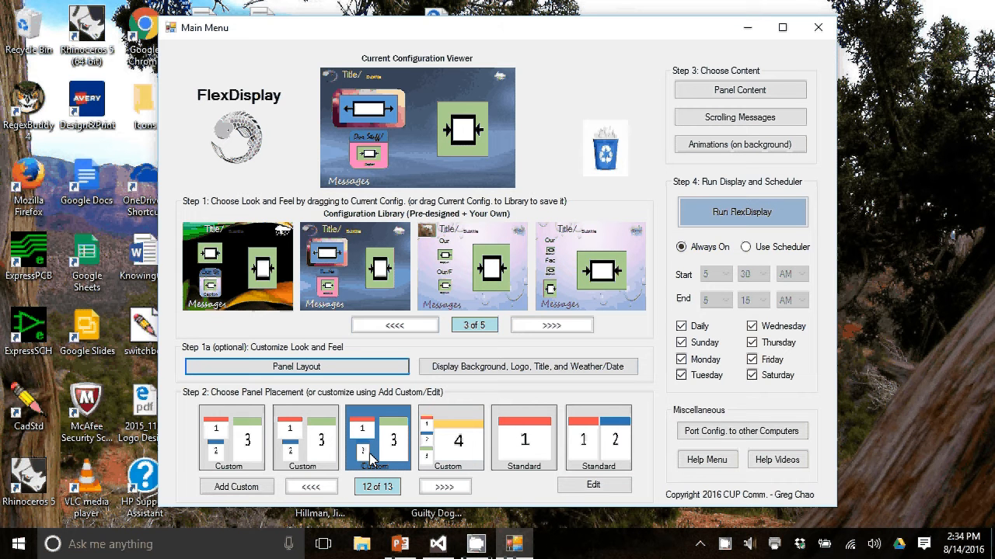
mouse_move(536, 450)
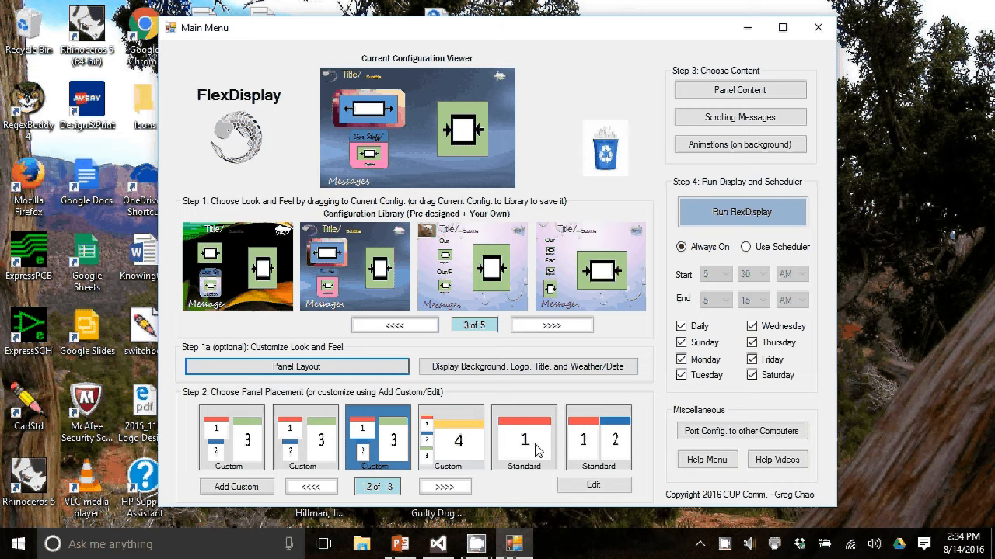
Try the Standard 1-panel placement, then switch to the Custom 4-panel placement.
click(523, 437)
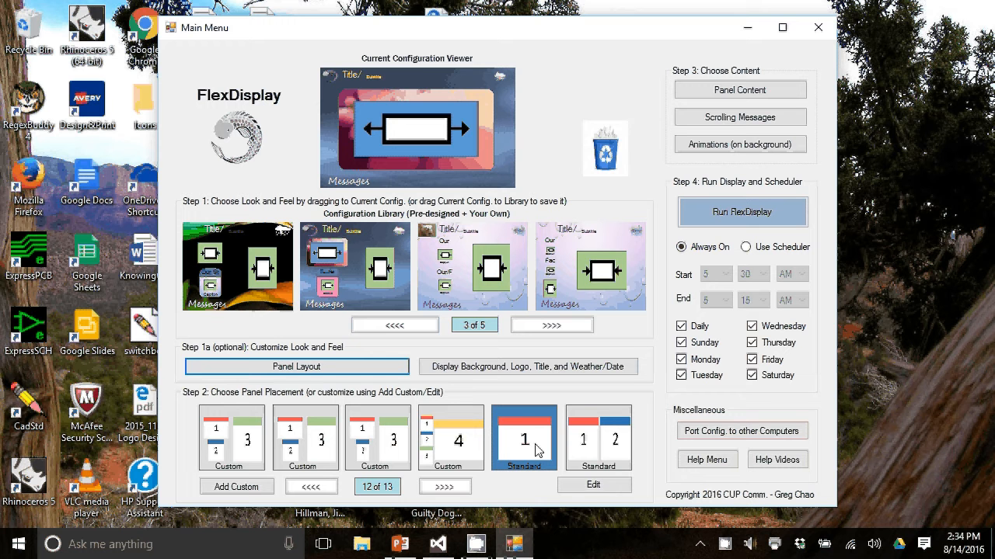
mouse_move(419, 72)
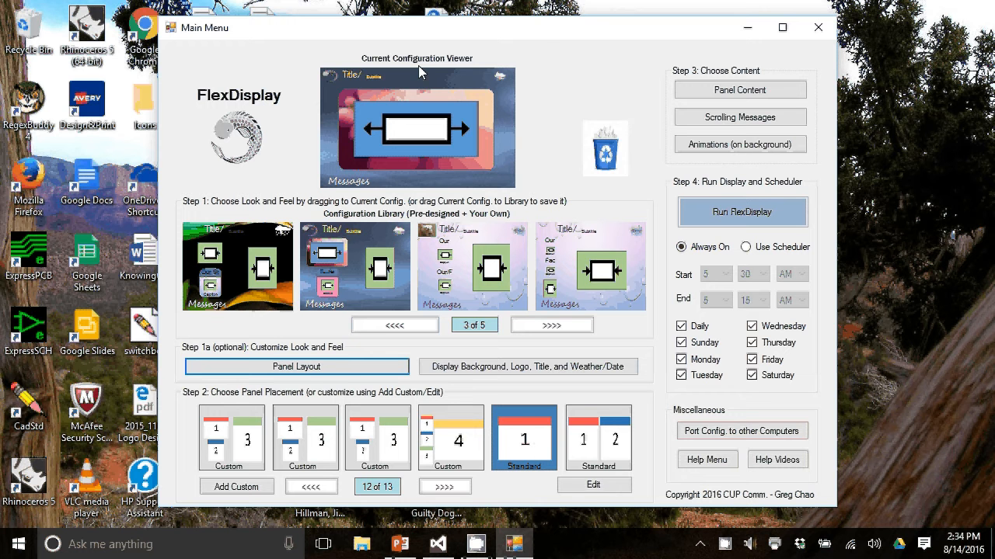
mouse_move(461, 445)
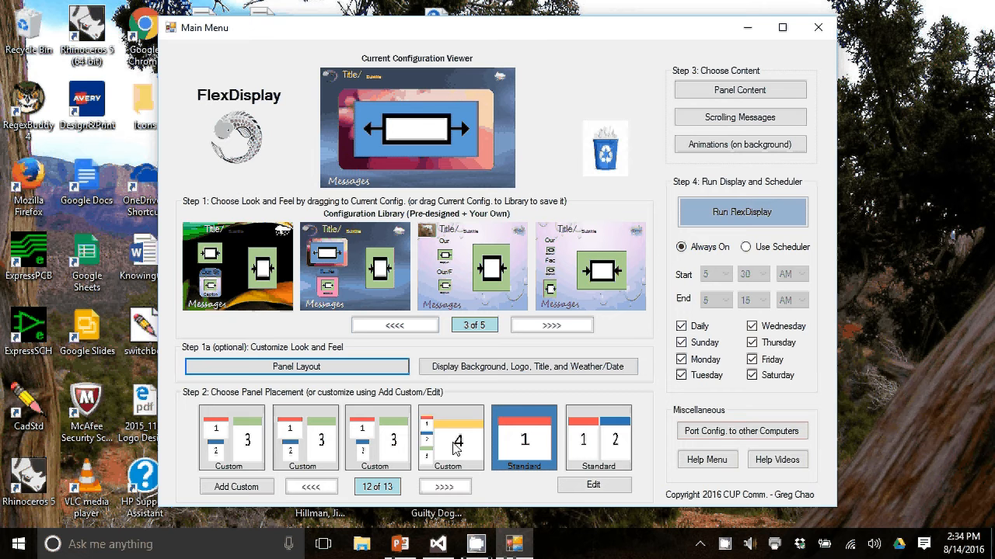
click(450, 437)
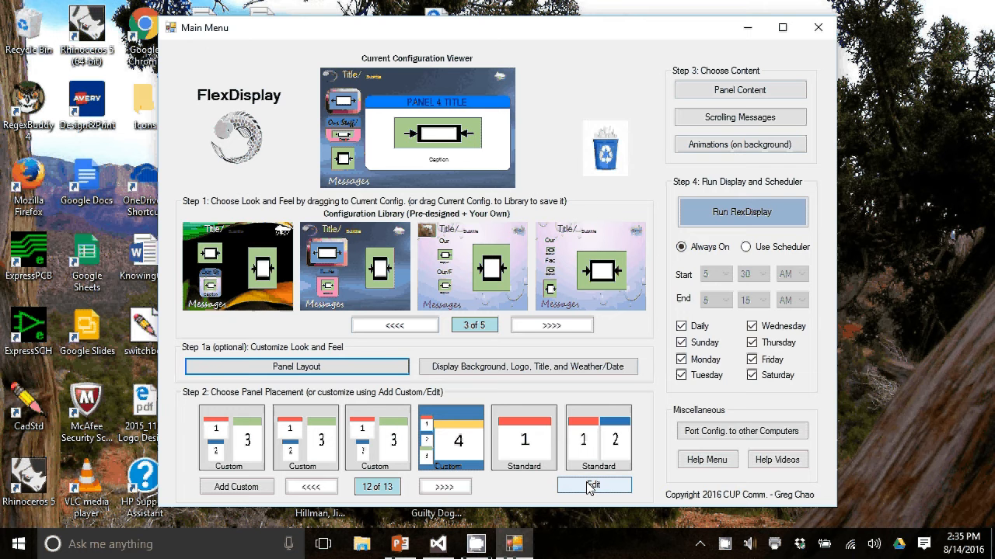
Narrow Panel 1, align Panel 2's position with Panel 1, and save the placement modifications.
click(594, 484)
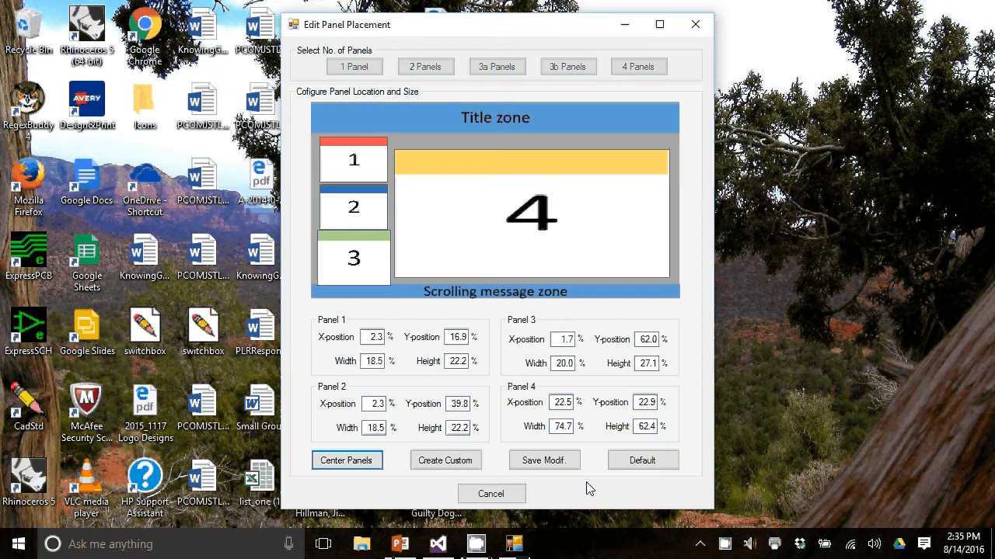
mouse_move(420, 205)
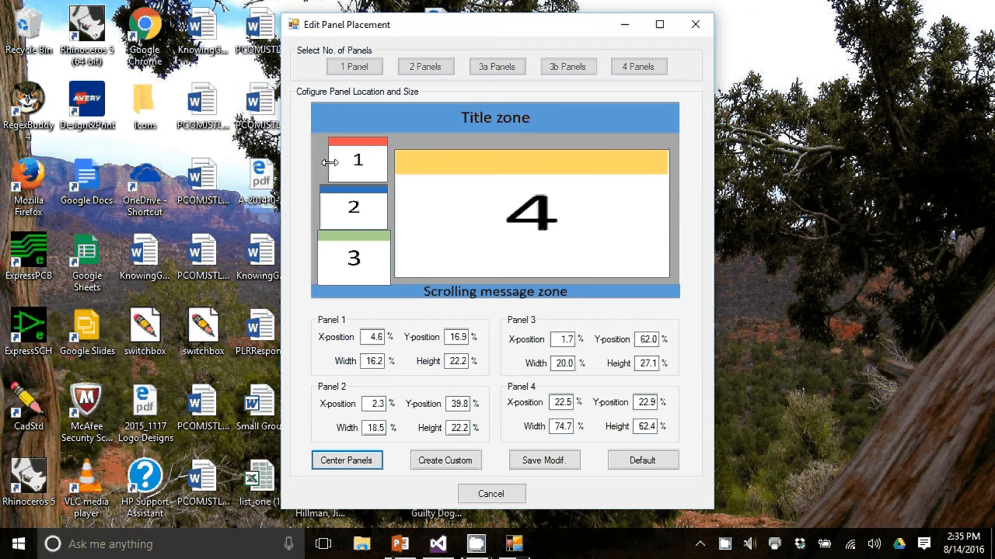
drag(396, 159, 382, 159)
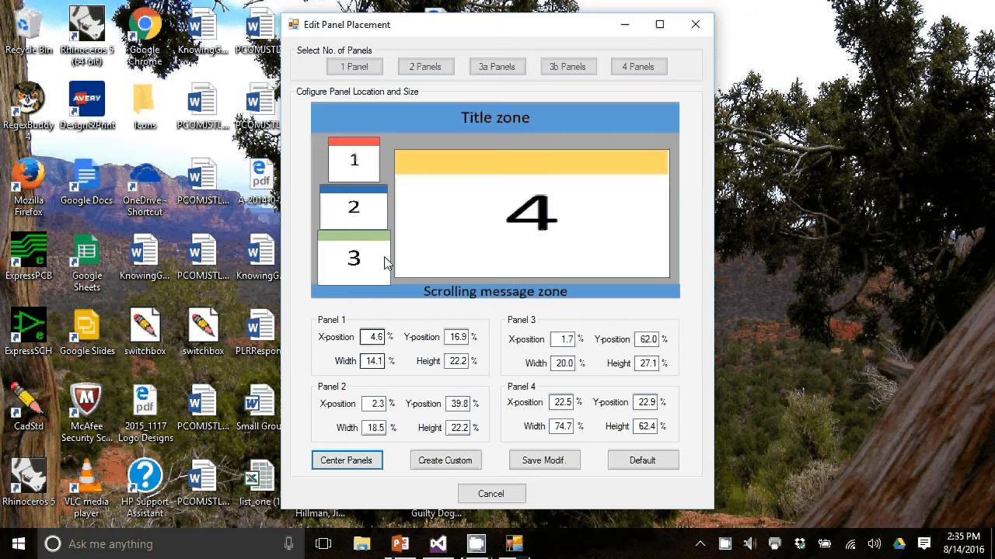
mouse_move(370, 391)
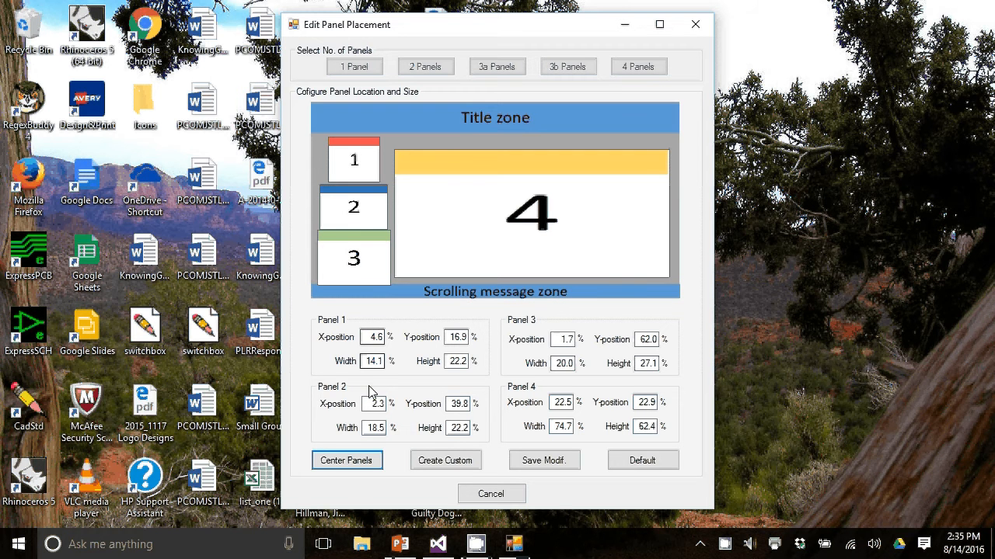
click(374, 404)
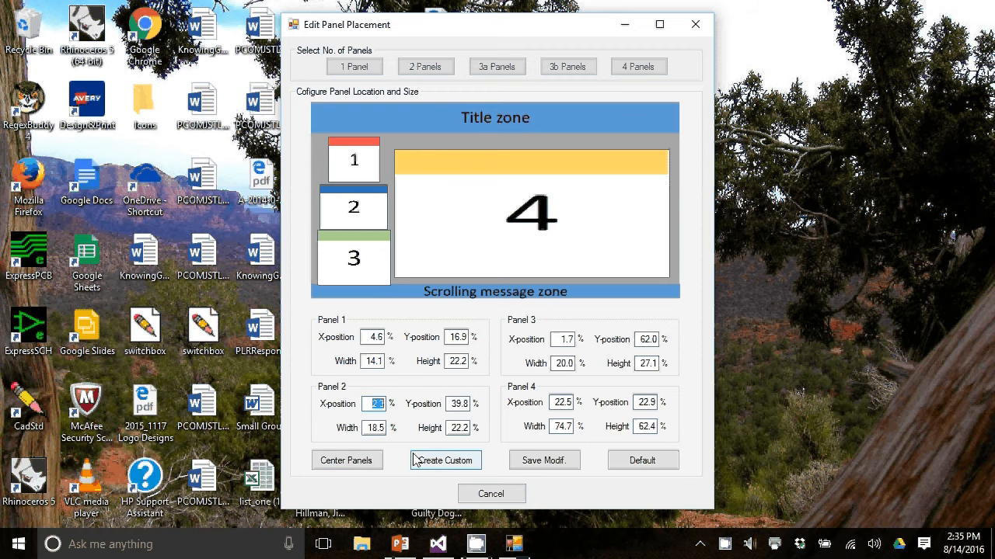
text(4.6)
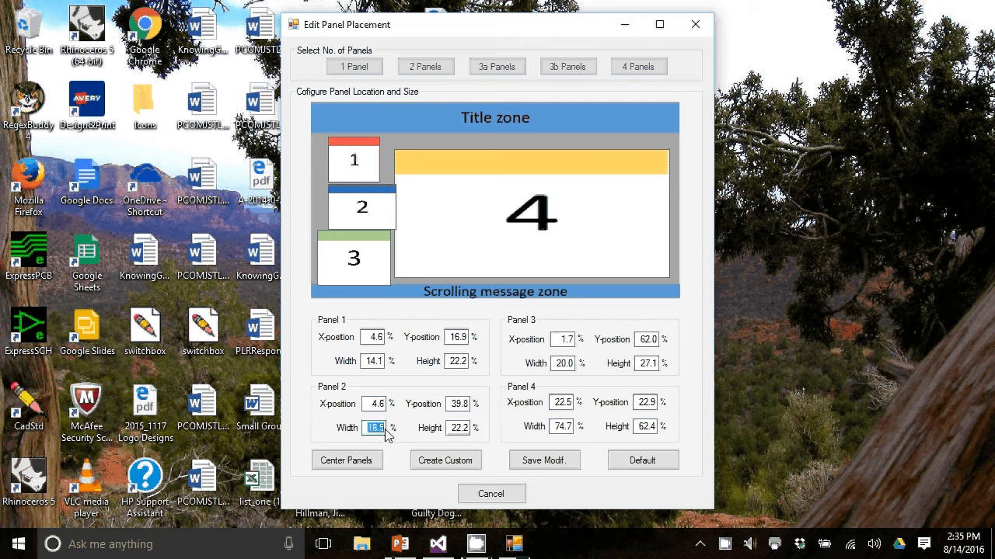
text(14)
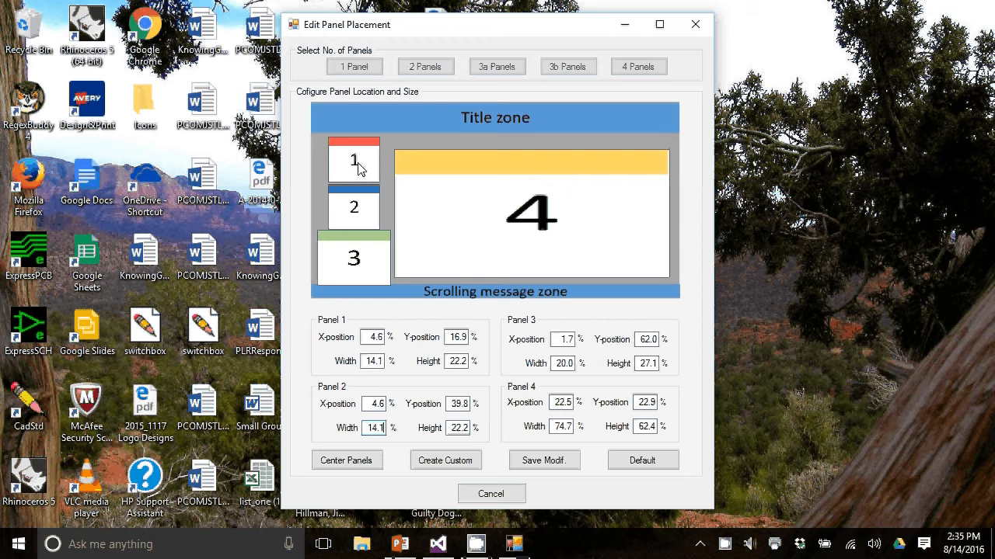
mouse_move(361, 207)
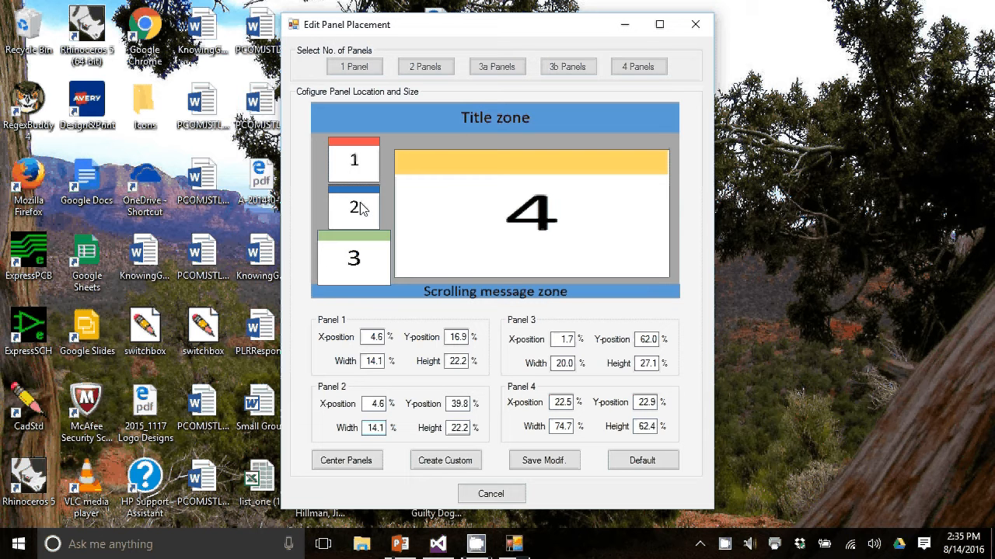
mouse_move(387, 250)
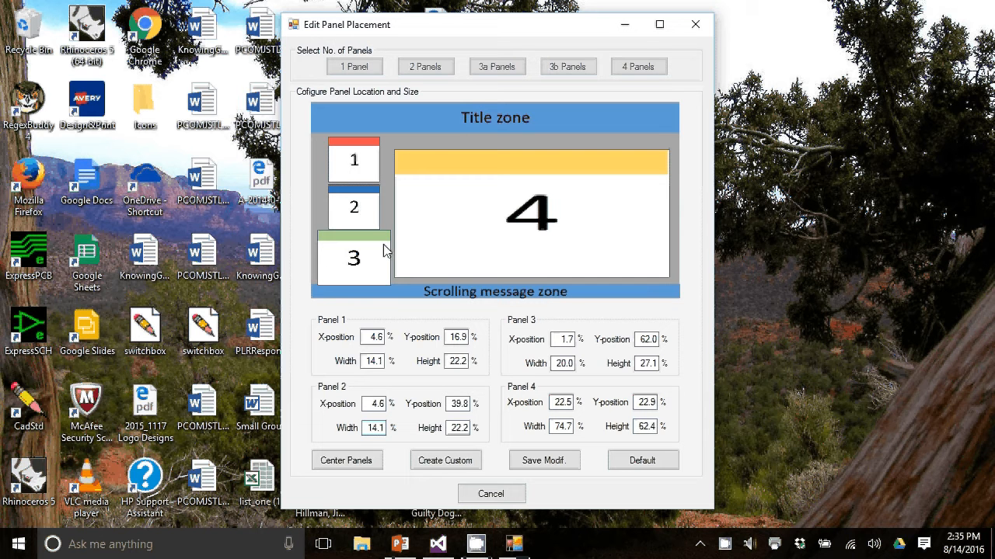
mouse_move(396, 268)
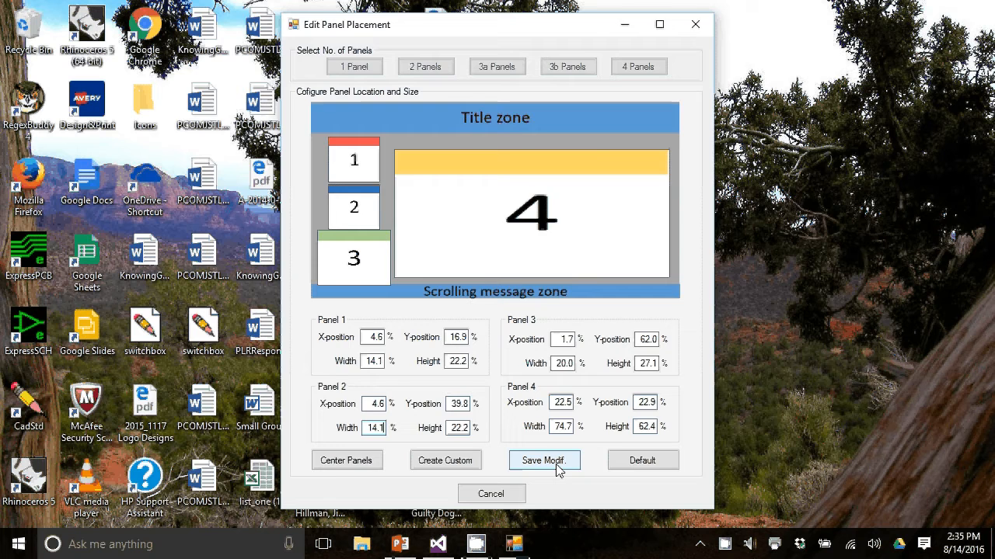
click(544, 460)
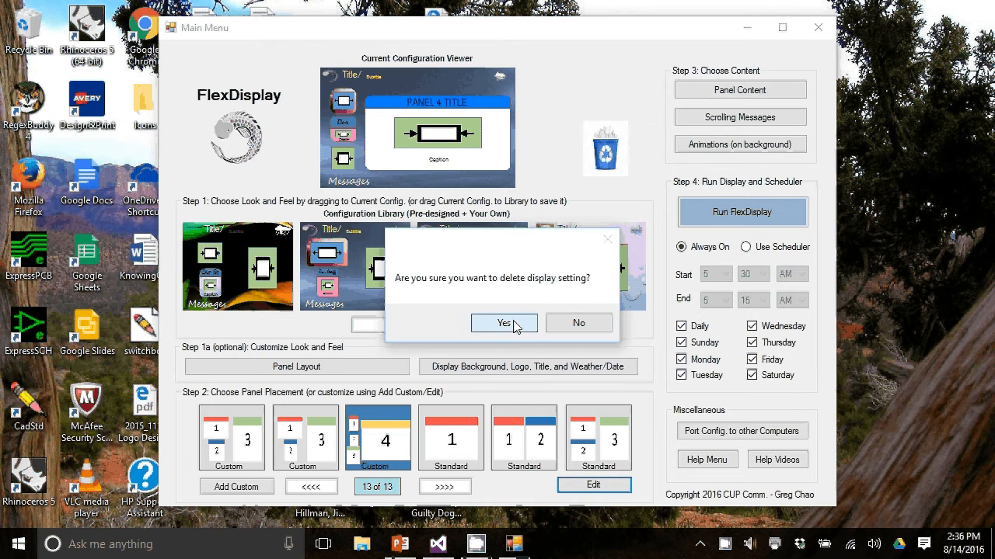
Confirm deleting the display setting, leaving five designs in the configuration library.
click(503, 323)
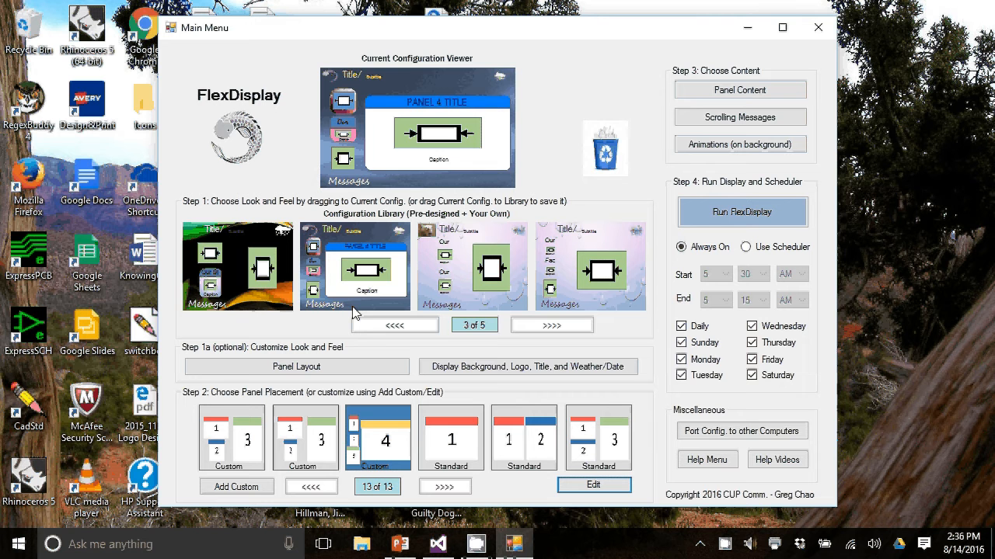
mouse_move(427, 69)
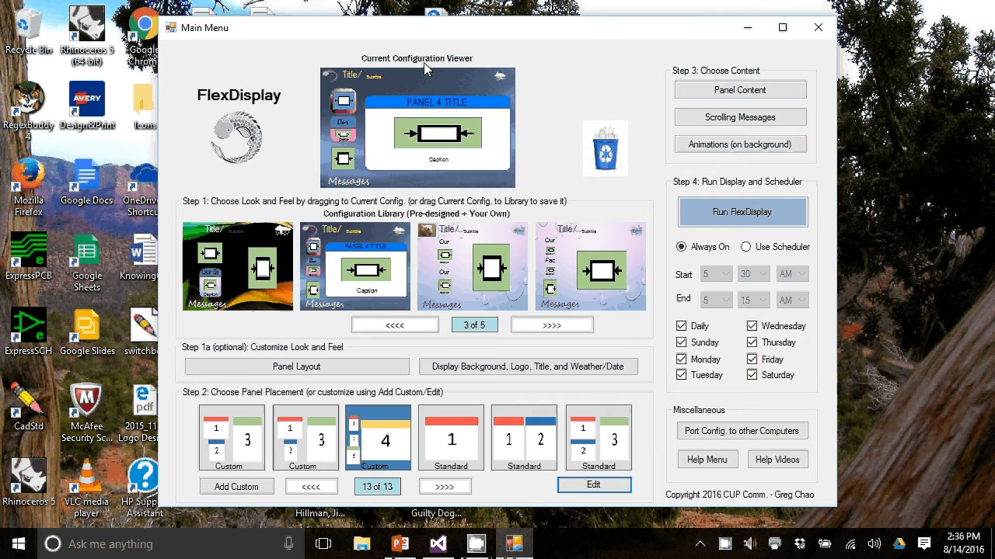
mouse_move(203, 214)
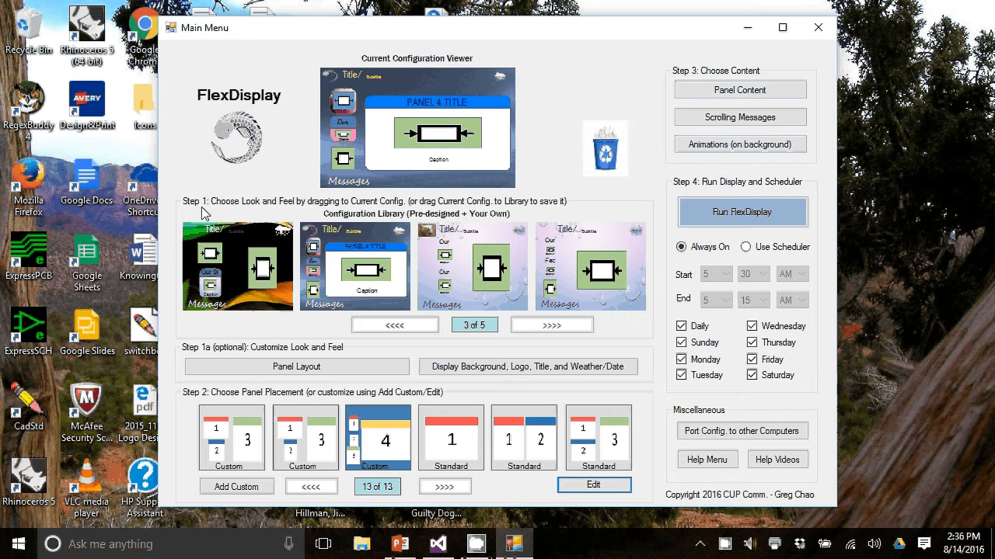
mouse_move(202, 403)
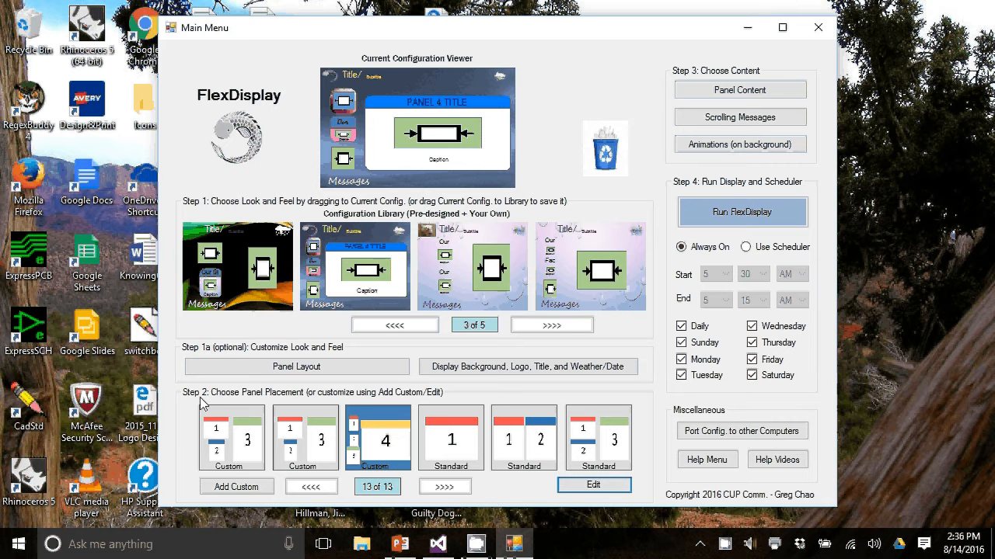
mouse_move(739, 84)
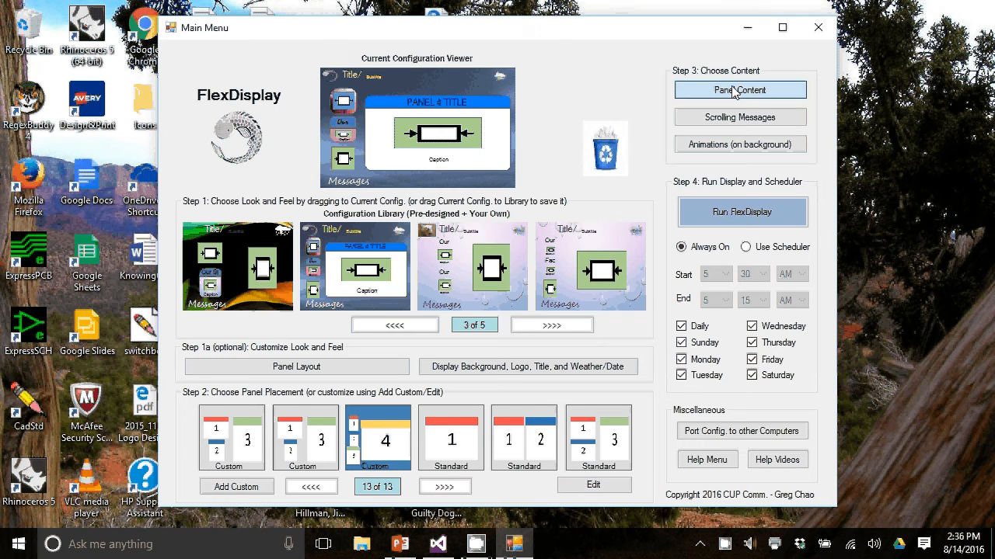
Open Panel Content and browse Panels 2, 3 and 4, ending on Panel 1's clinic photos.
click(739, 89)
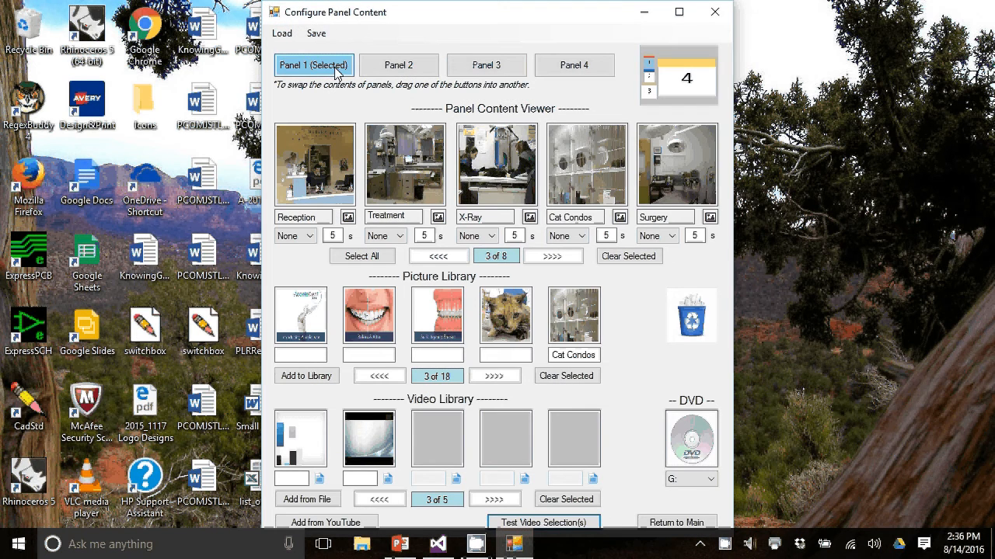
mouse_move(331, 84)
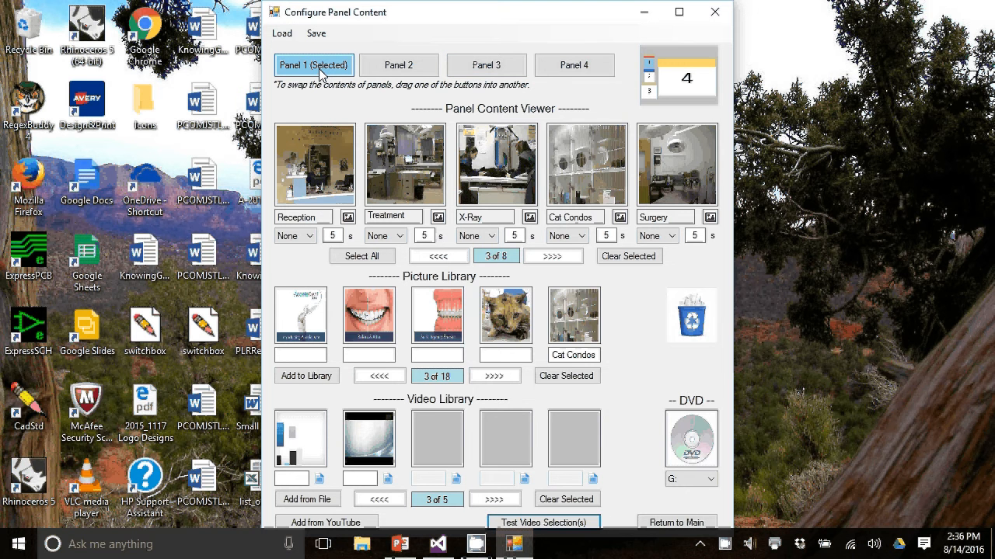
mouse_move(326, 169)
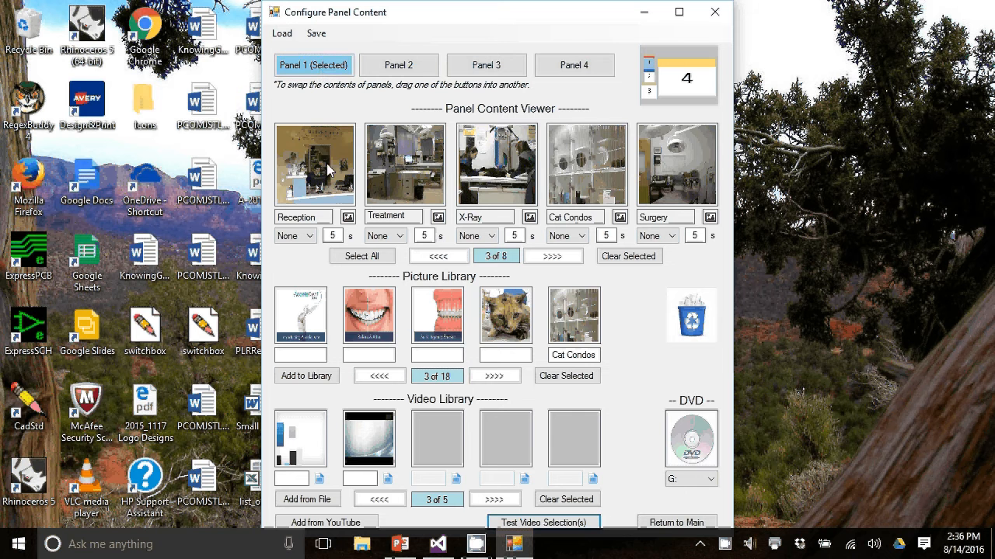
click(399, 64)
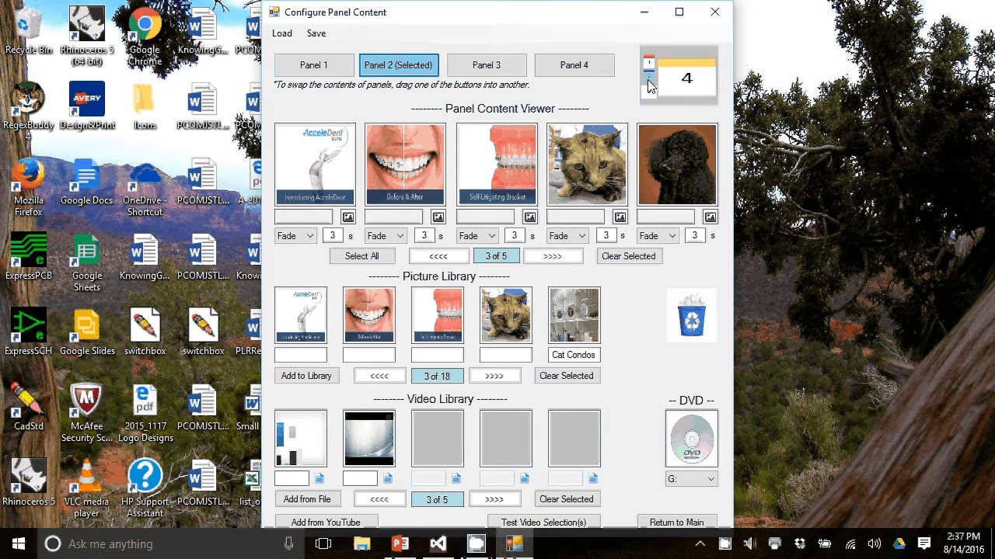
click(486, 64)
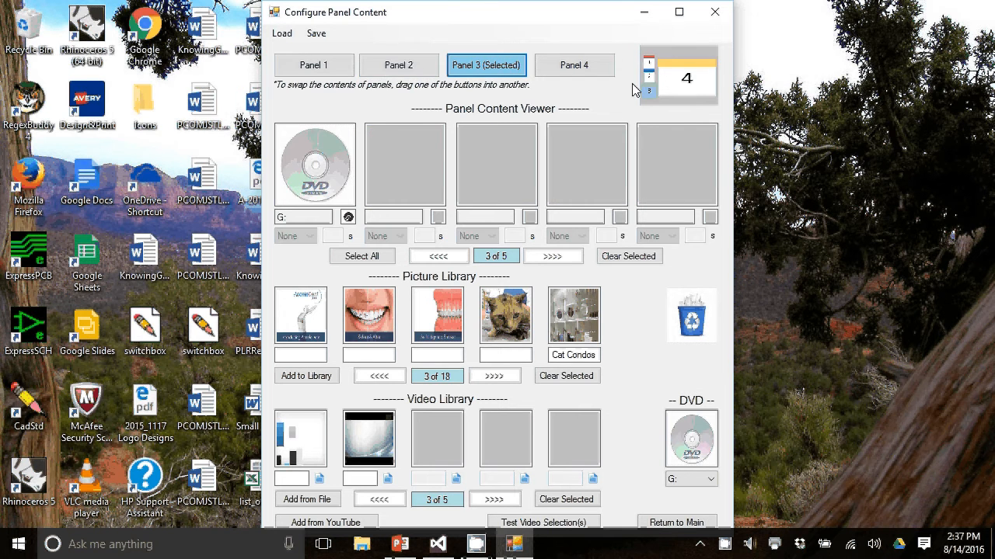
click(574, 65)
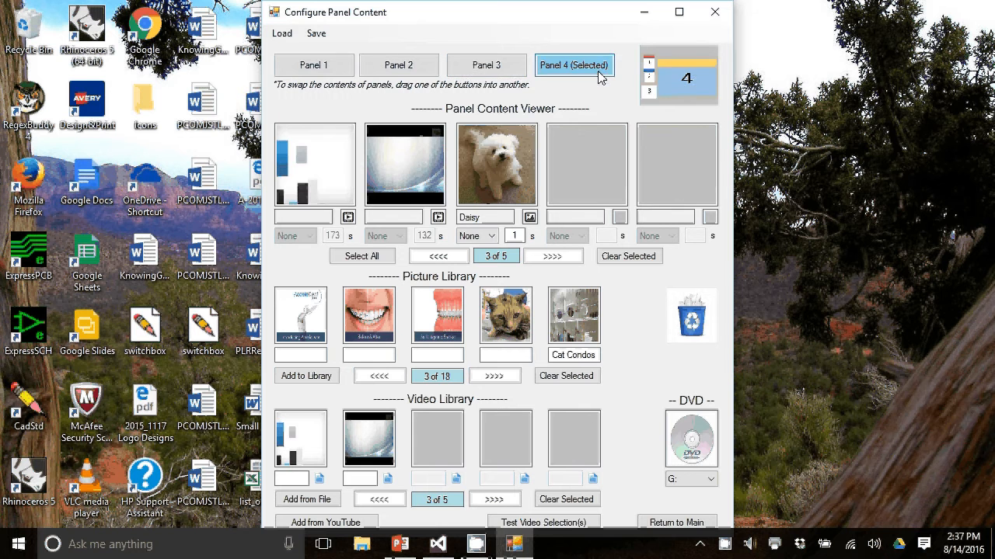
click(314, 64)
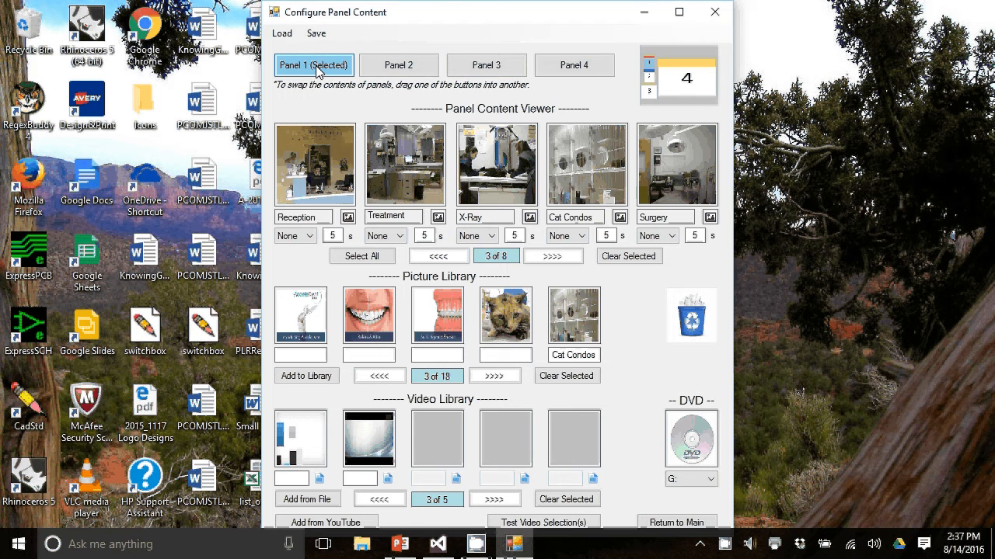
mouse_move(653, 159)
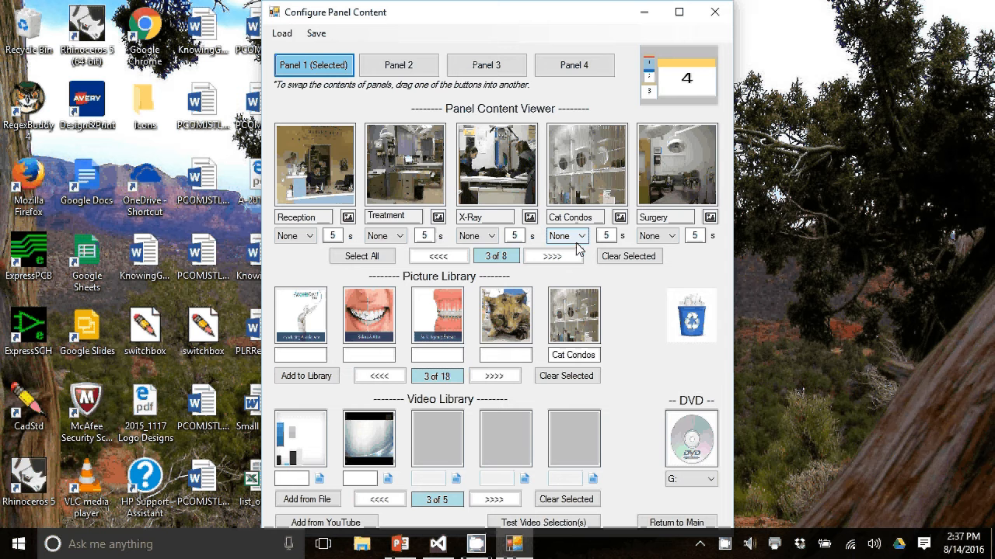
On Panel 2, remove the black dog picture and page through the picture library.
click(398, 64)
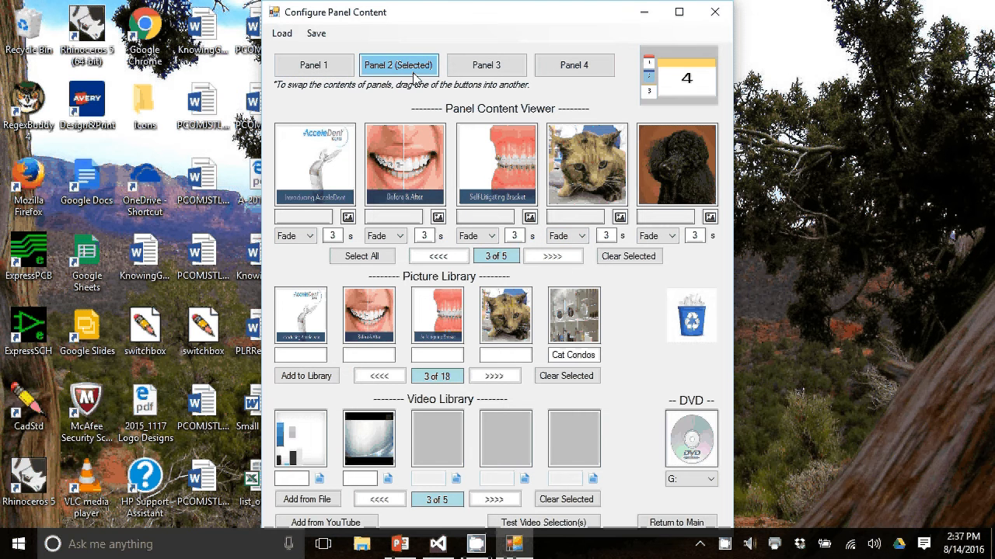
mouse_move(338, 198)
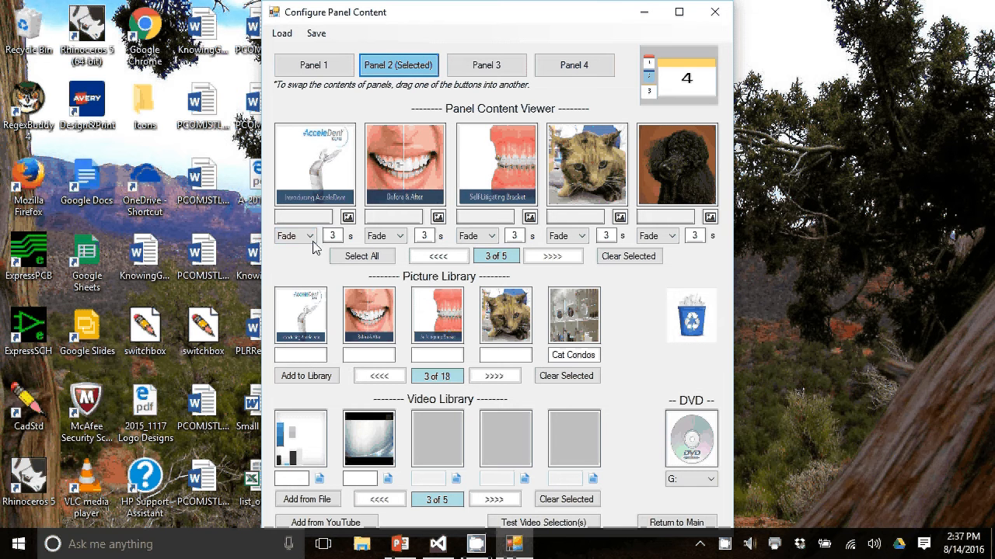
click(305, 235)
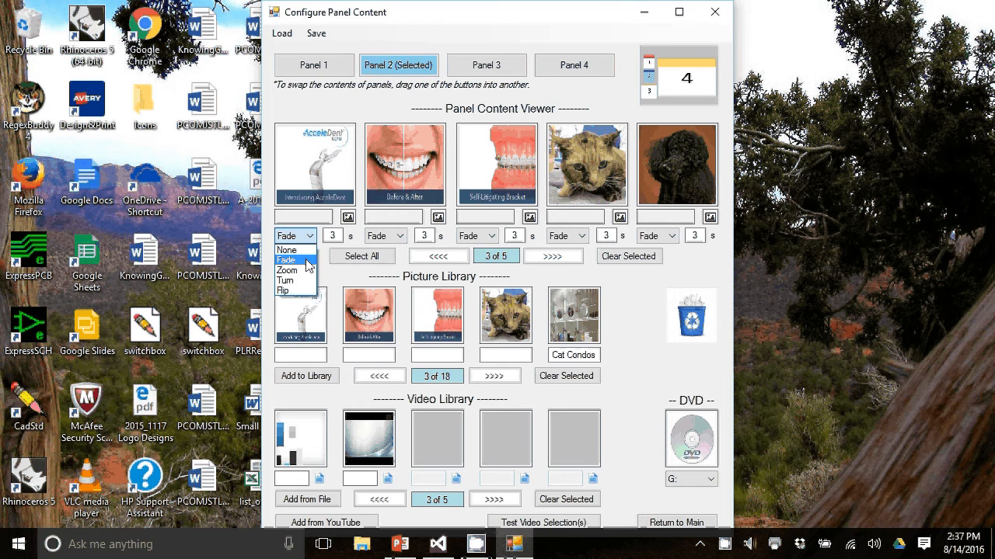
mouse_move(298, 280)
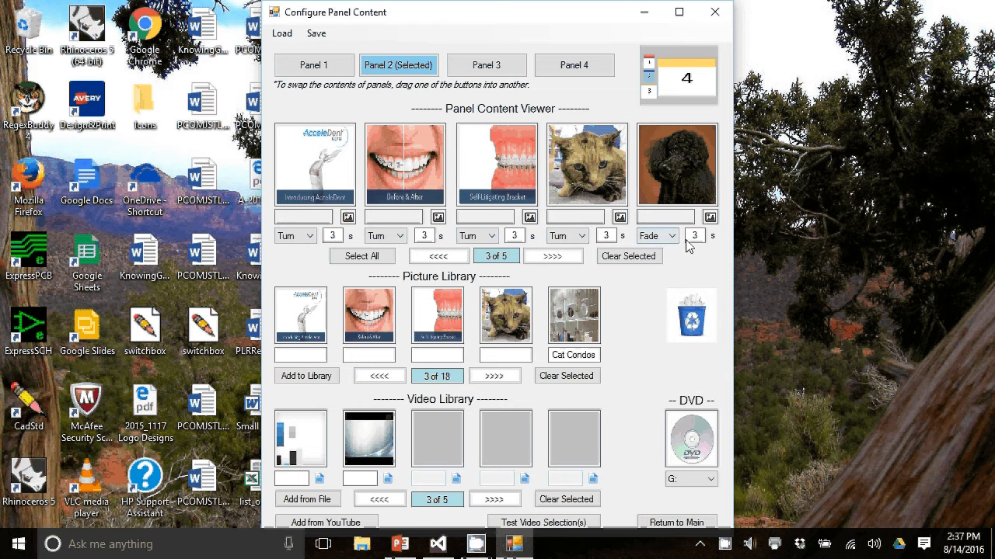
click(655, 235)
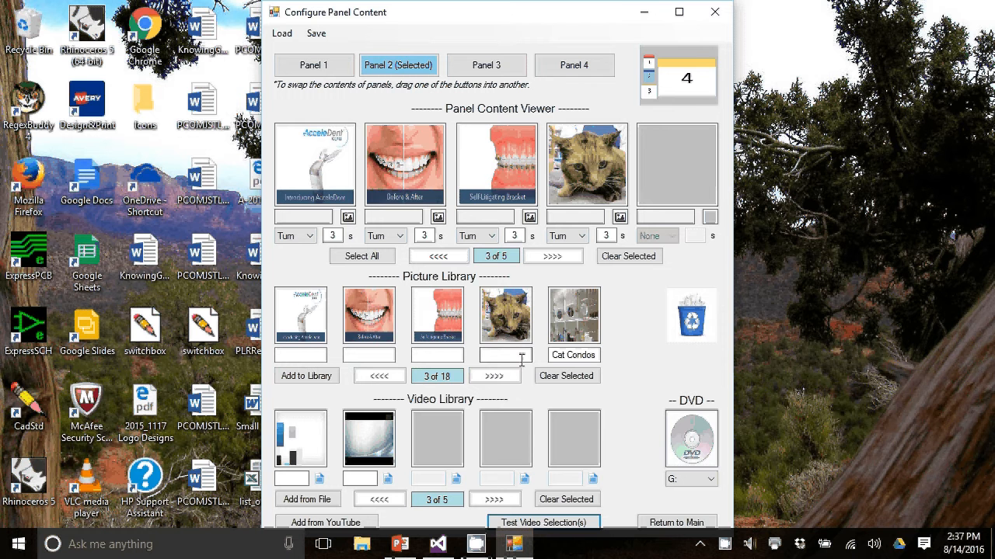
click(495, 376)
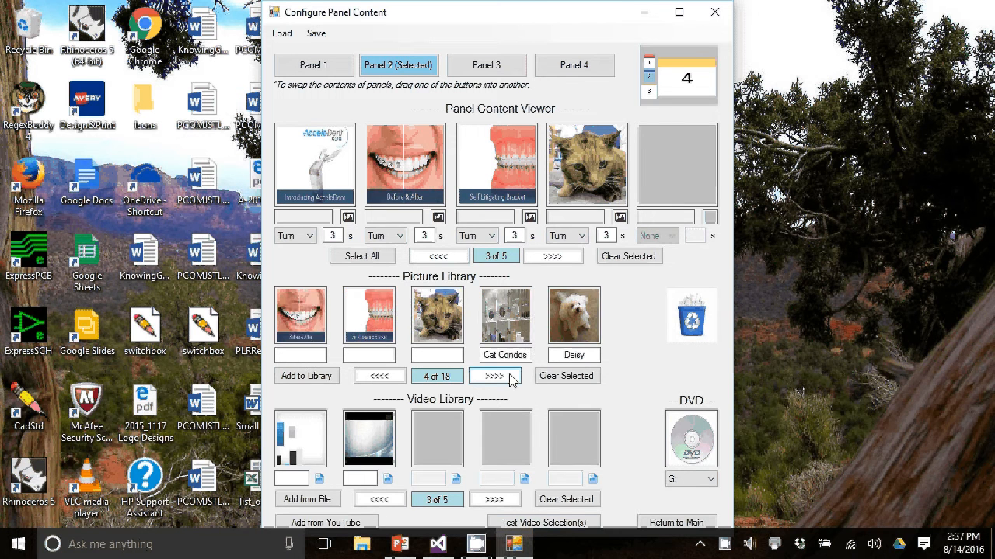
click(496, 375)
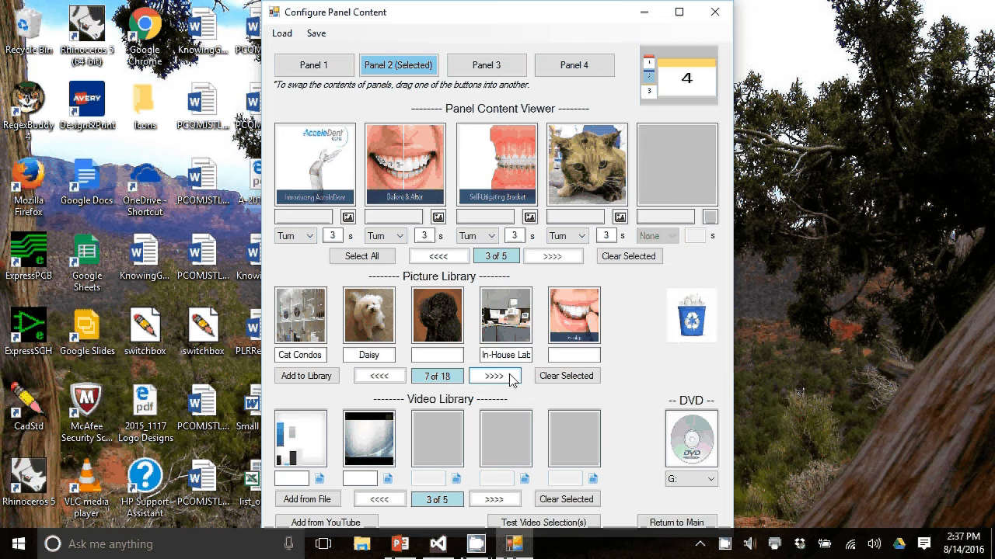
click(495, 375)
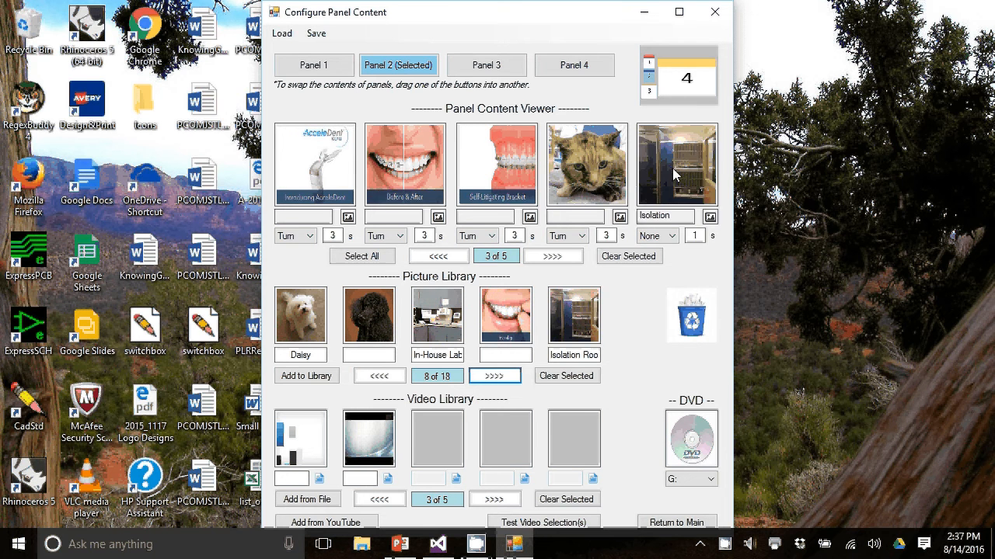
Give the Isolation picture and the fifth Panel 2 picture the Turn transition.
click(657, 235)
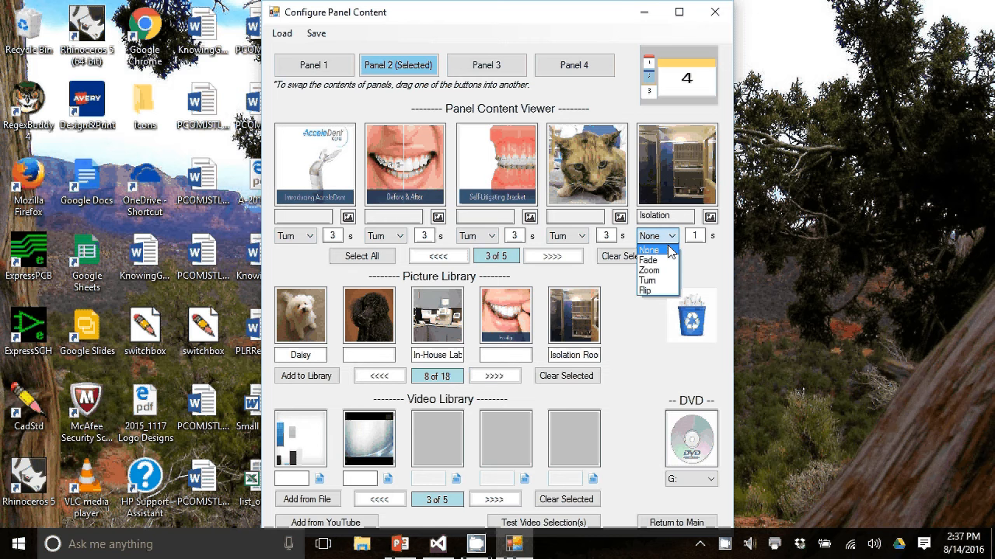
click(647, 280)
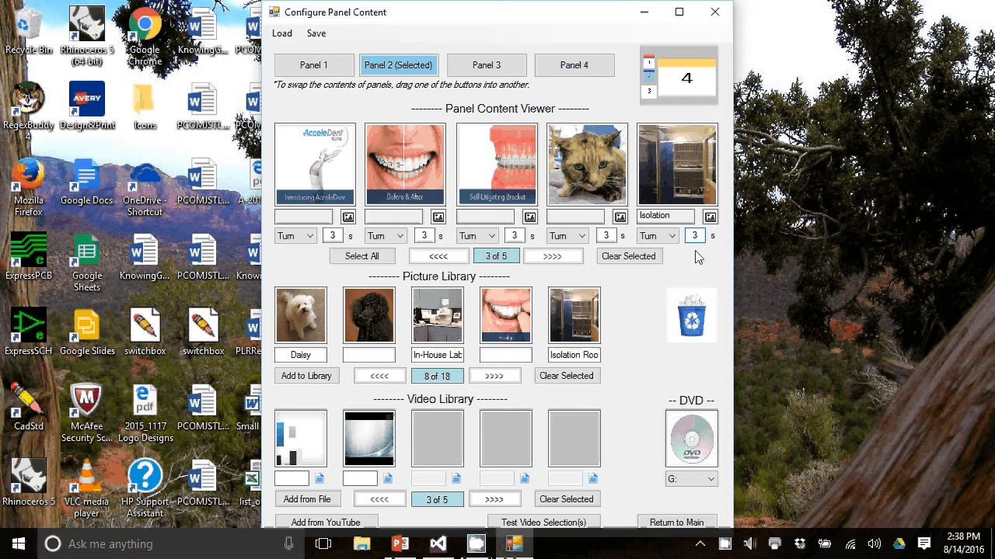
mouse_move(458, 355)
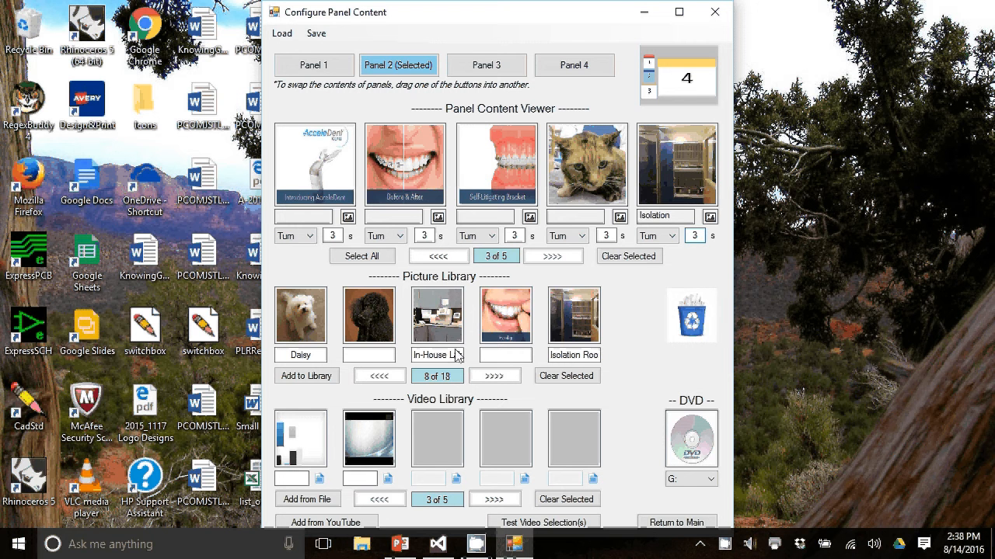
click(378, 376)
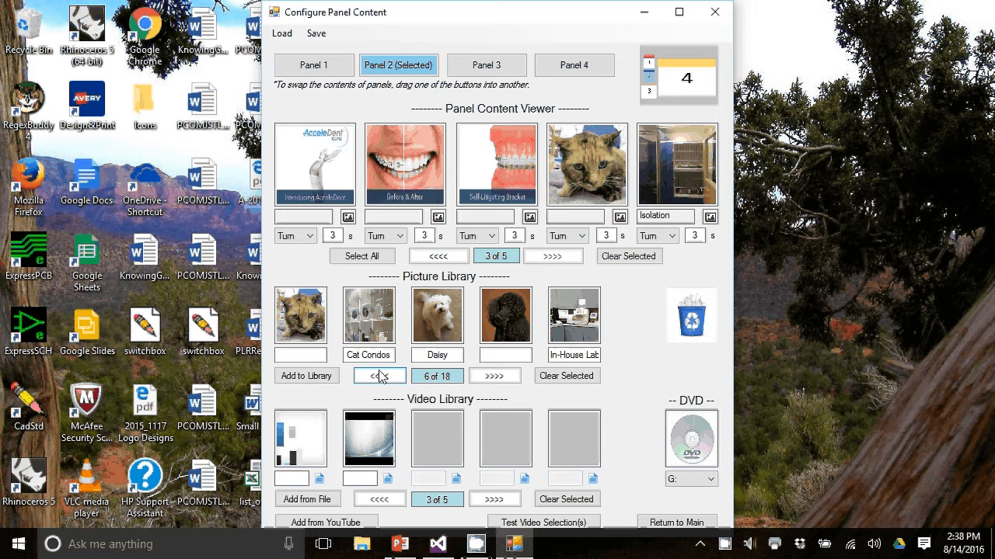
click(378, 376)
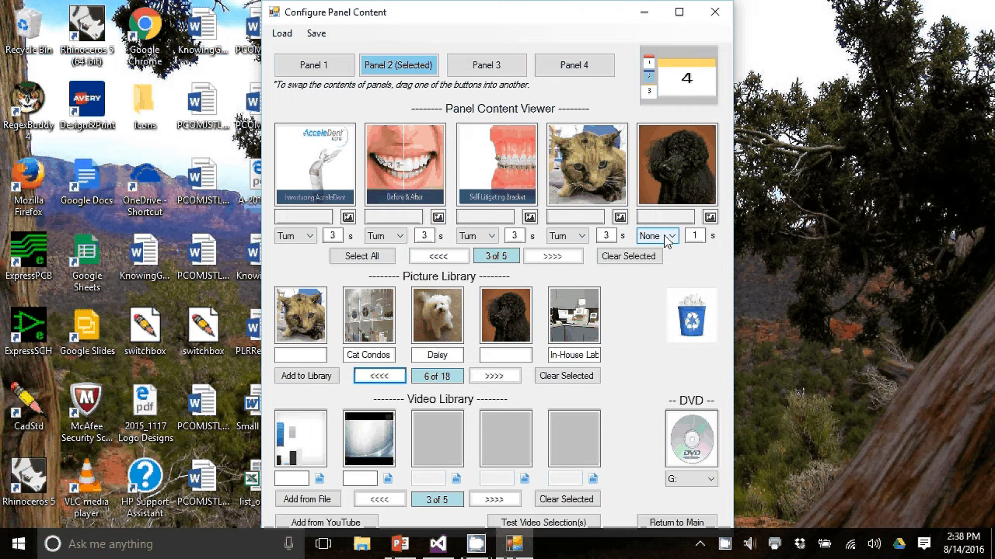
click(671, 235)
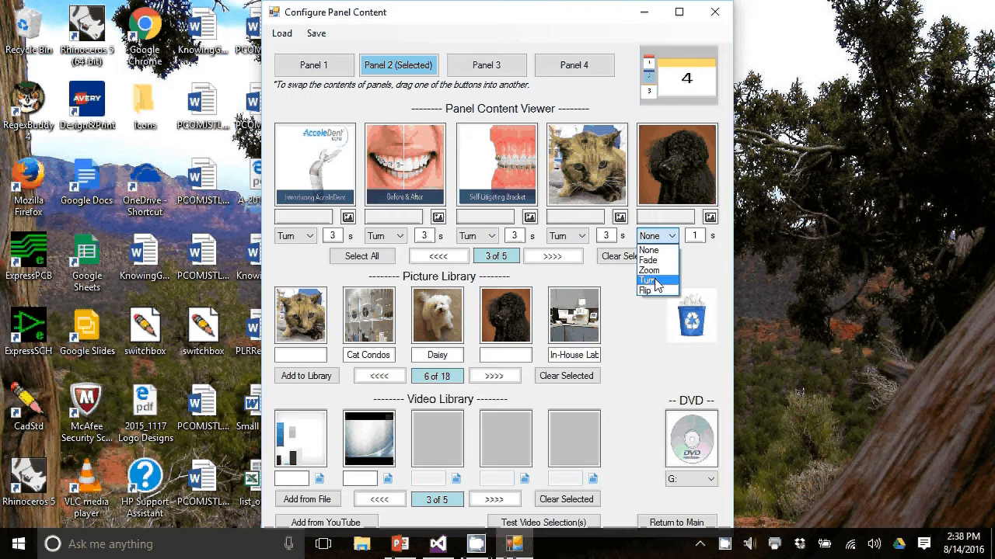
click(652, 281)
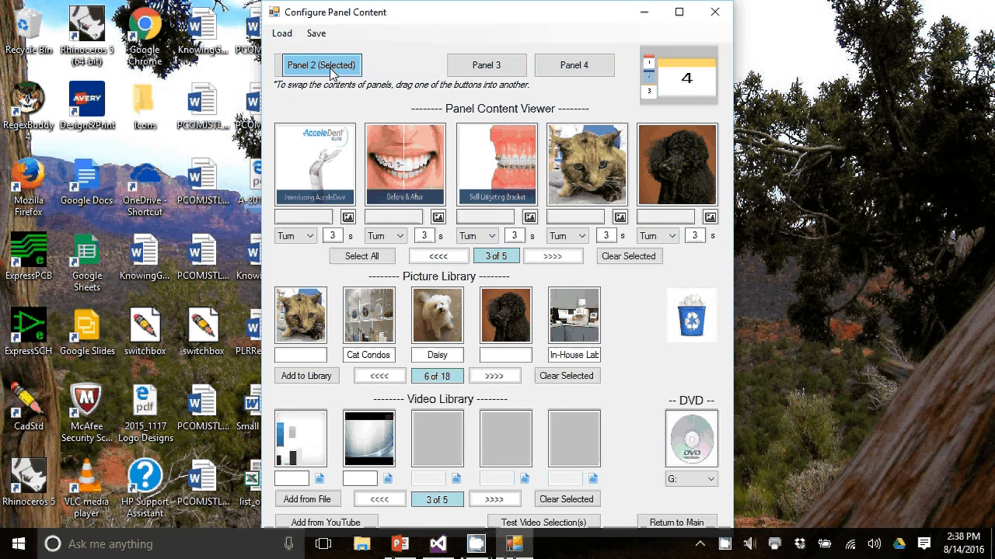
Swap Panel 2's pictures into Panel 1, then review Panels 1, 2, 3 and 4.
click(313, 65)
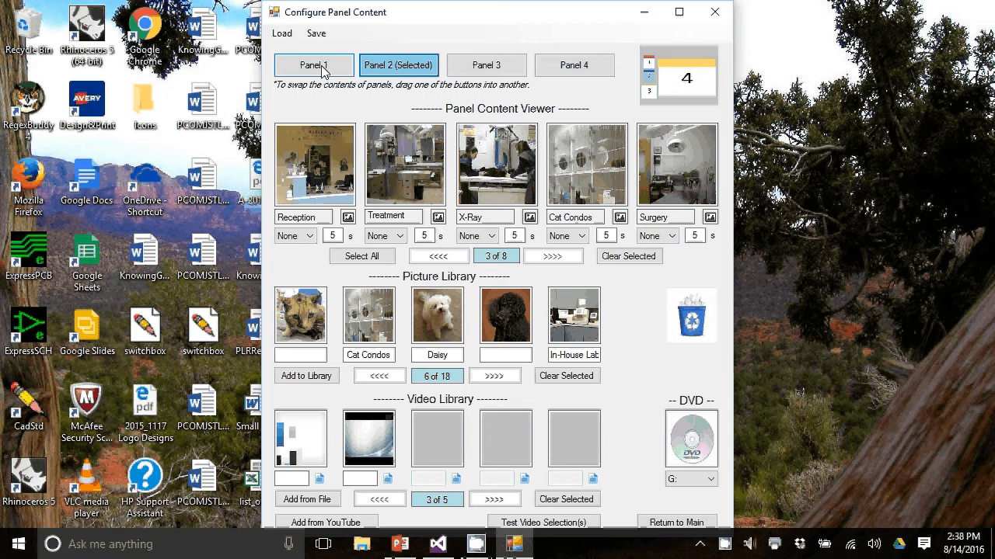
click(314, 65)
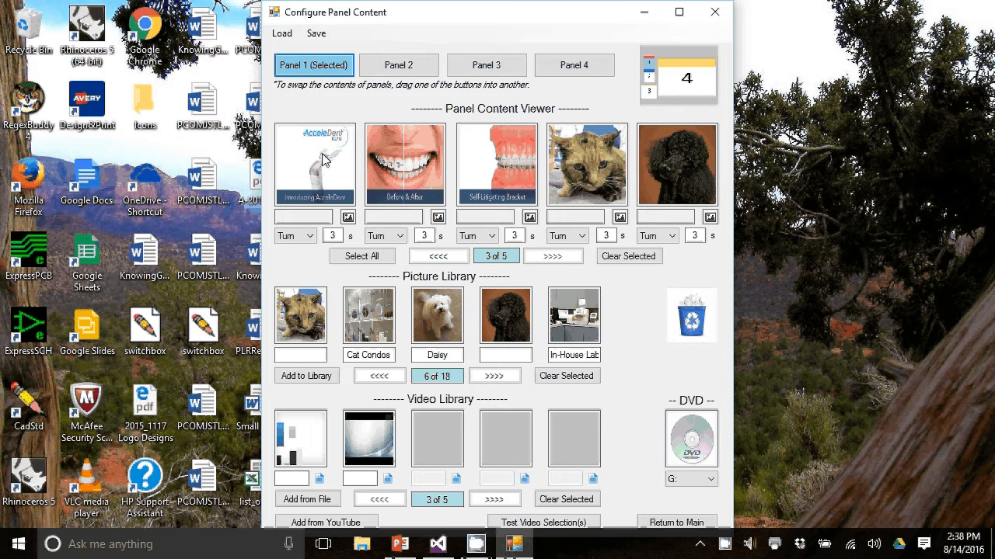
click(399, 64)
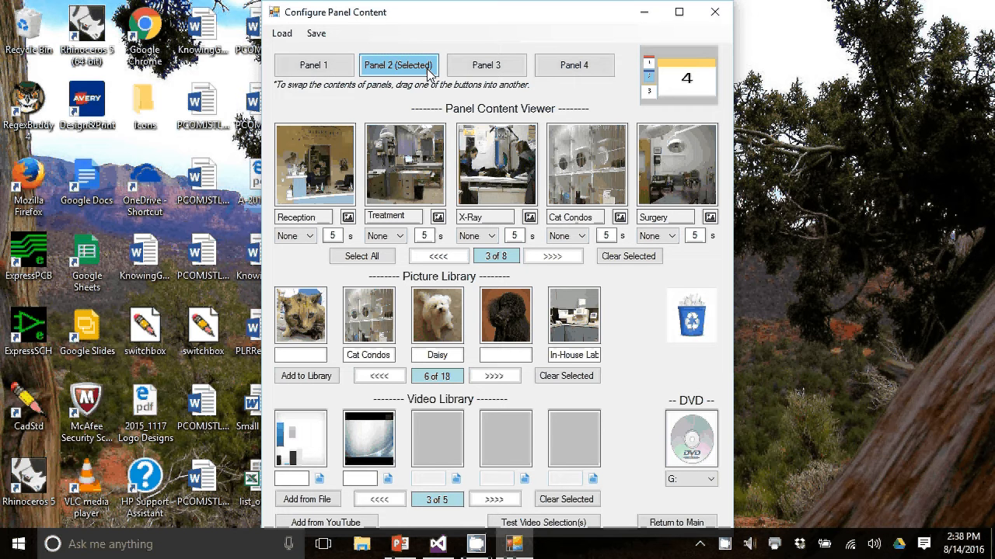
click(486, 65)
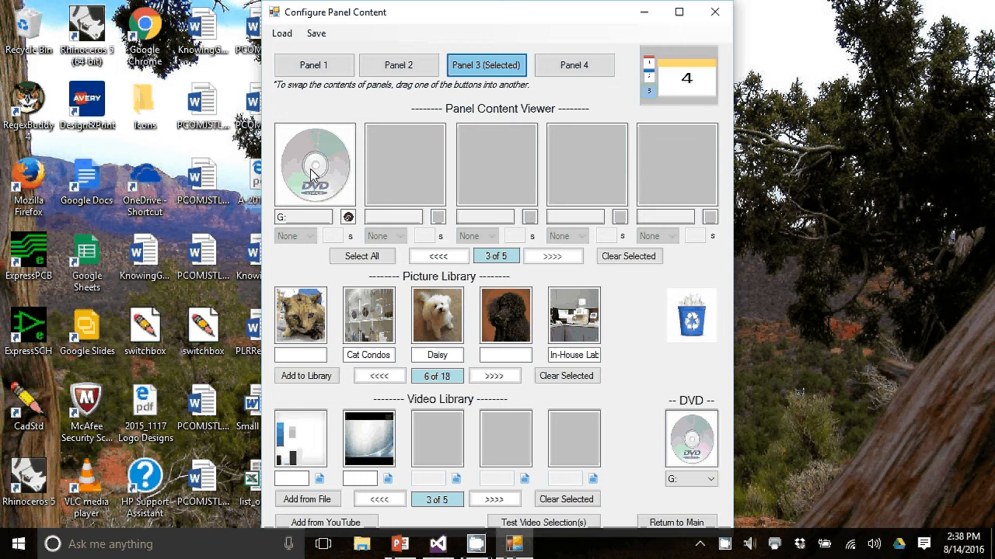
drag(315, 163, 688, 314)
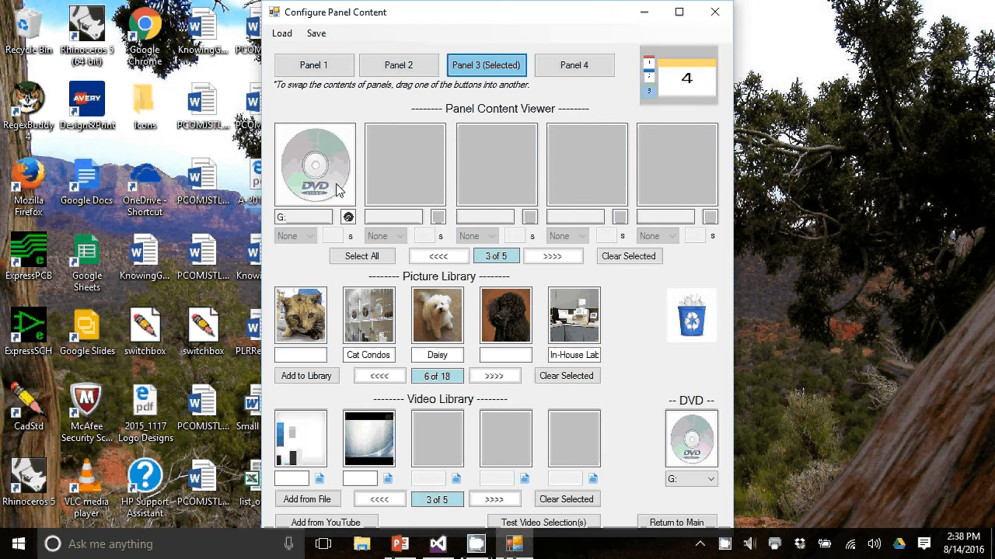
click(573, 64)
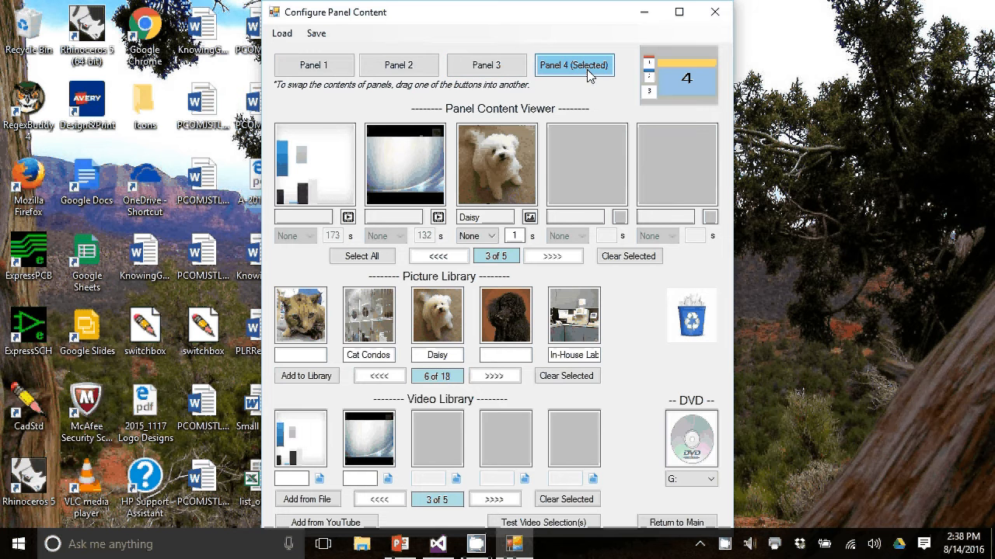
mouse_move(485, 143)
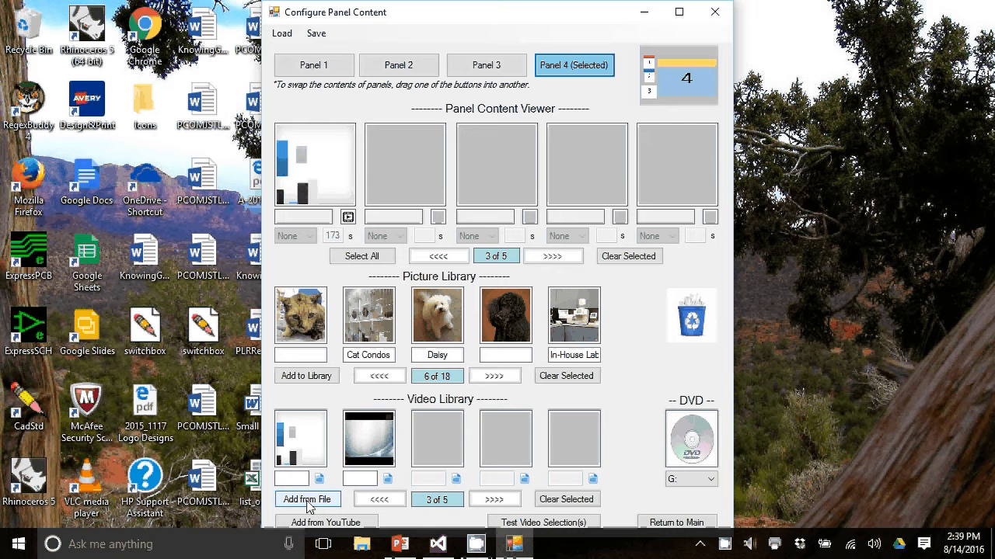
Add the Introducing AcceleDent video from the Desktop to the video library.
click(306, 499)
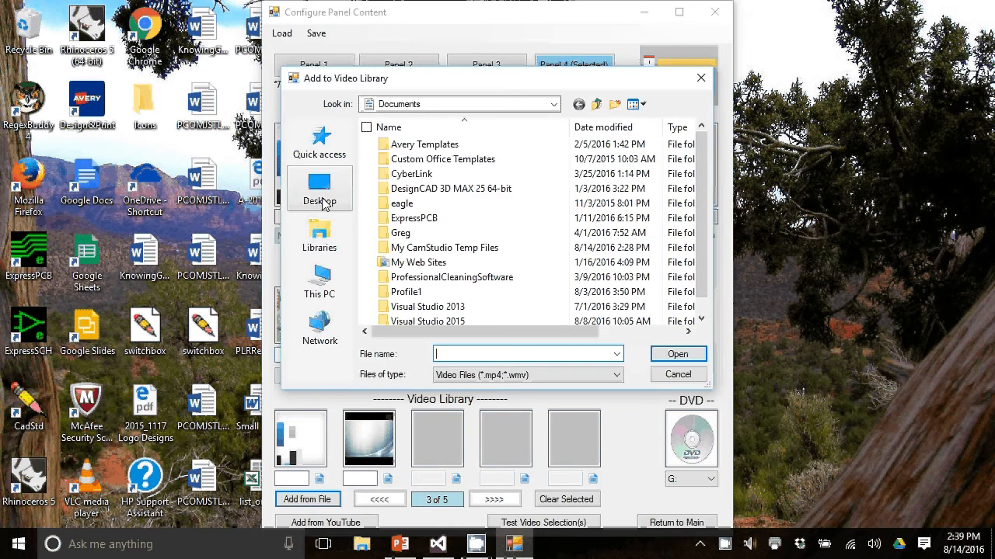
click(320, 186)
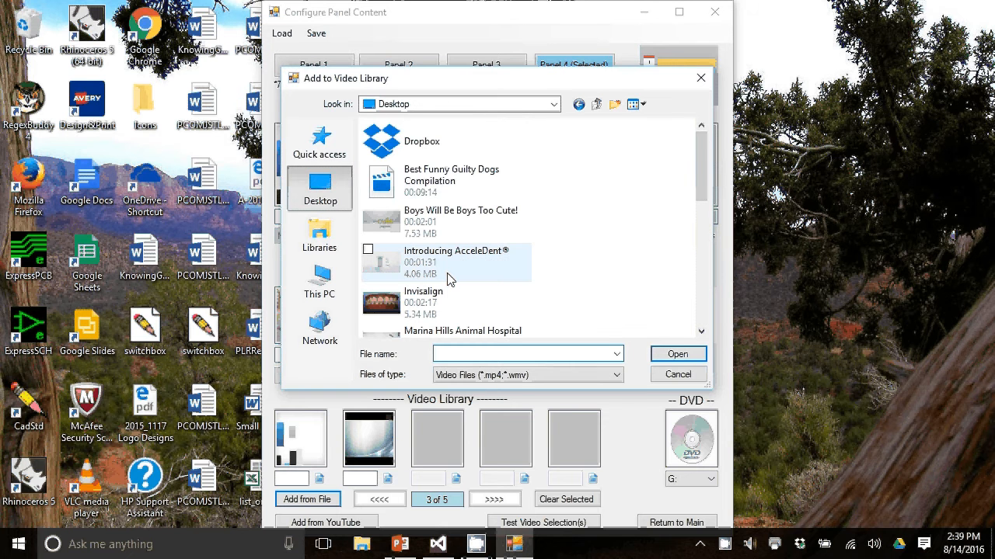
click(446, 262)
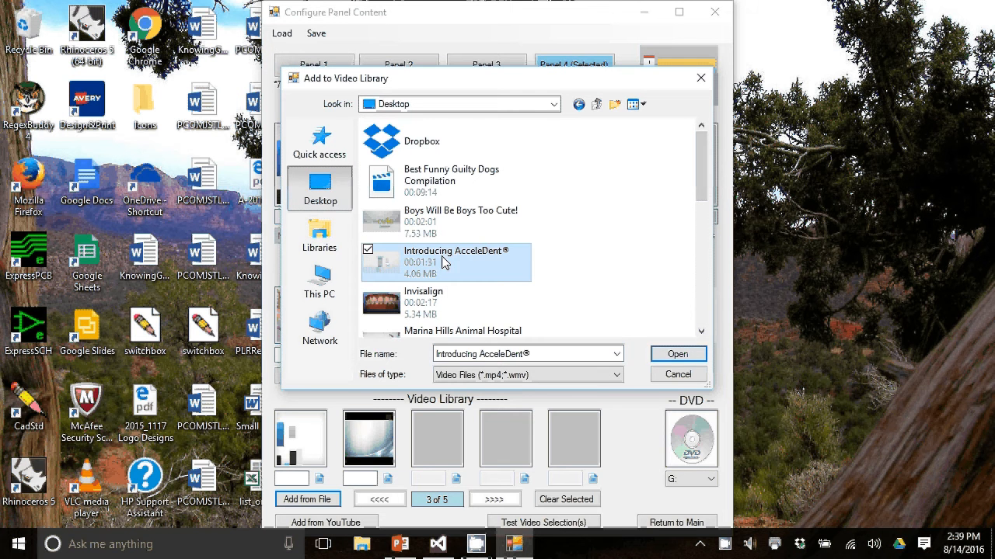
click(677, 353)
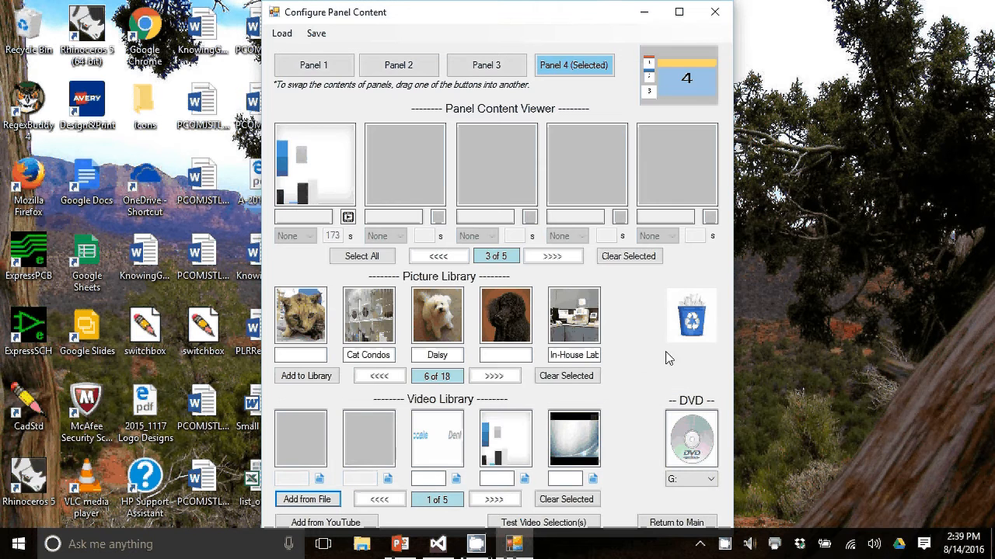
mouse_move(457, 478)
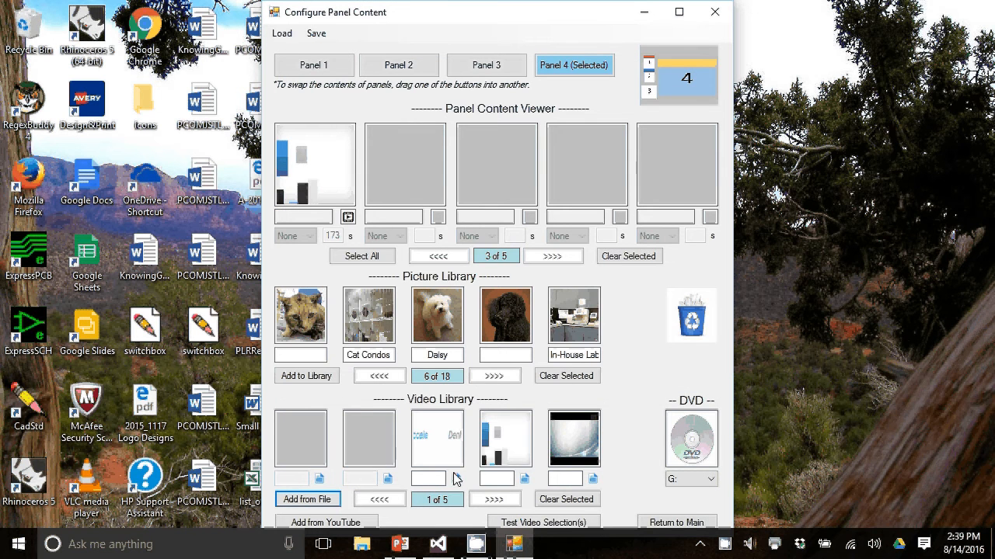
mouse_move(458, 478)
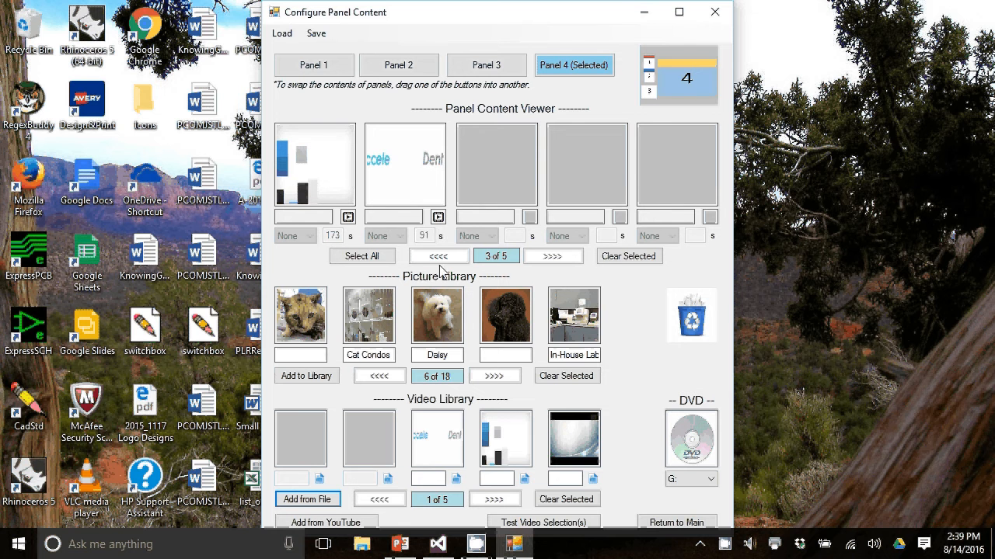
mouse_move(436, 332)
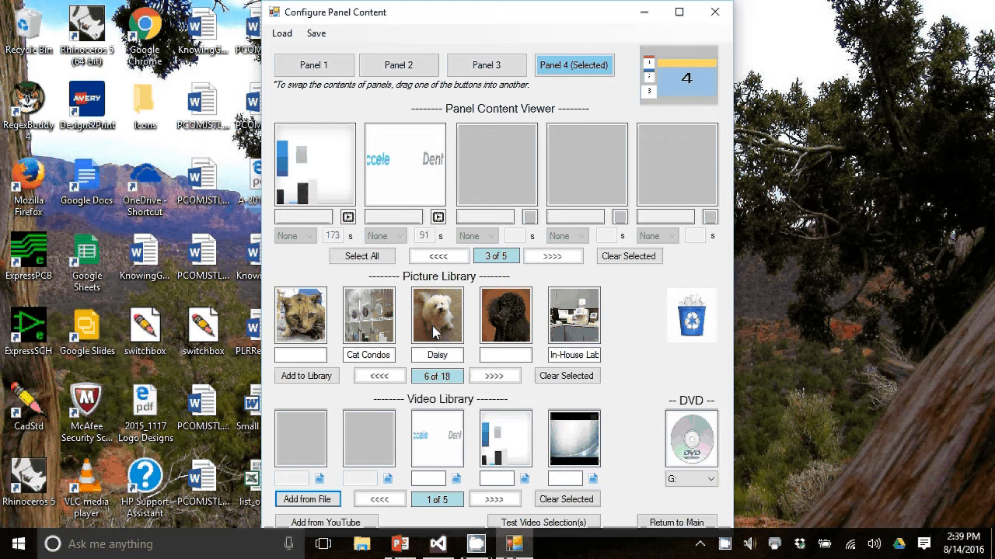
mouse_move(508, 325)
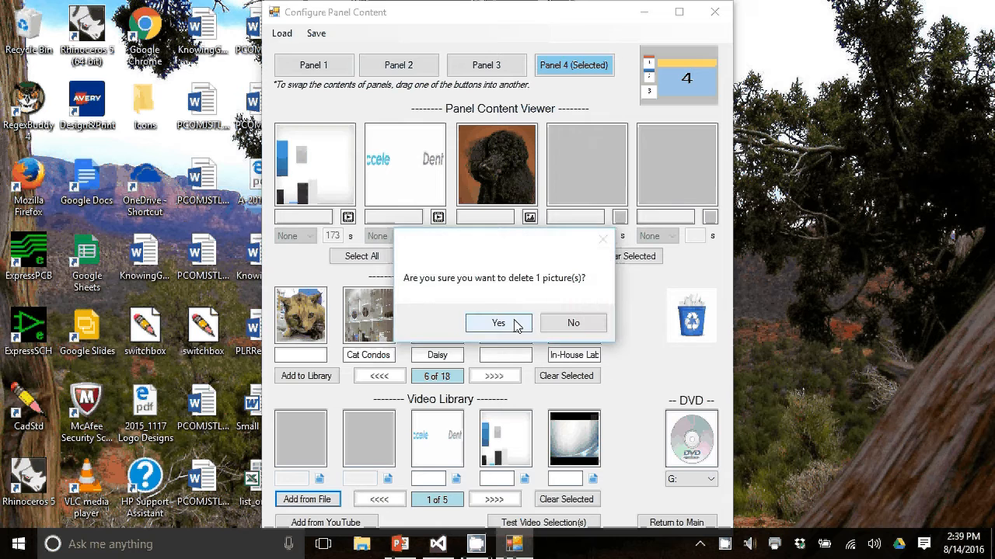
Confirm deleting the Daisy picture from the picture library.
click(499, 323)
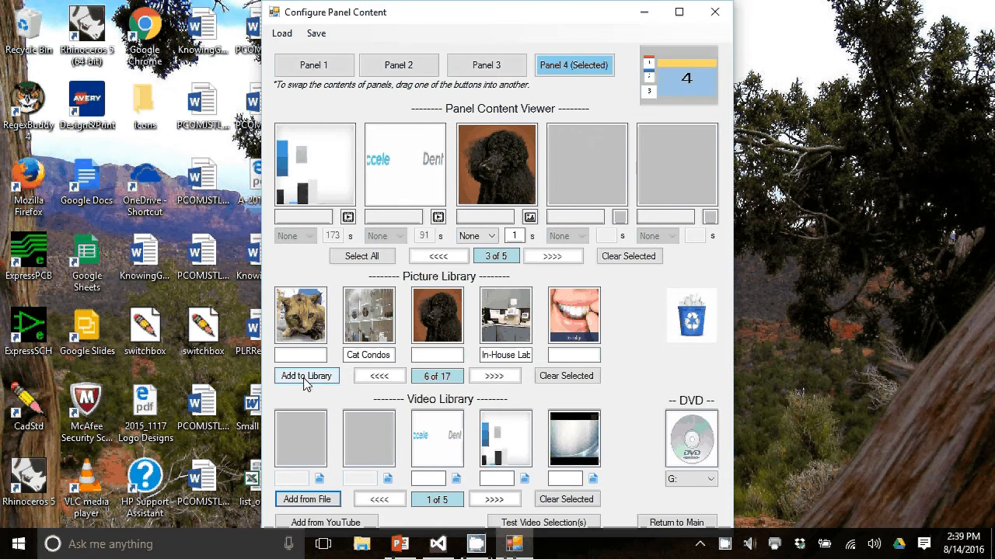
Add the Daisy image back to the picture library and enter its Daisy caption.
click(306, 376)
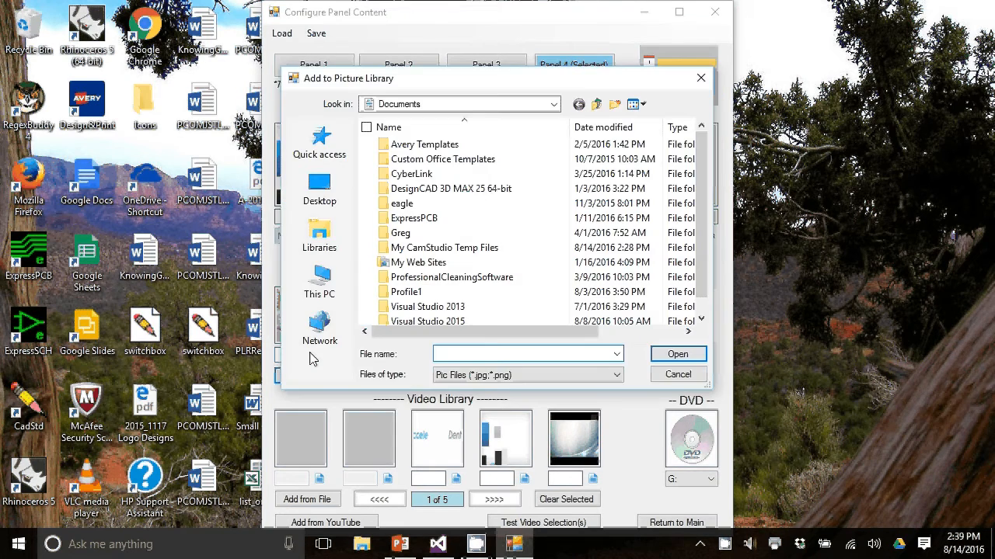
click(319, 189)
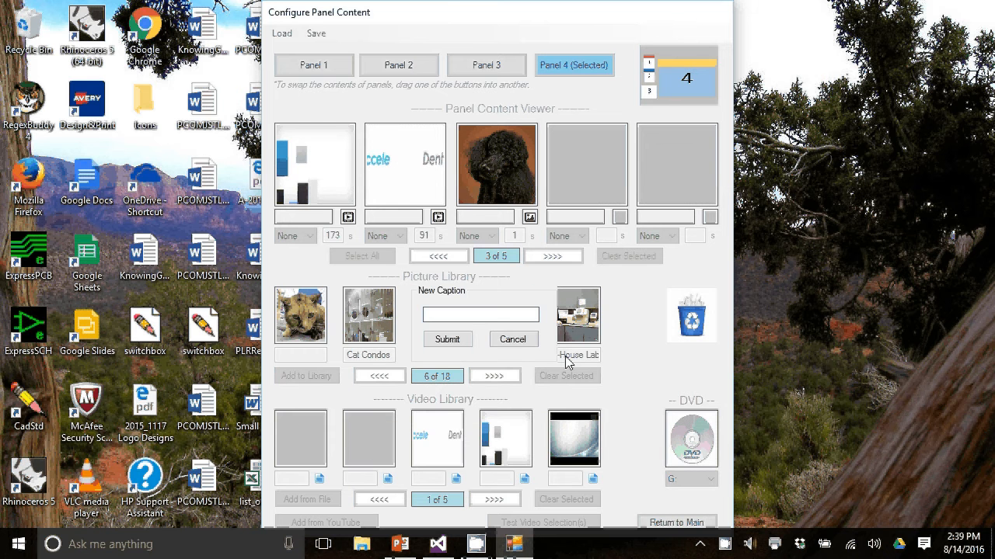
text(Daisy)
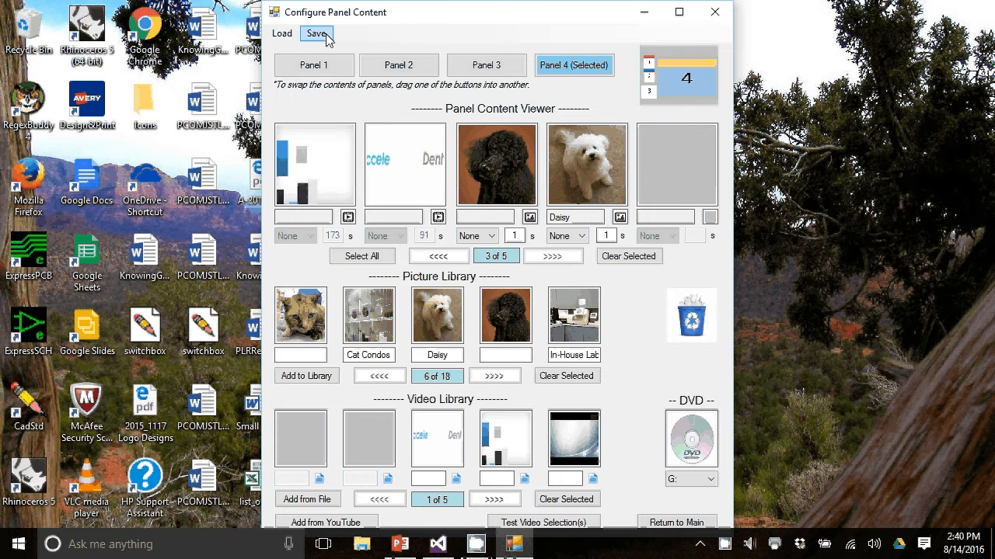
Save the panel content as configuration Ortho3, then reload Ortho3.
click(316, 32)
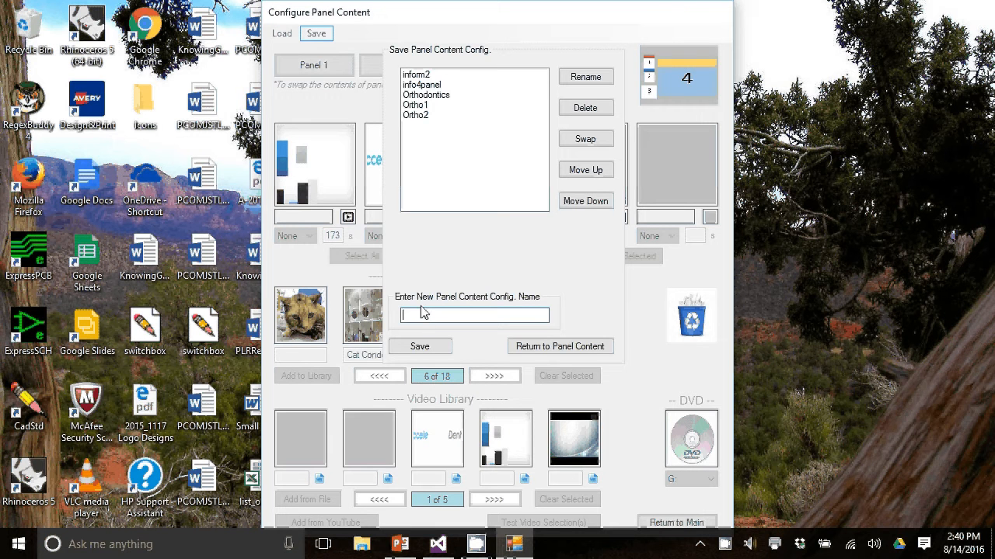
text(Ortho)
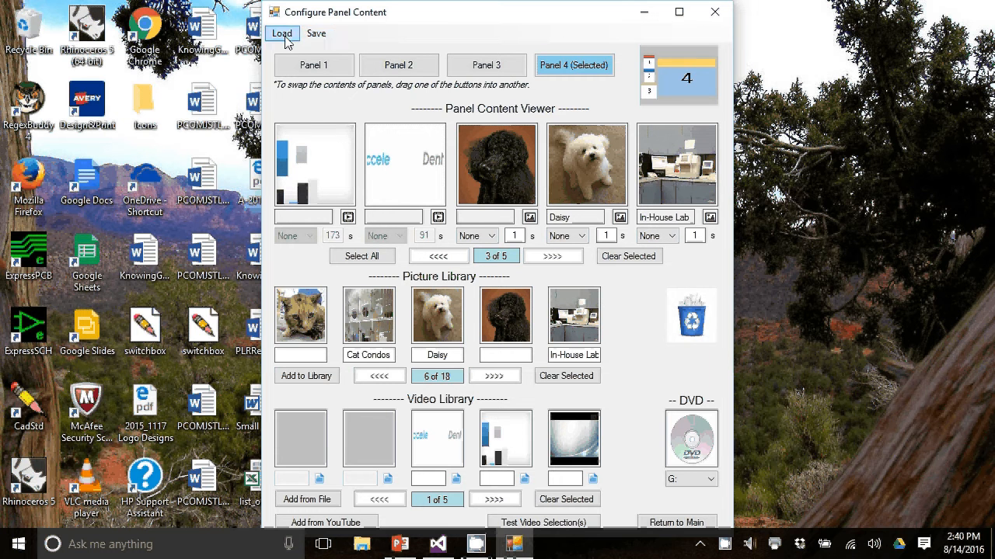
click(282, 33)
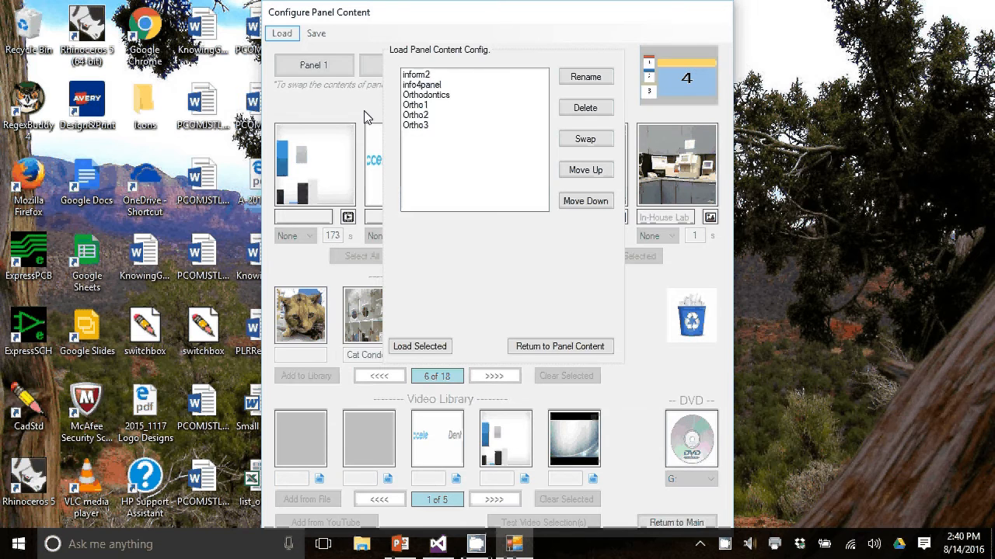
click(474, 125)
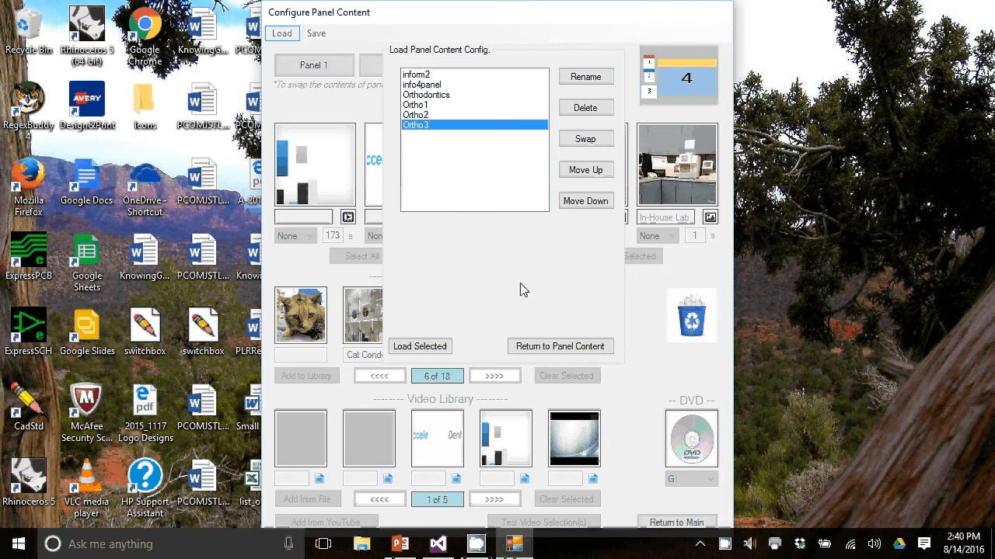
click(420, 345)
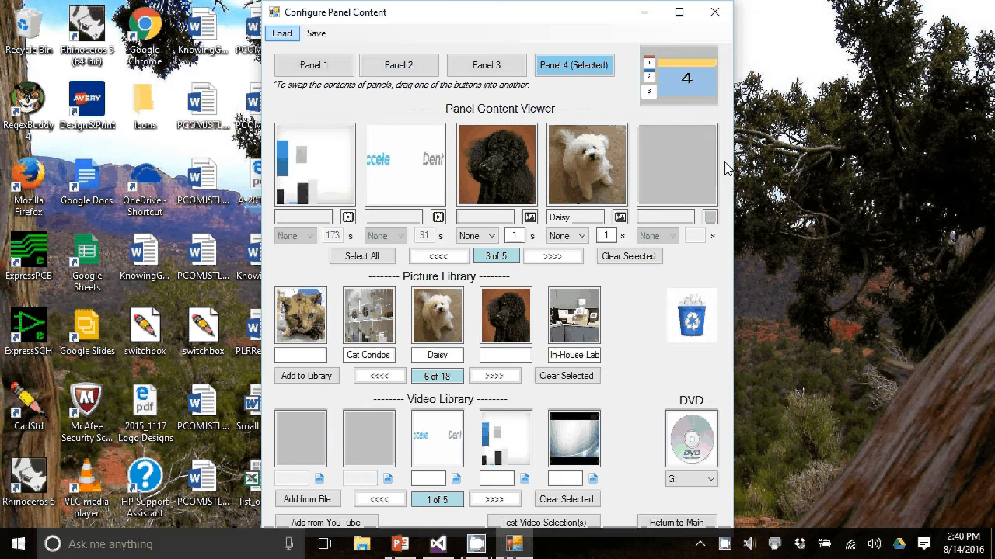
mouse_move(696, 180)
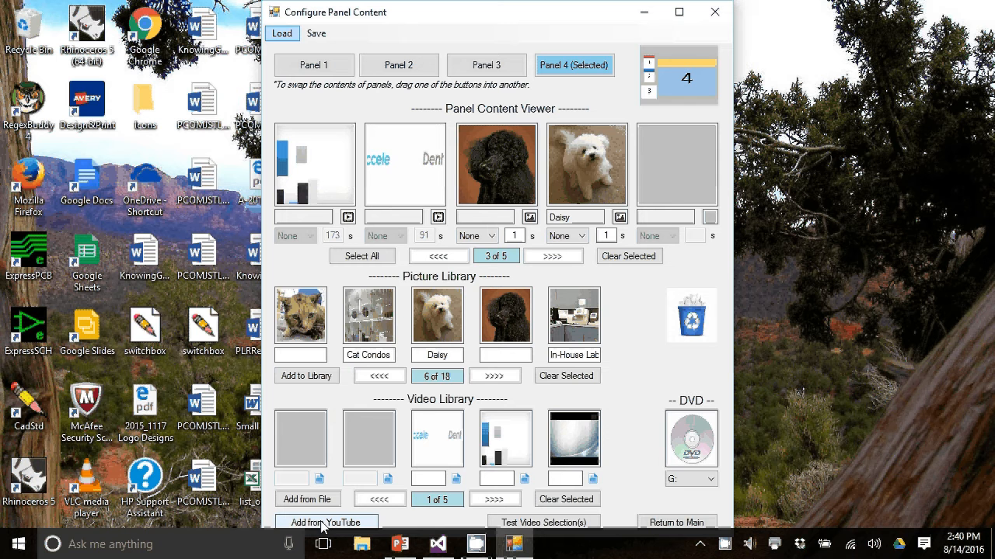
mouse_move(676, 522)
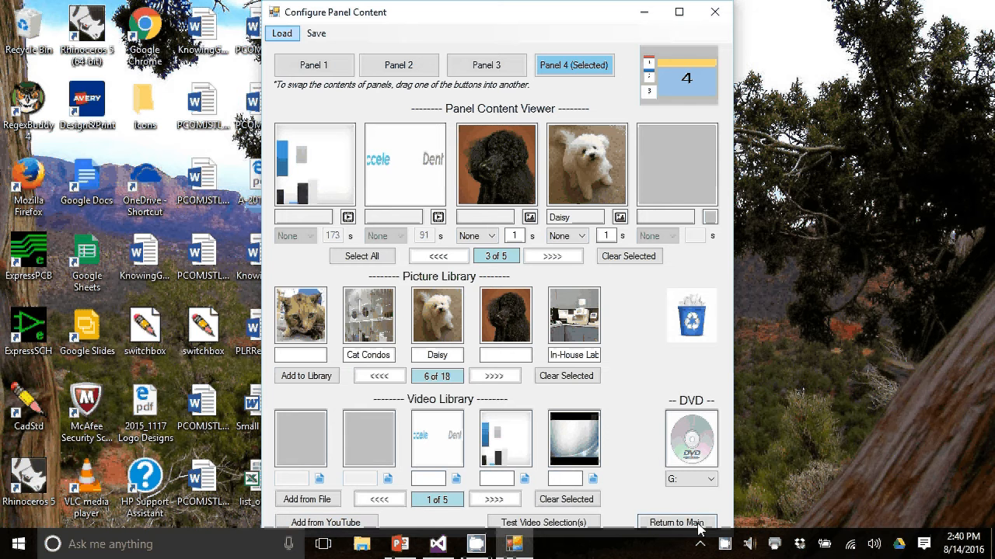
Return to the Main Menu and open Configure Scrolling Messages.
click(675, 522)
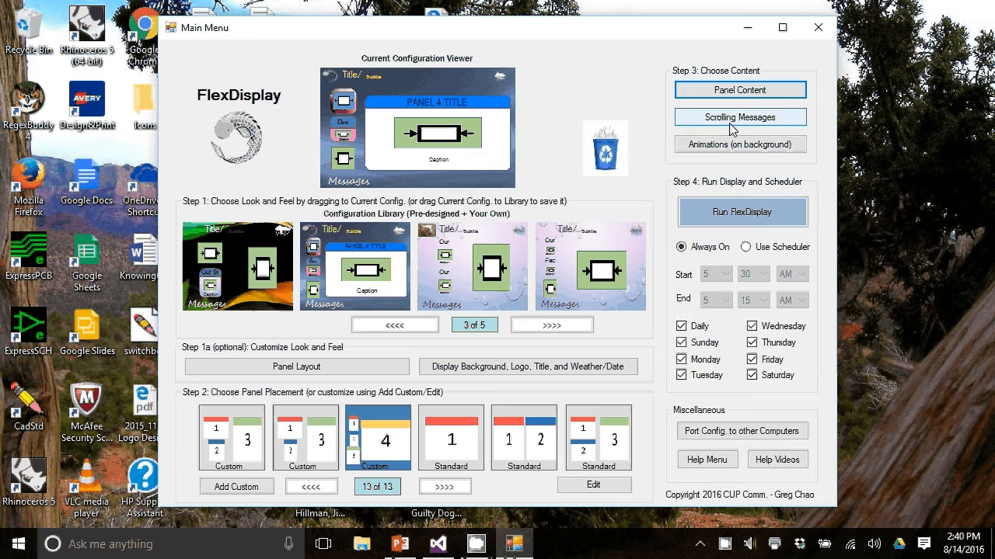
click(738, 116)
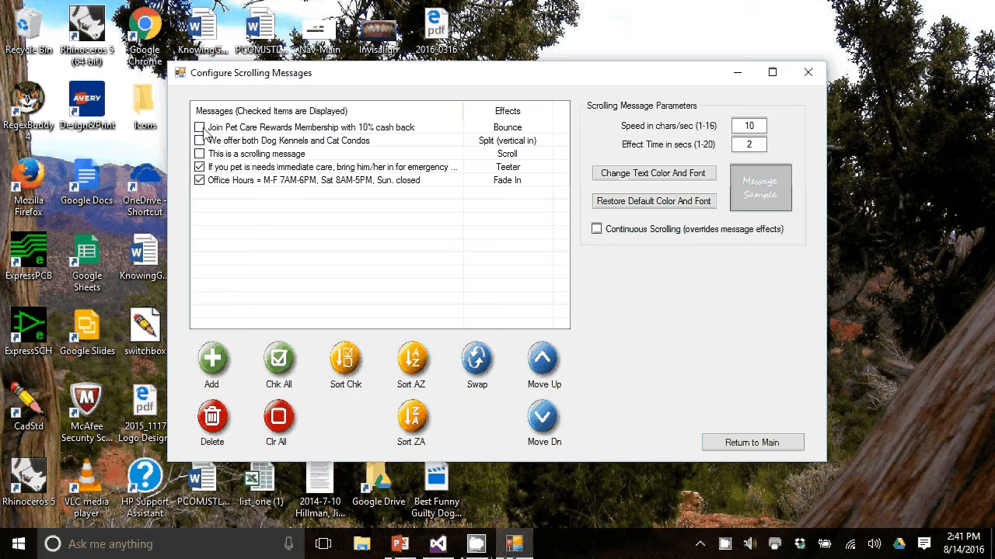
Tick Join Pet Care Rewards and Dog Kennels messages; delete 'This is a scrolling message'.
click(199, 141)
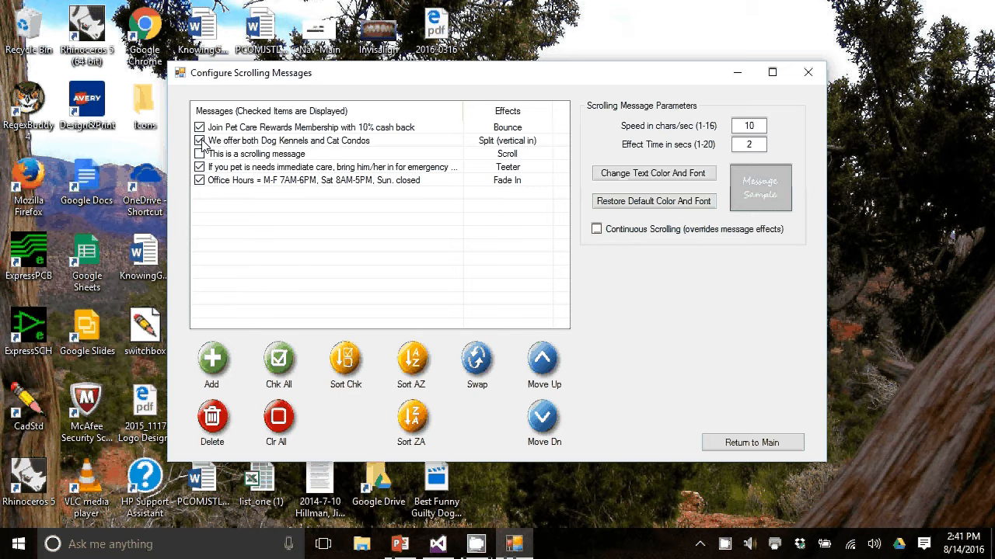
click(199, 141)
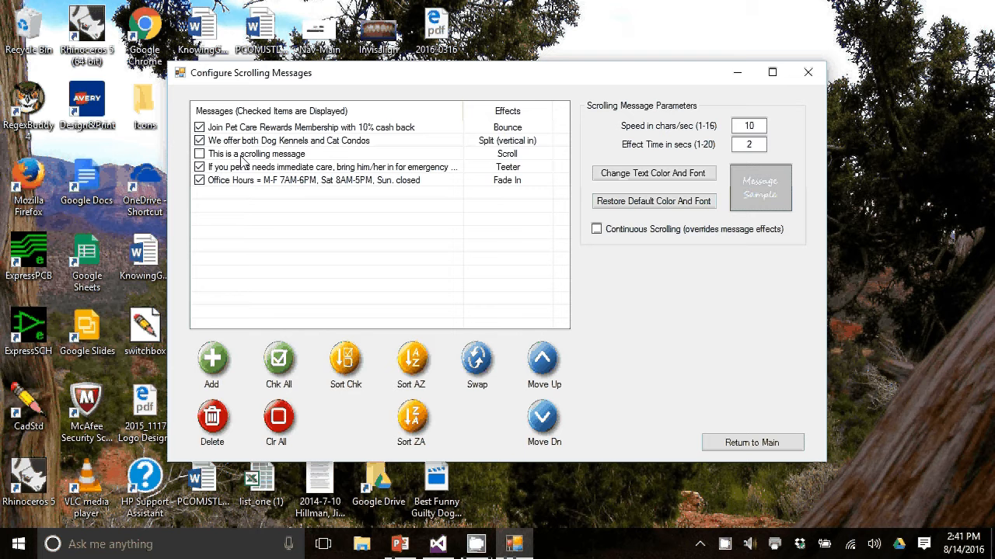
click(257, 154)
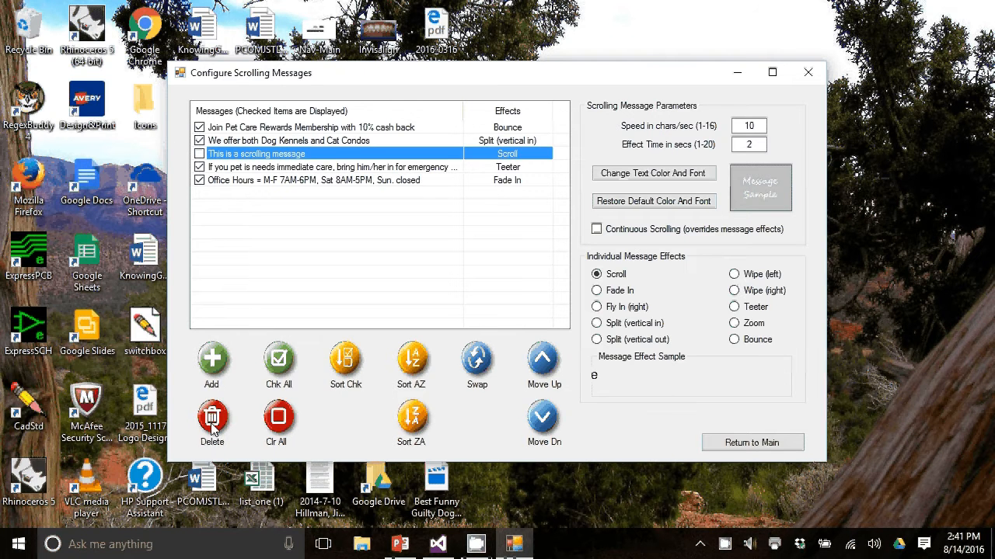
click(212, 422)
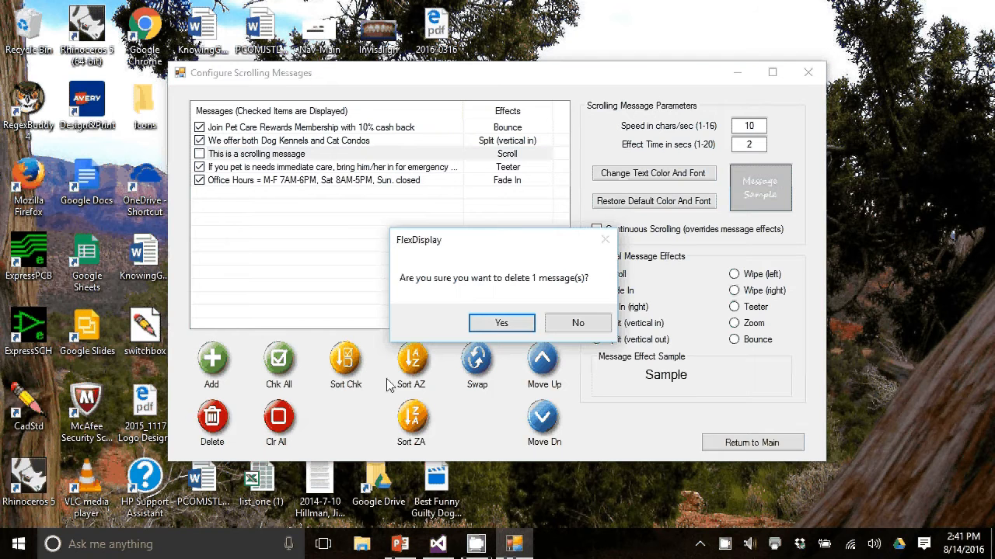
click(501, 323)
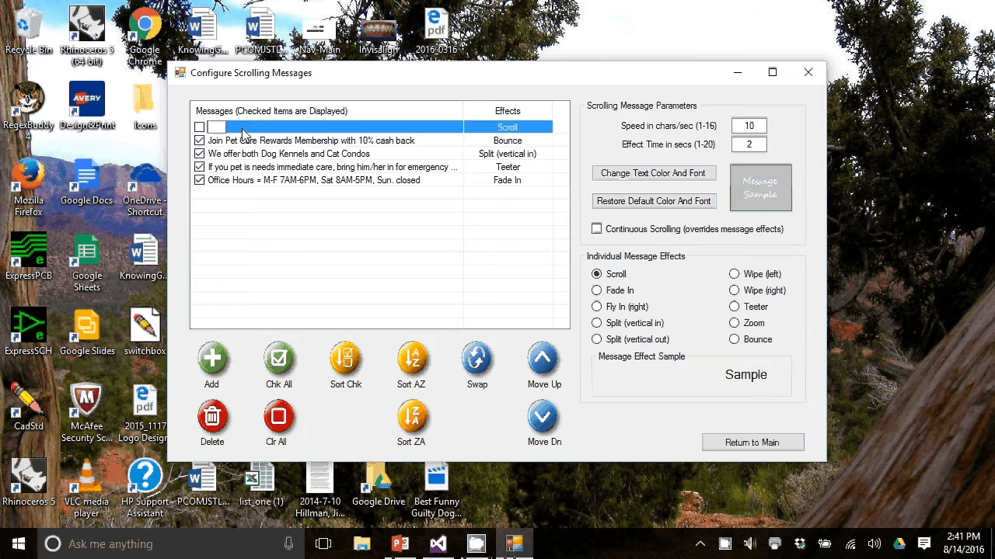
Add 'This is a scrolling message test' with Split (vertical in) effect, positioned second in the list.
text(This is a scrolling message test)
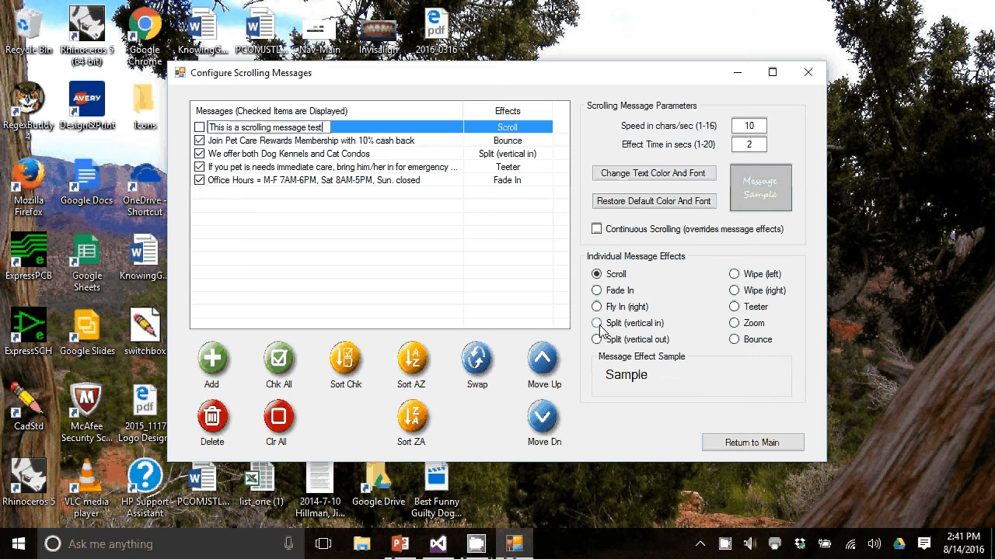
click(596, 323)
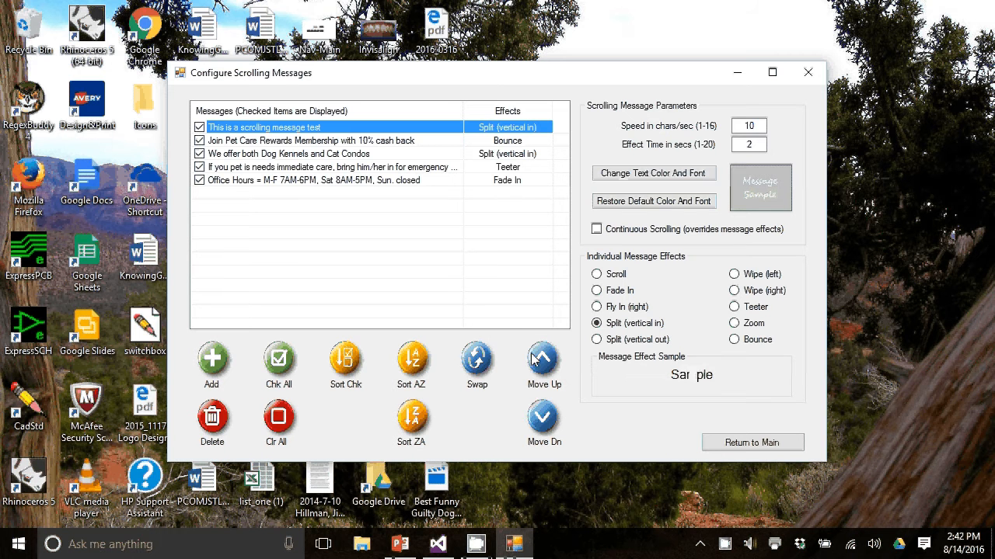
click(544, 419)
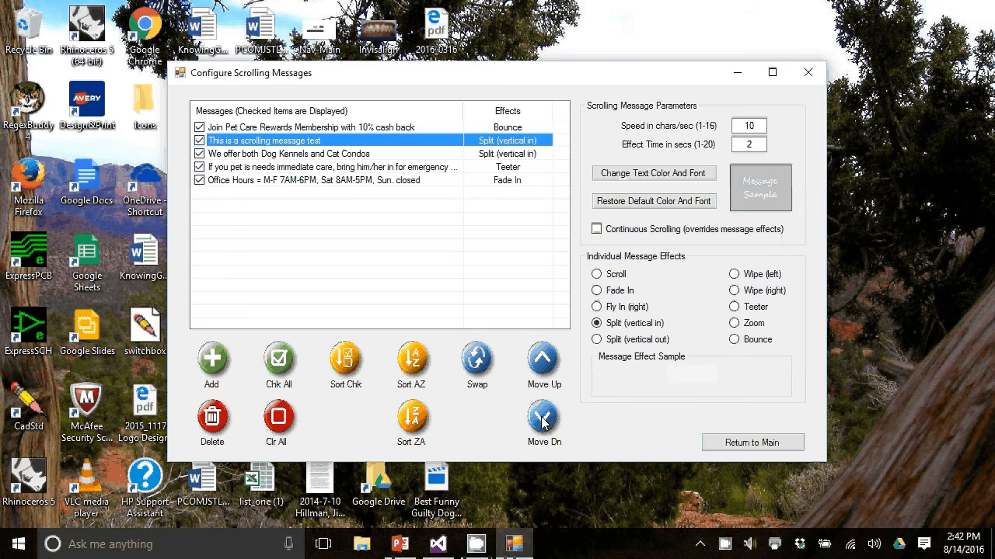
click(543, 361)
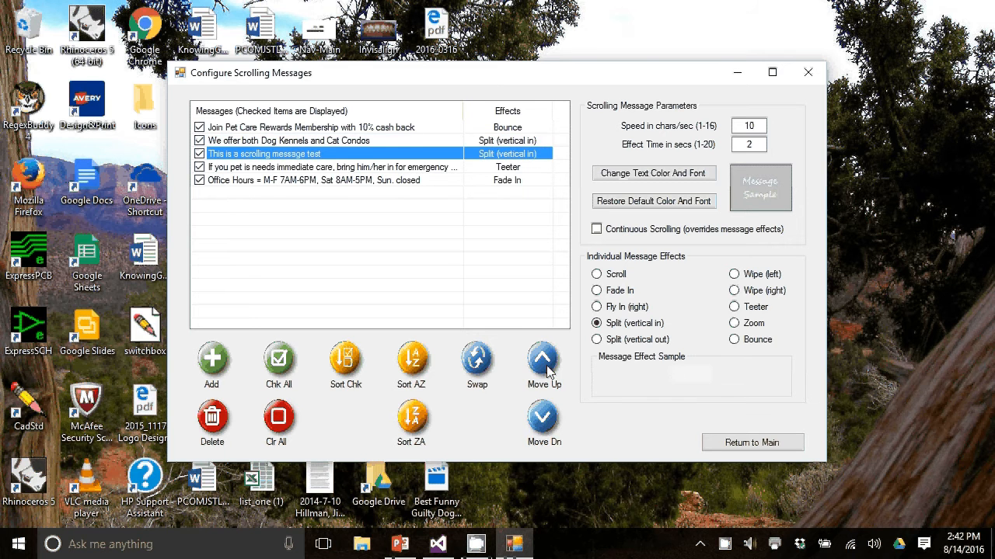
click(544, 363)
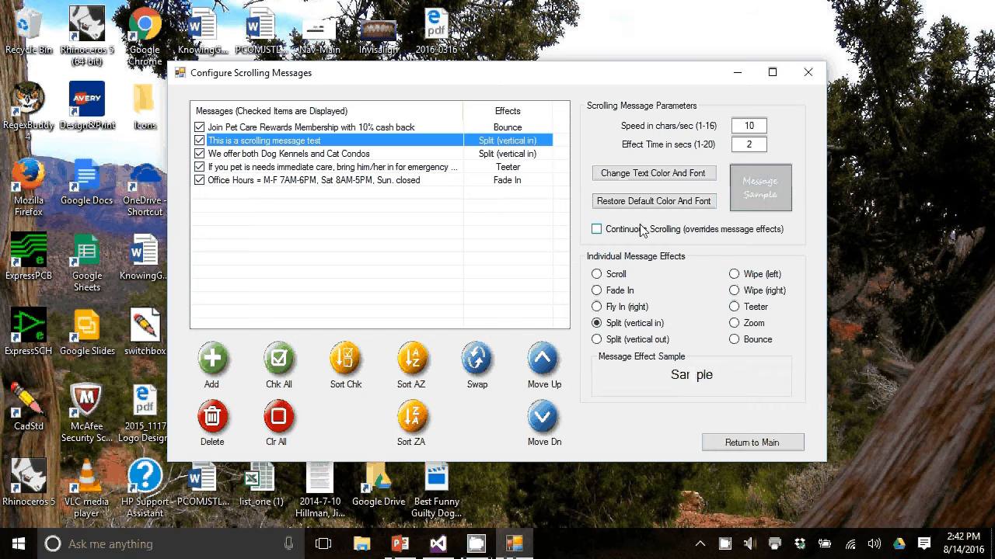
Try Continuous Scrolling, leave it unticked, and return to the main menu.
click(596, 228)
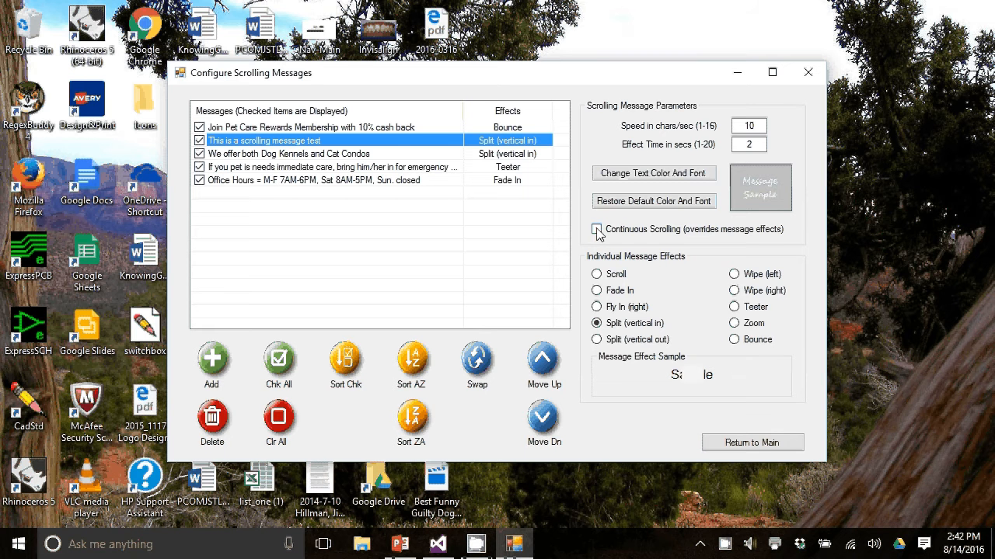
click(596, 230)
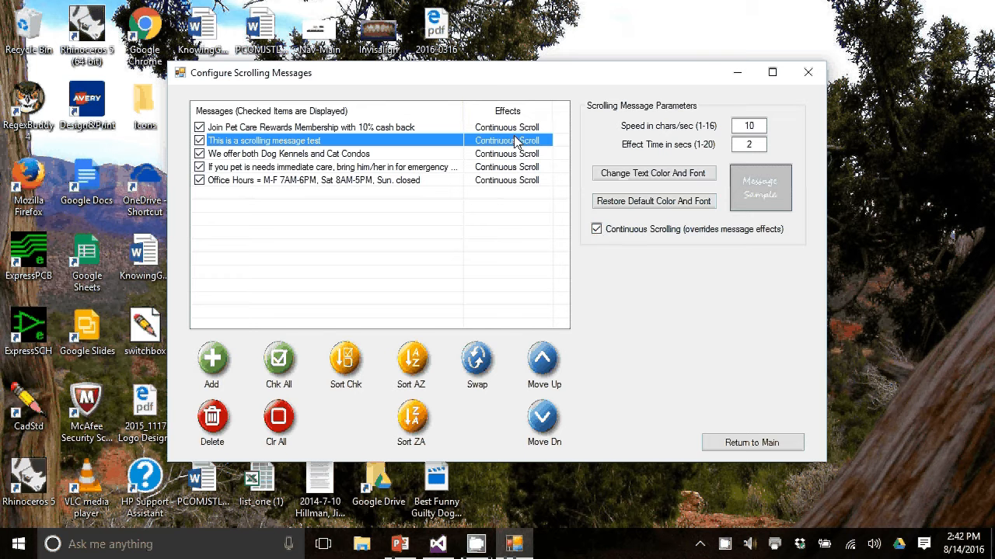
mouse_move(505, 190)
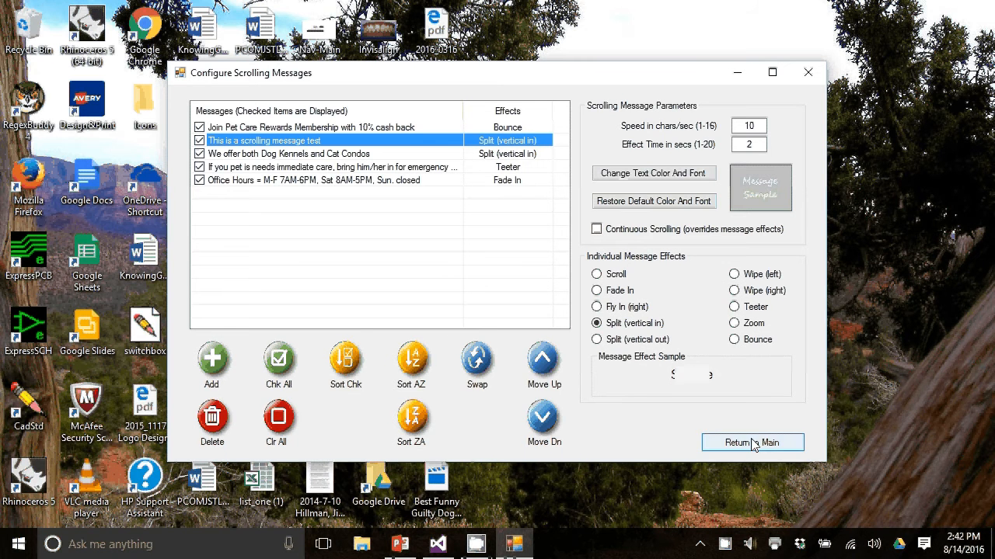
click(752, 442)
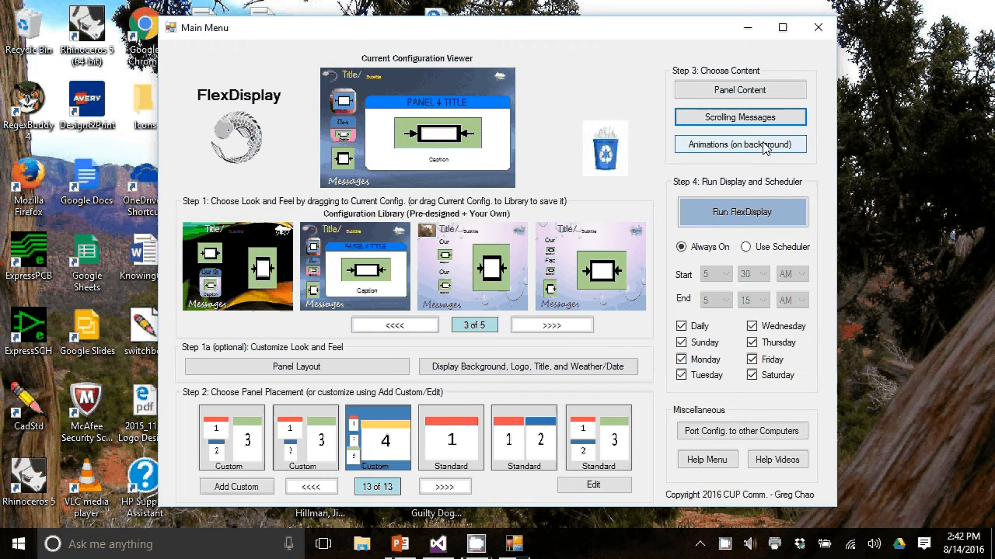
Open background animation settings, attempt Edit Position, and pick DogSitting in the Animation Library.
click(739, 143)
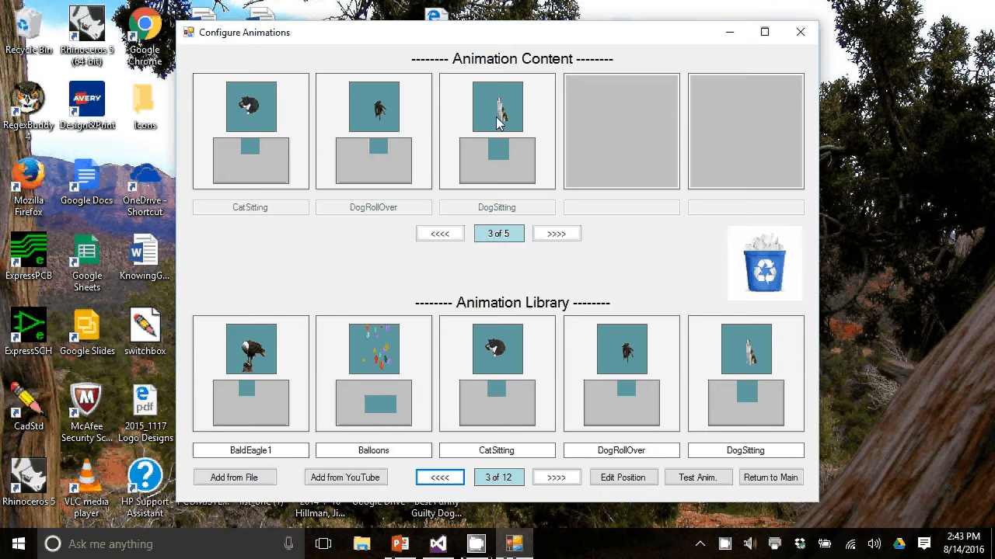
mouse_move(589, 405)
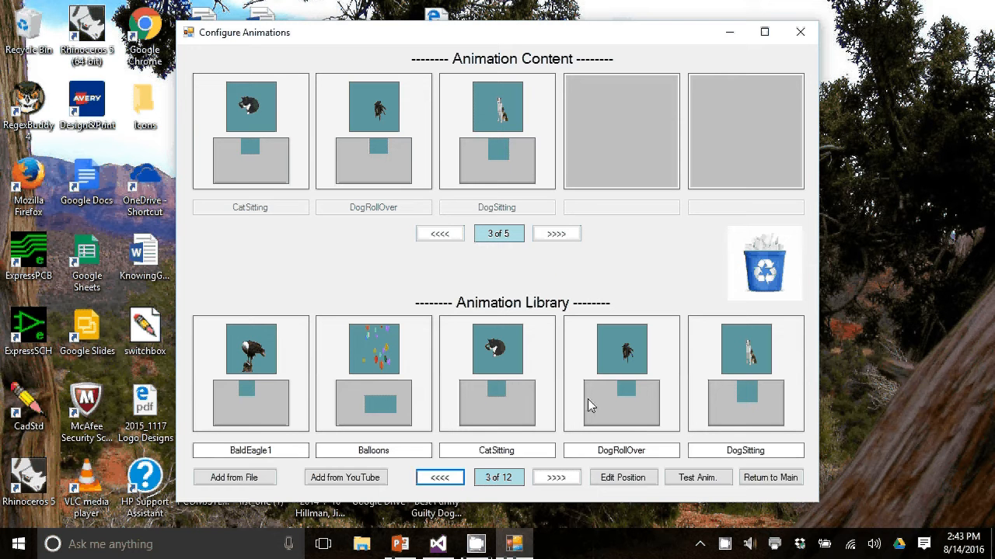
click(622, 477)
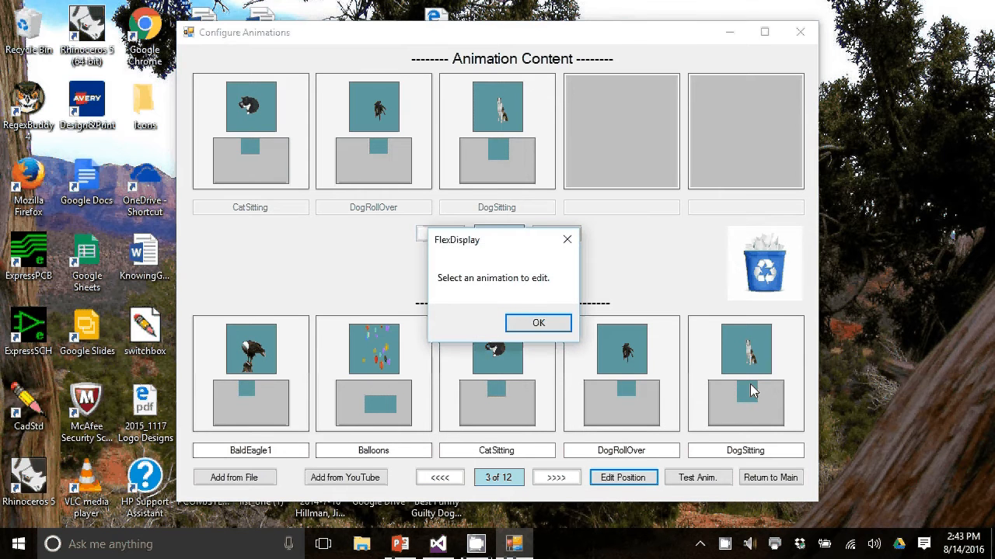
click(537, 323)
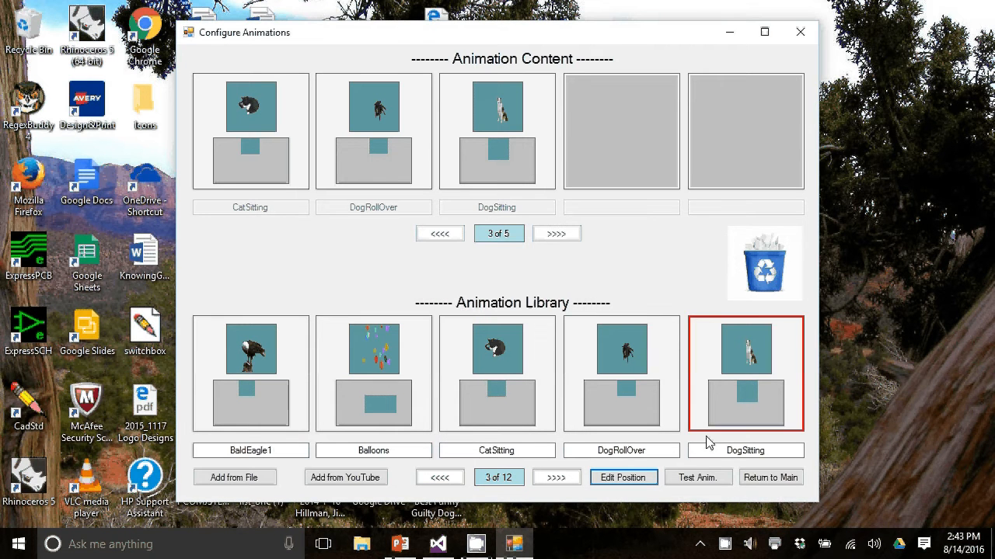
Set DogSitting to 40% X, 0% Y, 20% width, 37% height and submit to library and content.
click(622, 477)
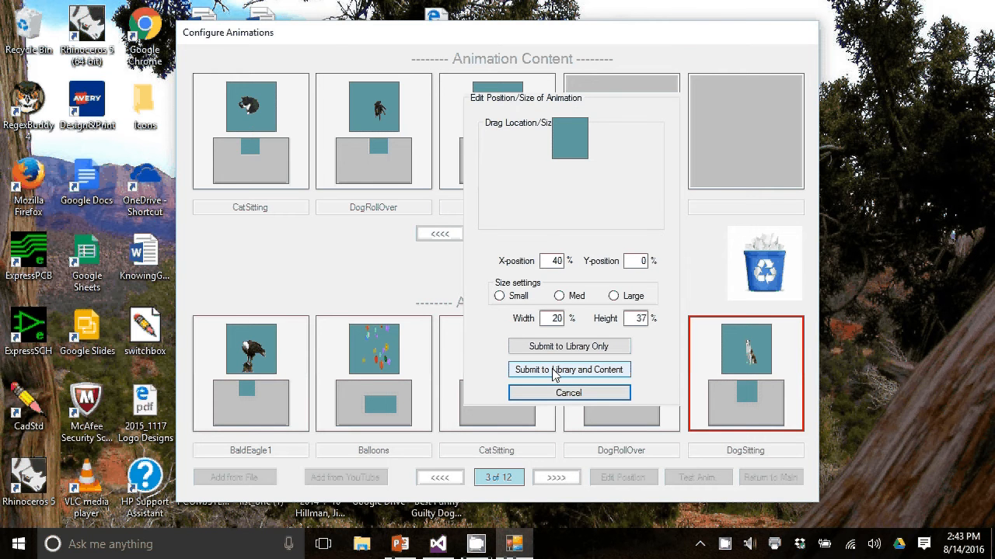
click(569, 369)
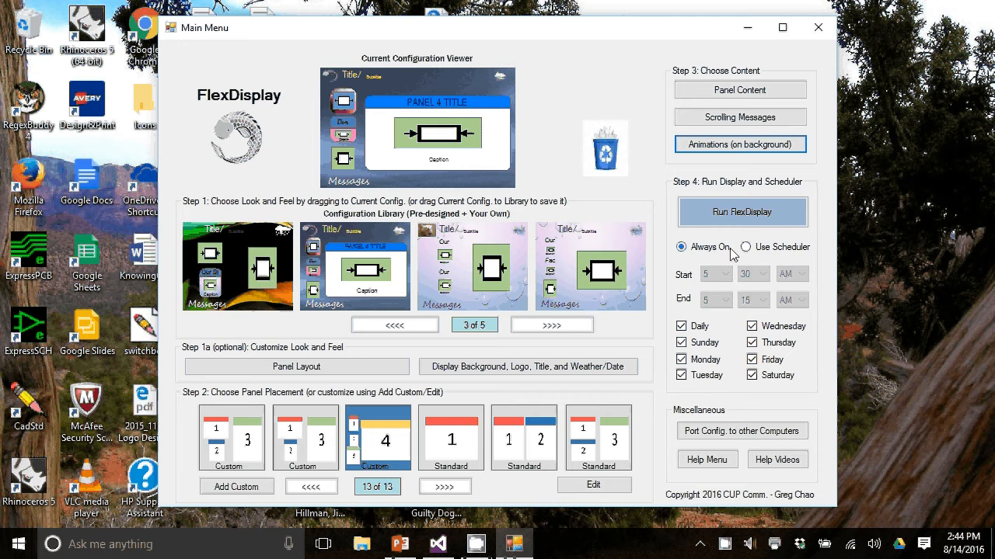
mouse_move(740, 370)
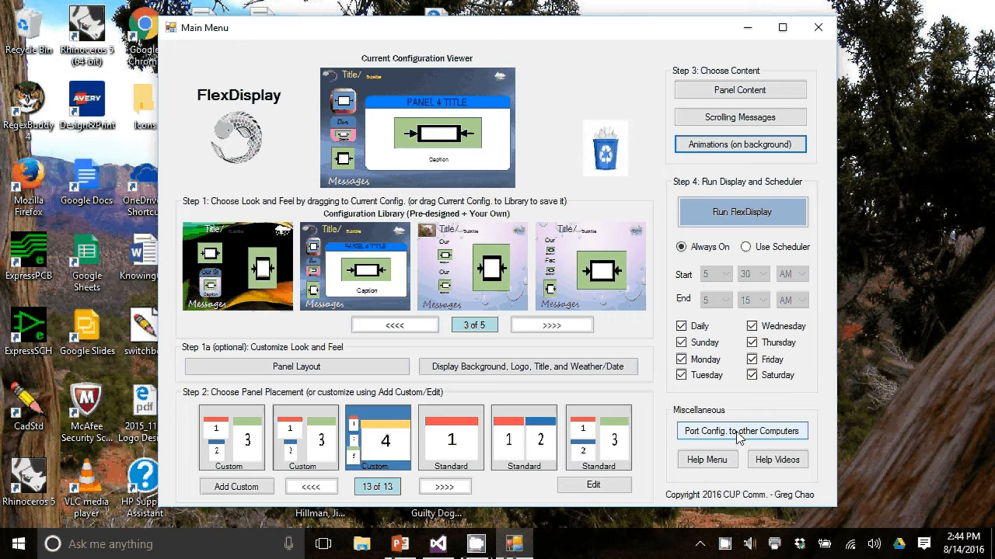
mouse_move(760, 436)
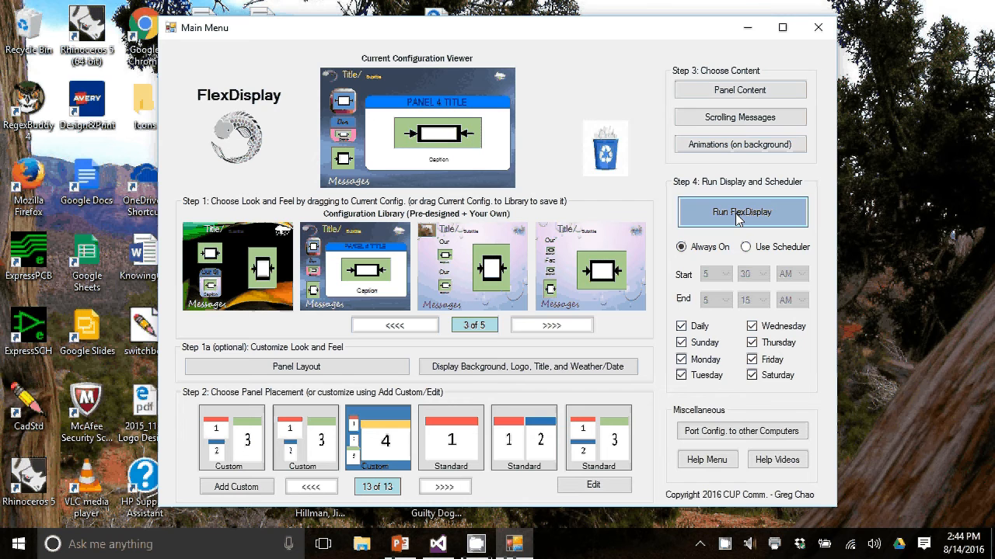
Run FlexDisplay full screen with Always On selected.
click(741, 212)
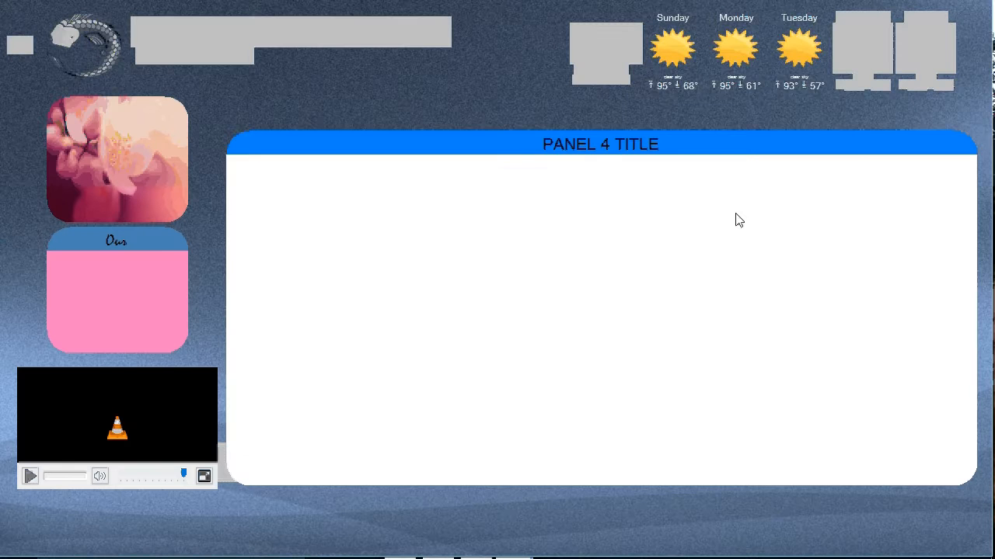